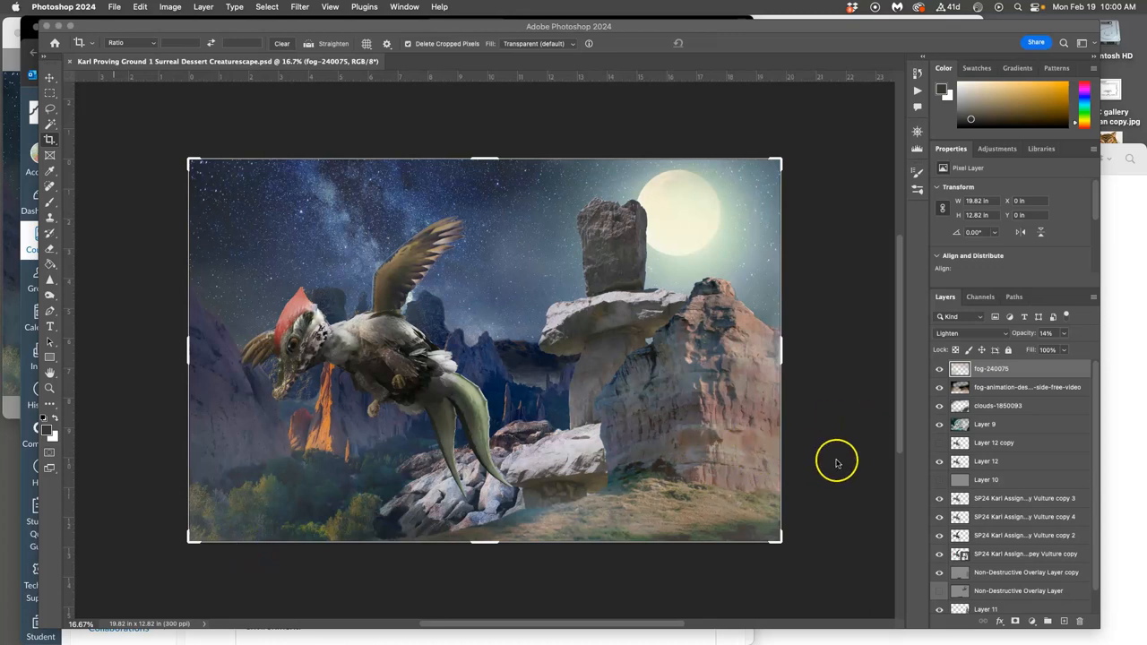
pyautogui.moveTo(508, 428)
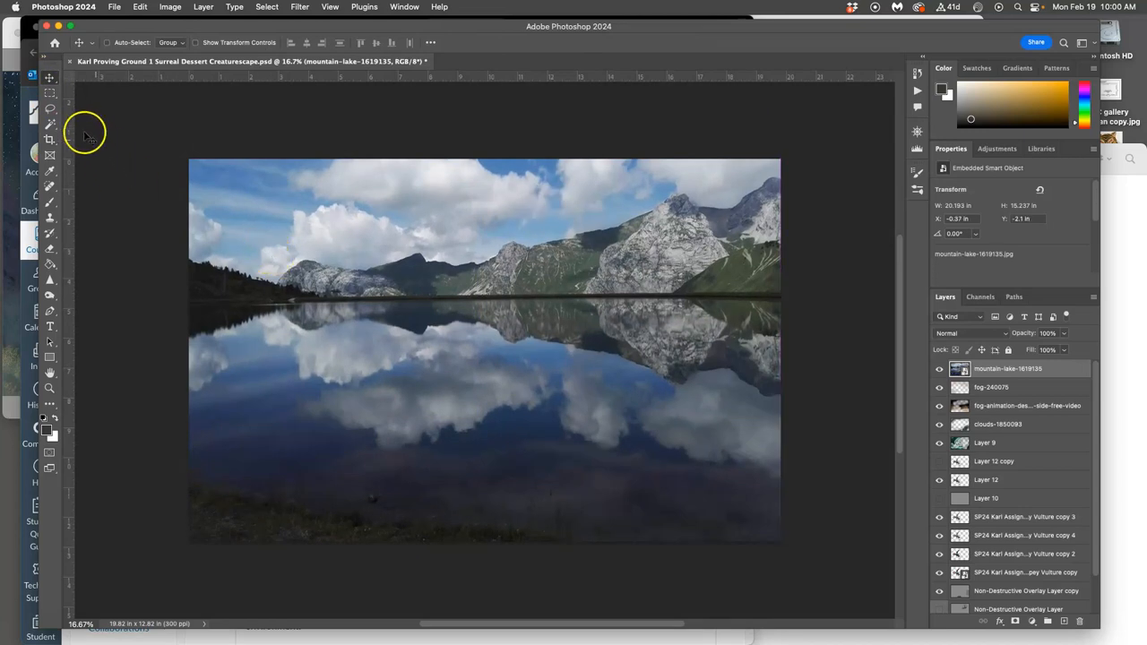
# Step: Copy the lassoed lower lake reflection to Layer 13 and move it just above Setting
pyautogui.click(50, 110)
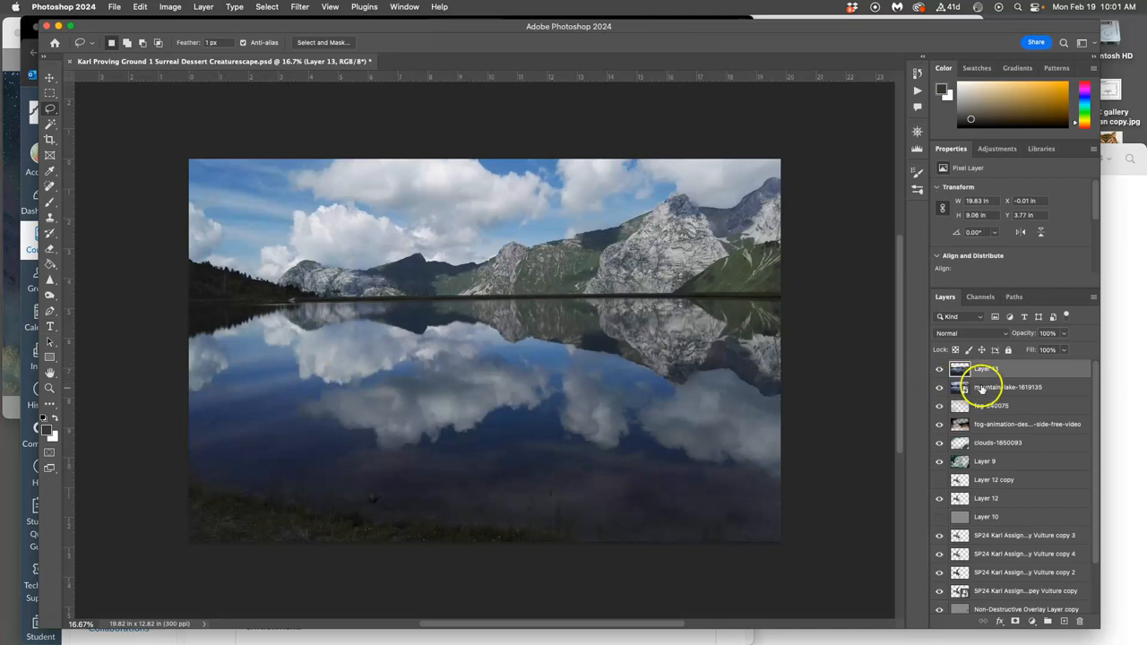
pyautogui.click(1008, 387)
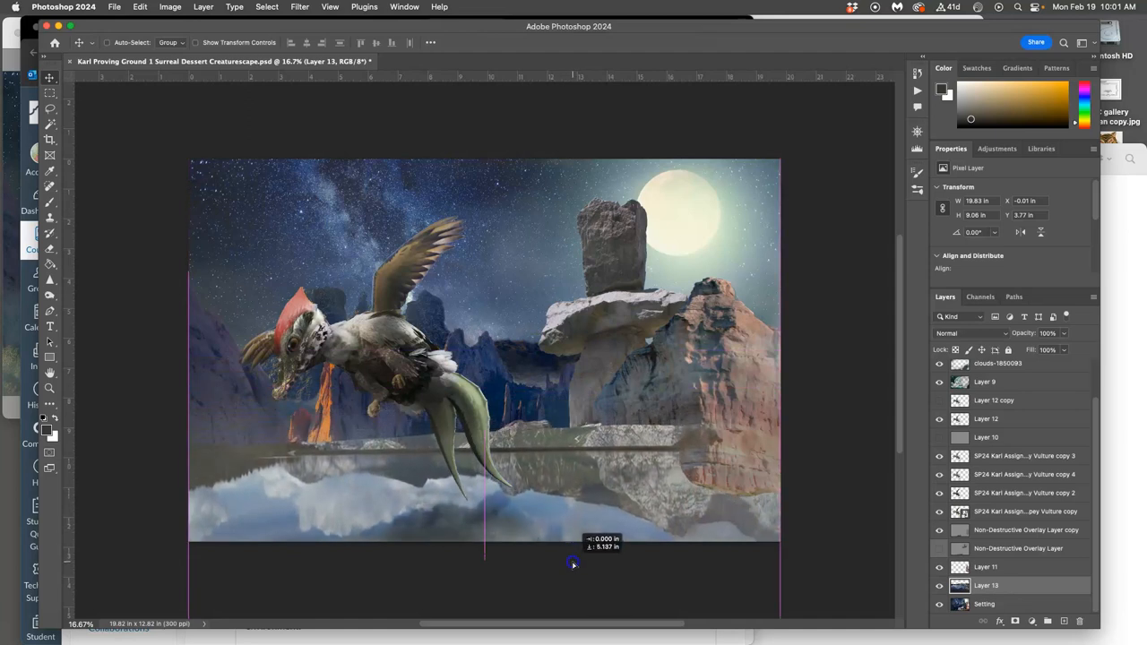
# Step: Drag Layer 13 up so the shoreline sits under the rocks, aligned to the canvas edges
pyautogui.moveTo(573, 542); pyautogui.dragTo(572, 578)
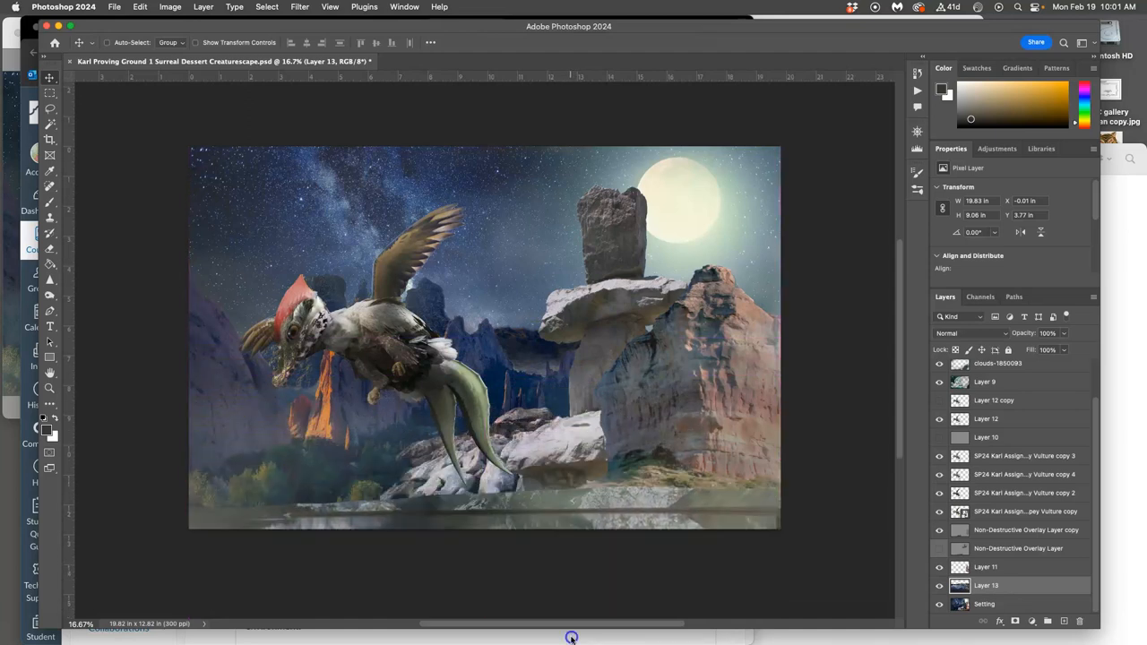
pyautogui.moveTo(571, 637); pyautogui.dragTo(564, 494)
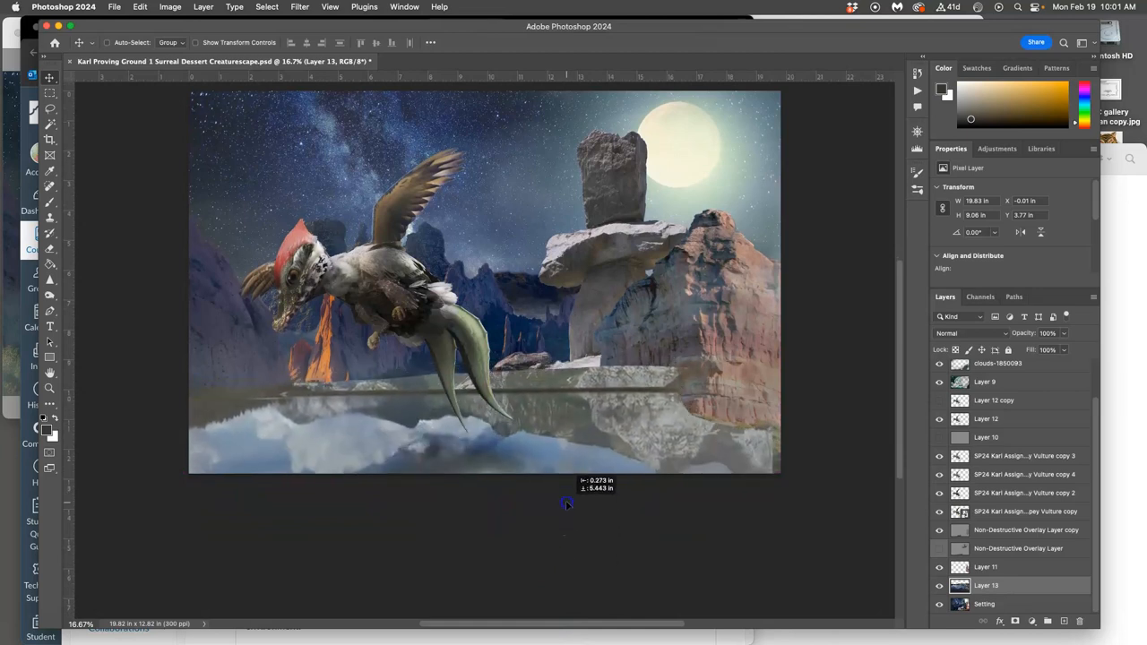
pyautogui.moveTo(565, 506); pyautogui.dragTo(564, 498)
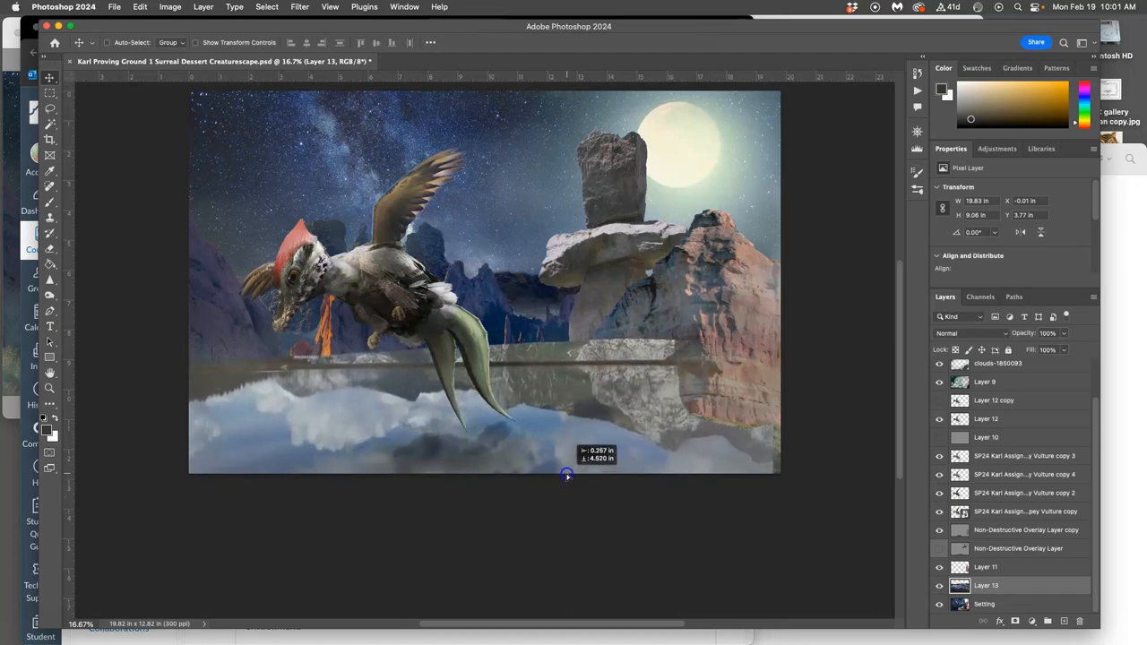
pyautogui.moveTo(566, 478); pyautogui.dragTo(566, 471)
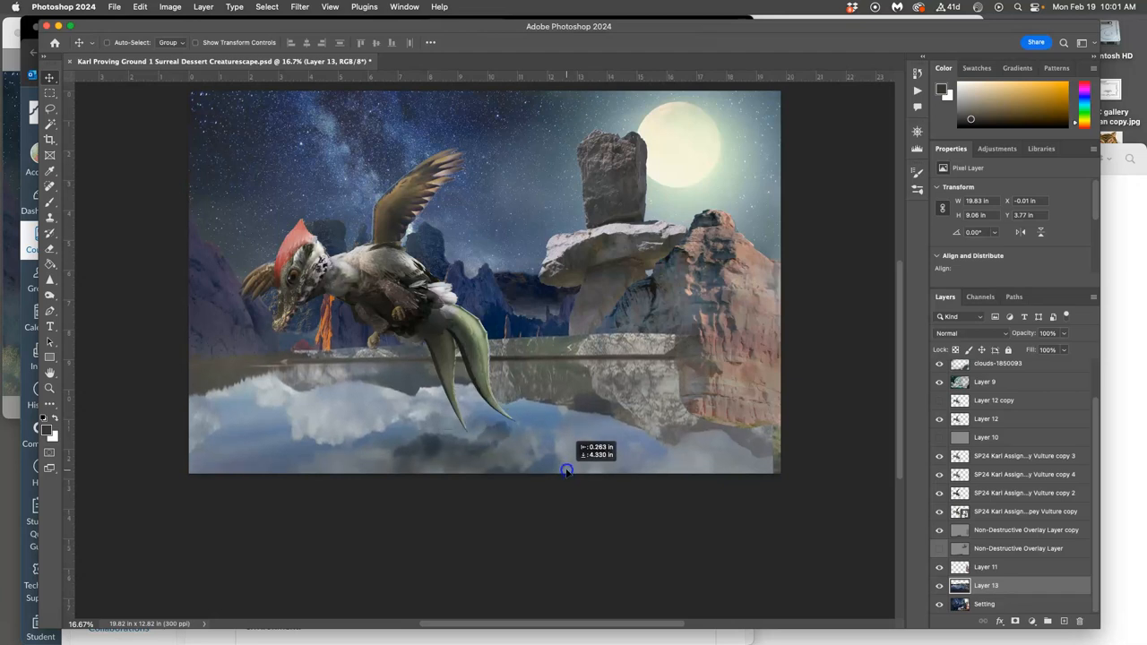
pyautogui.moveTo(565, 471); pyautogui.dragTo(542, 430)
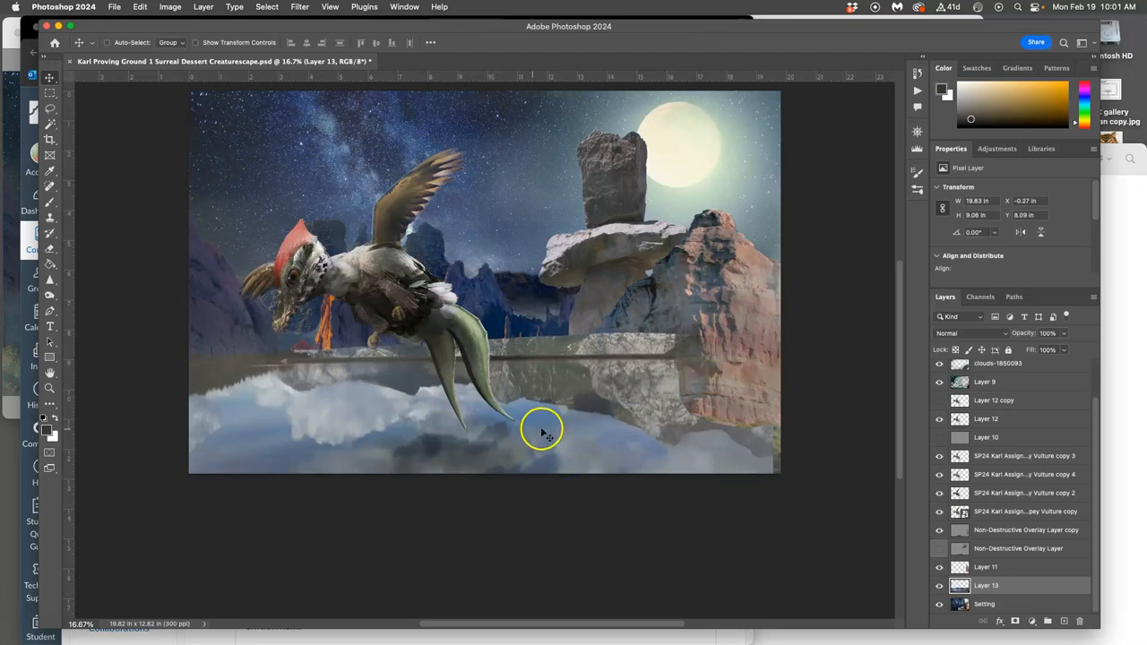
pyautogui.moveTo(542, 430); pyautogui.dragTo(563, 430)
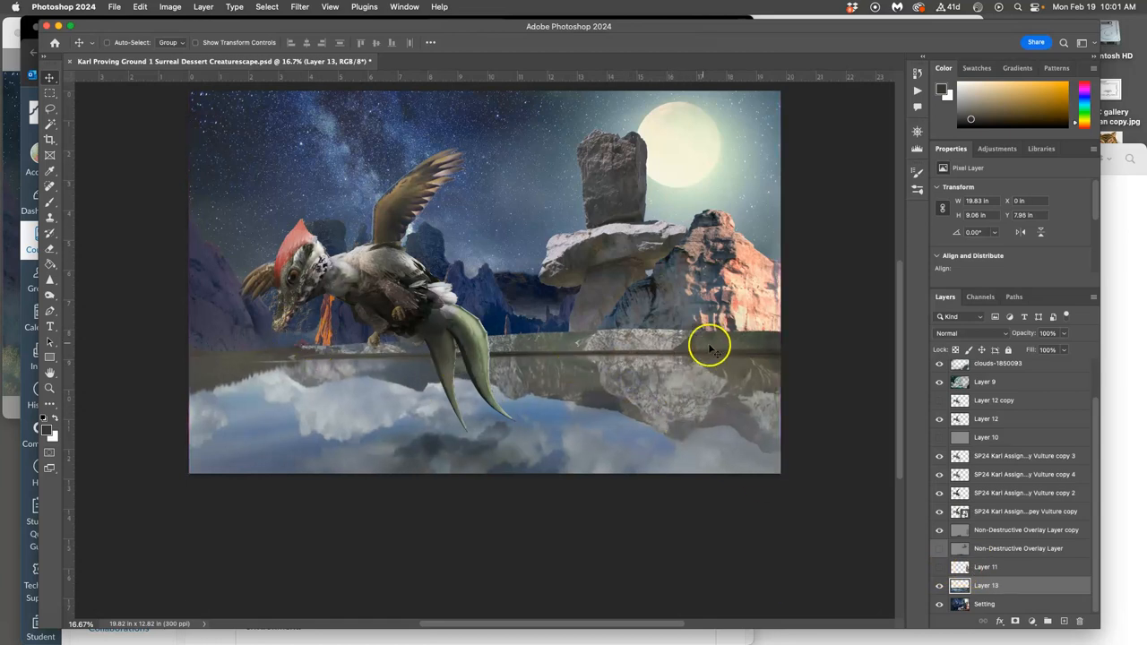
pyautogui.moveTo(614, 349)
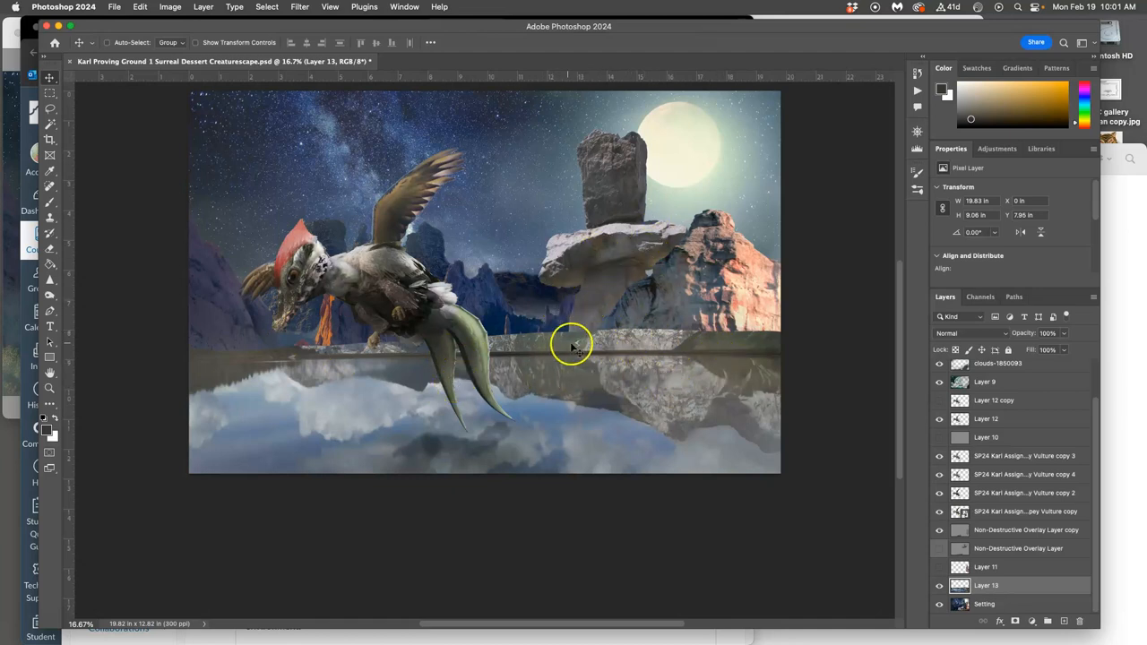
pyautogui.moveTo(191, 81)
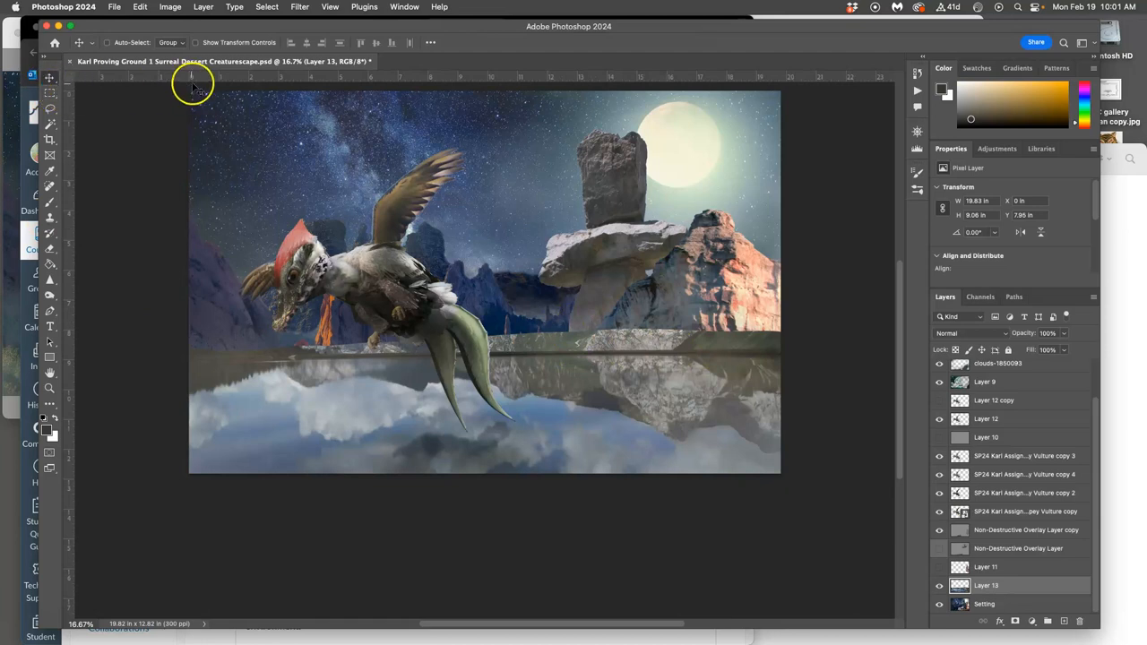
# Step: Place a horizontal guide on the shoreline and polygon-lasso the shore-and-mountain strip above it
pyautogui.moveTo(191, 79); pyautogui.dragTo(192, 346)
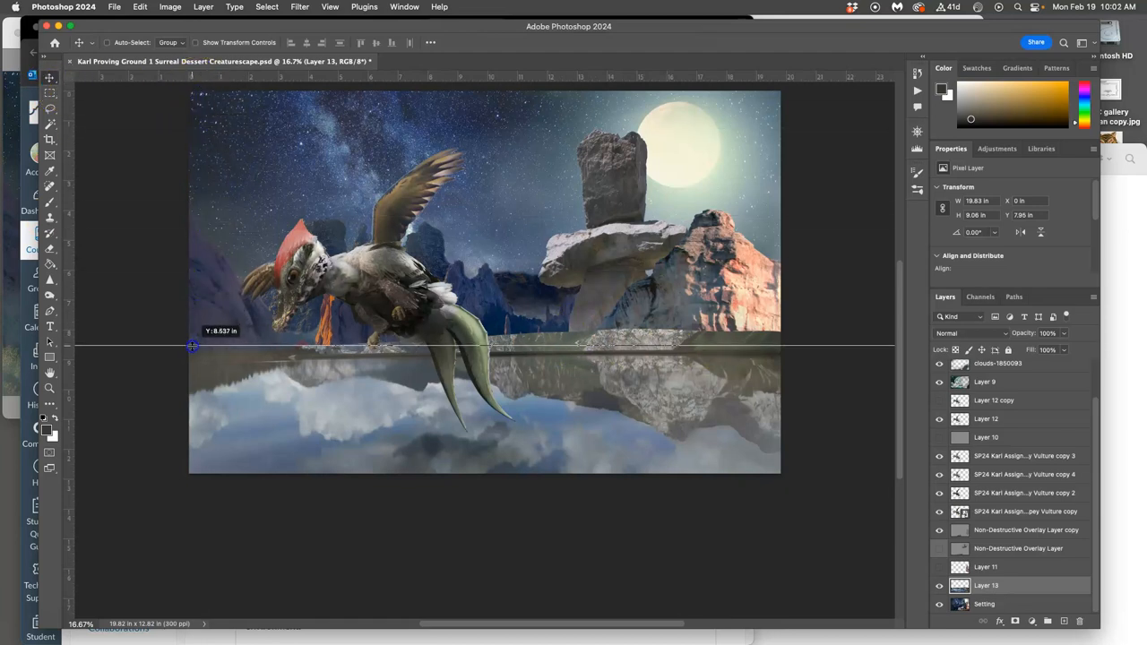
pyautogui.moveTo(190, 347); pyautogui.dragTo(190, 351)
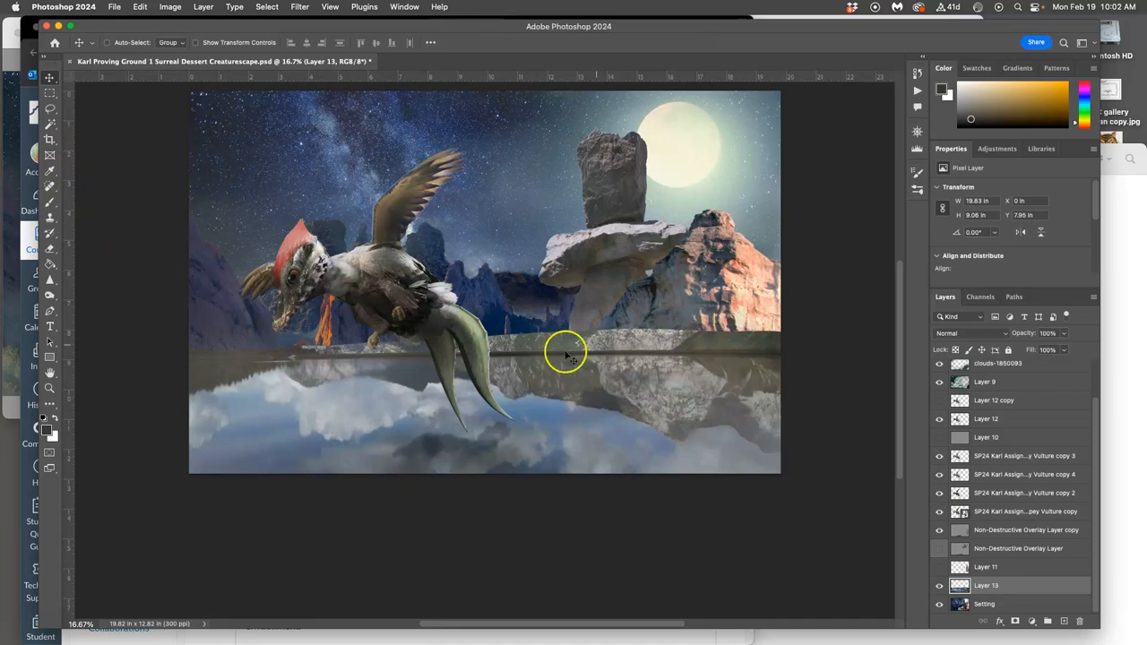
pyautogui.moveTo(155, 304)
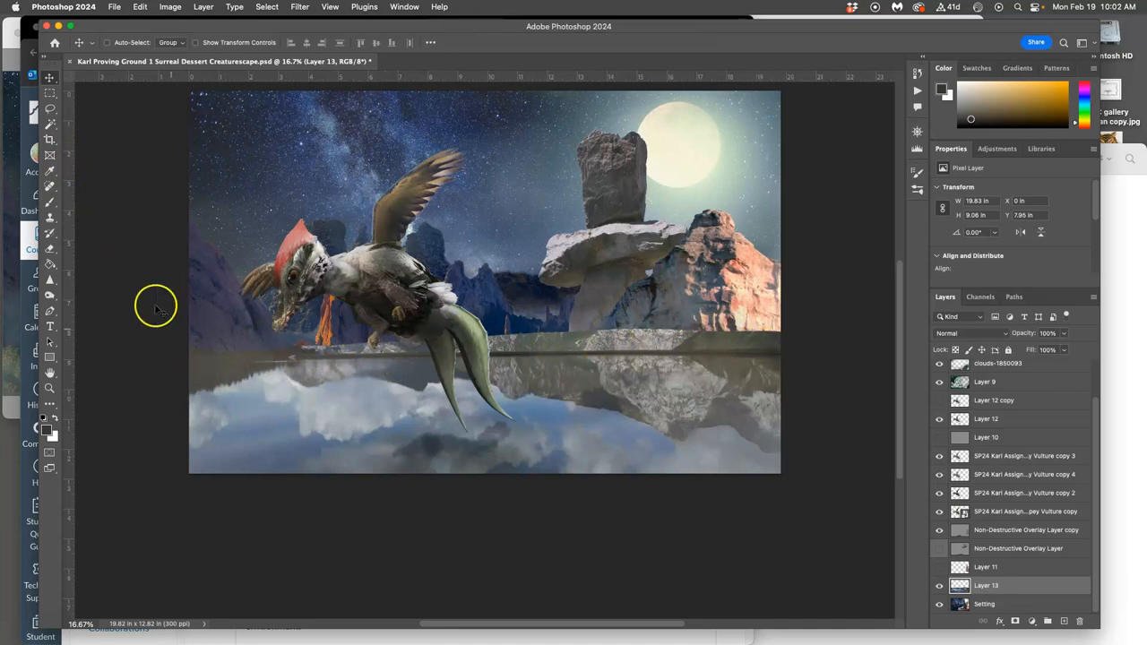
pyautogui.click(50, 111)
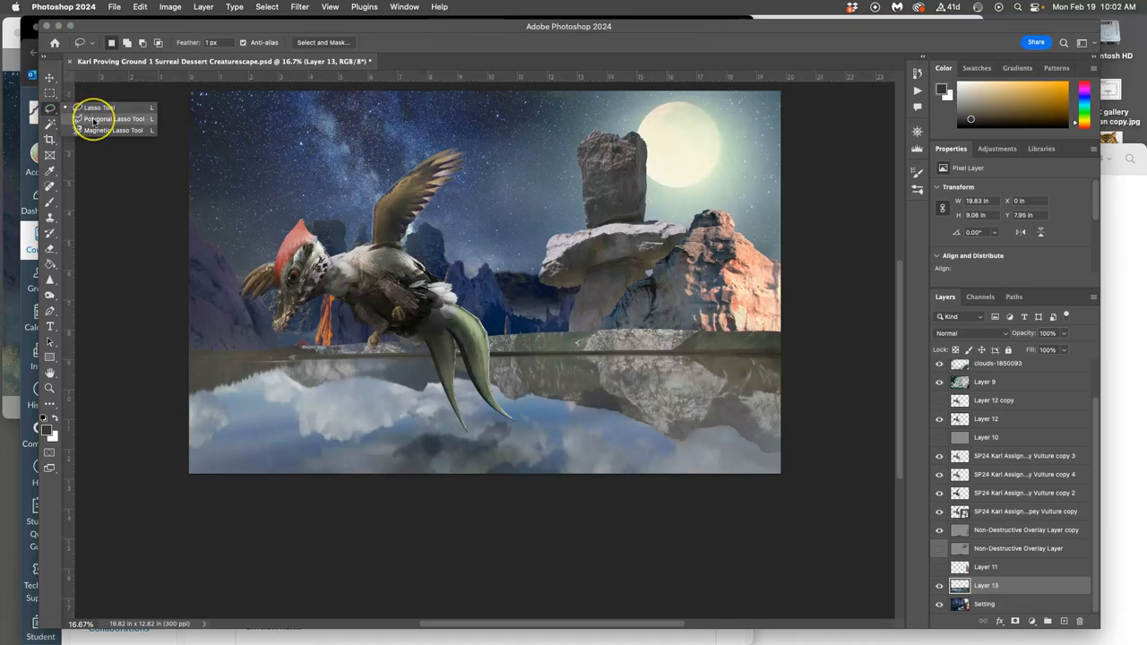
pyautogui.click(96, 107)
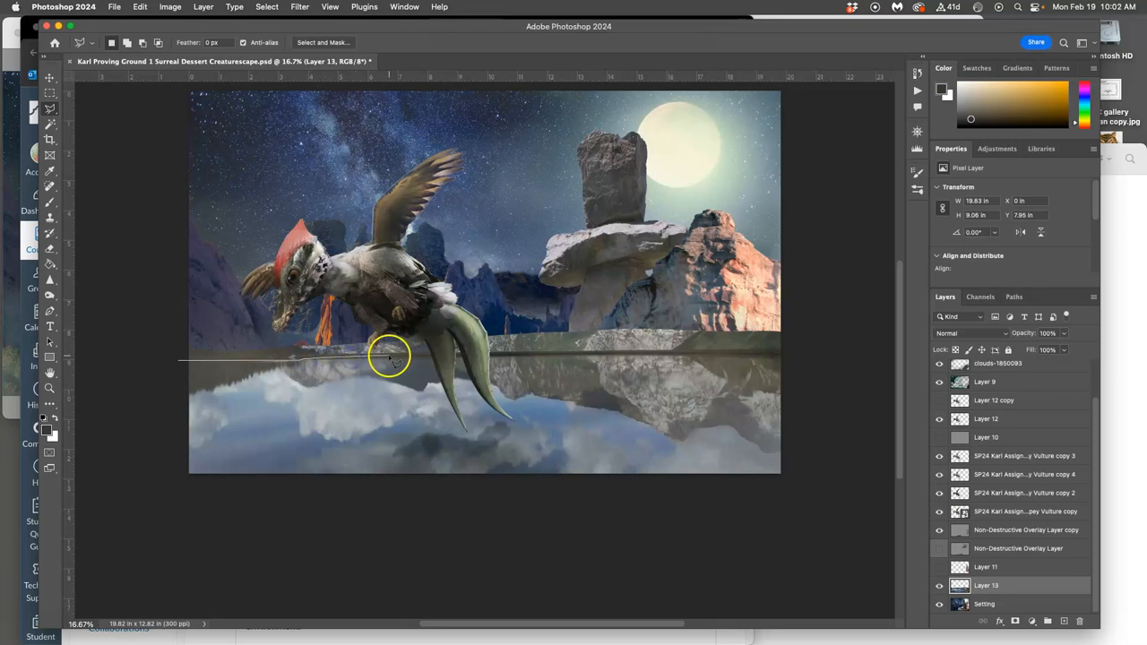
pyautogui.moveTo(389, 357); pyautogui.dragTo(587, 345)
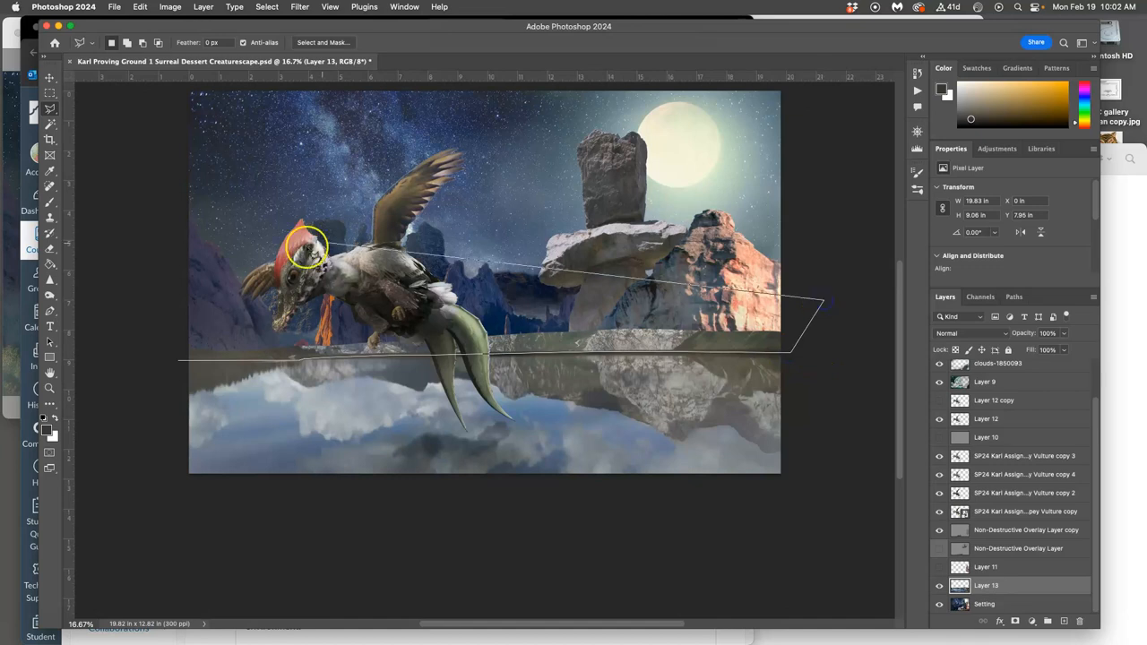
pyautogui.moveTo(308, 255); pyautogui.dragTo(170, 356)
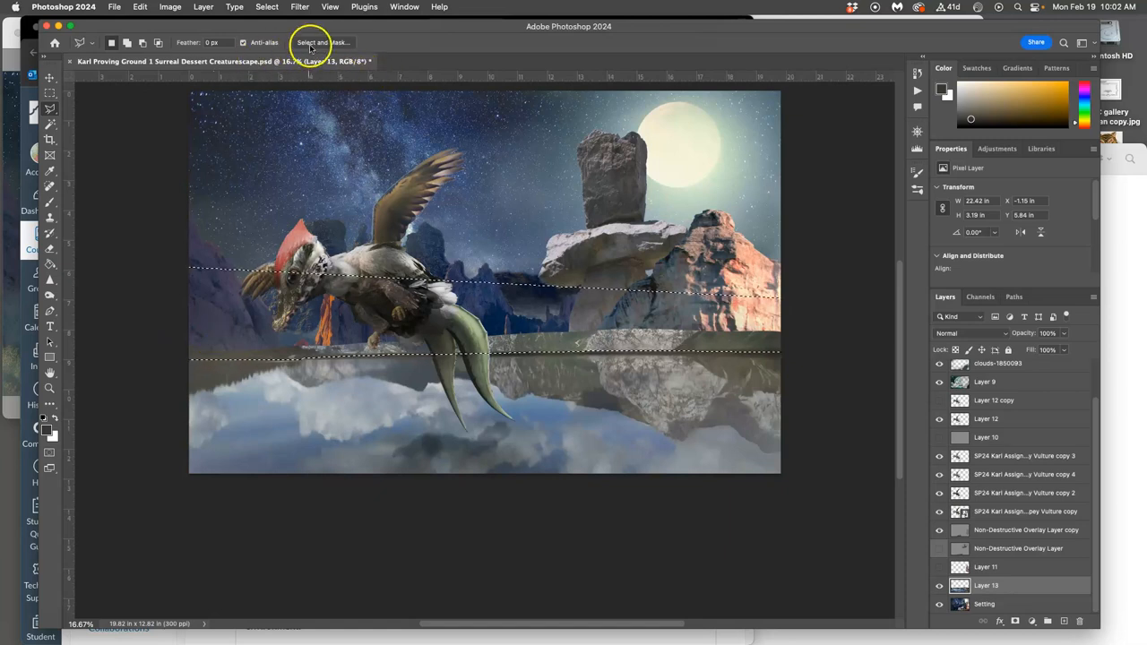
# Step: Feather the strip selection by 1.6 px in Select and Mask, then delete it
pyautogui.click(321, 42)
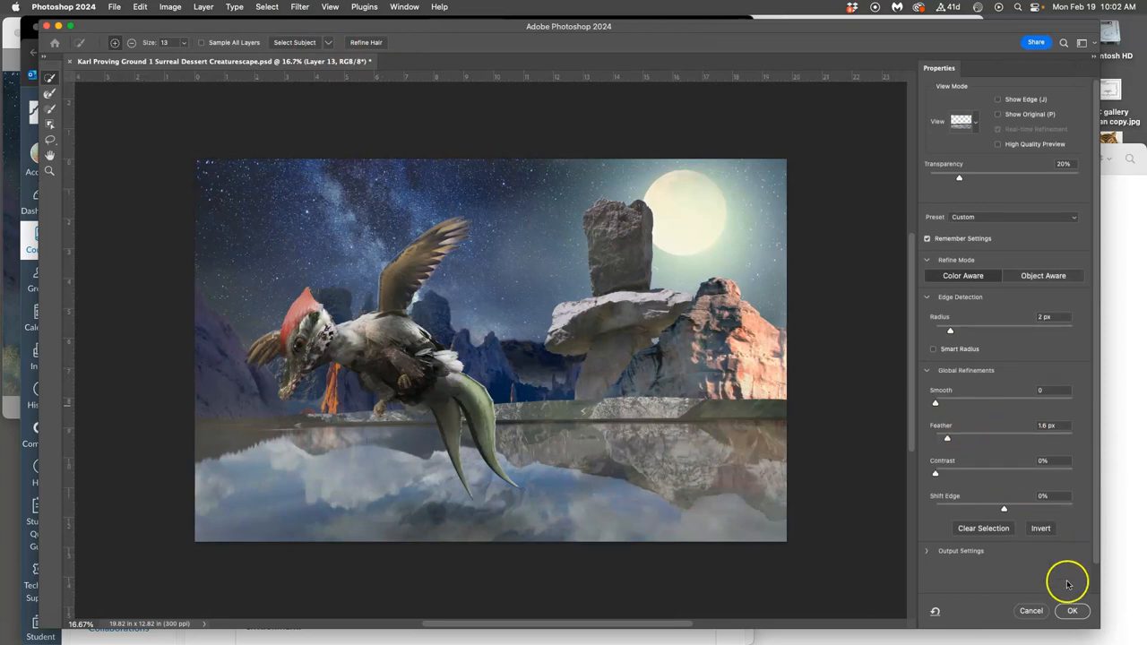
pyautogui.click(1071, 610)
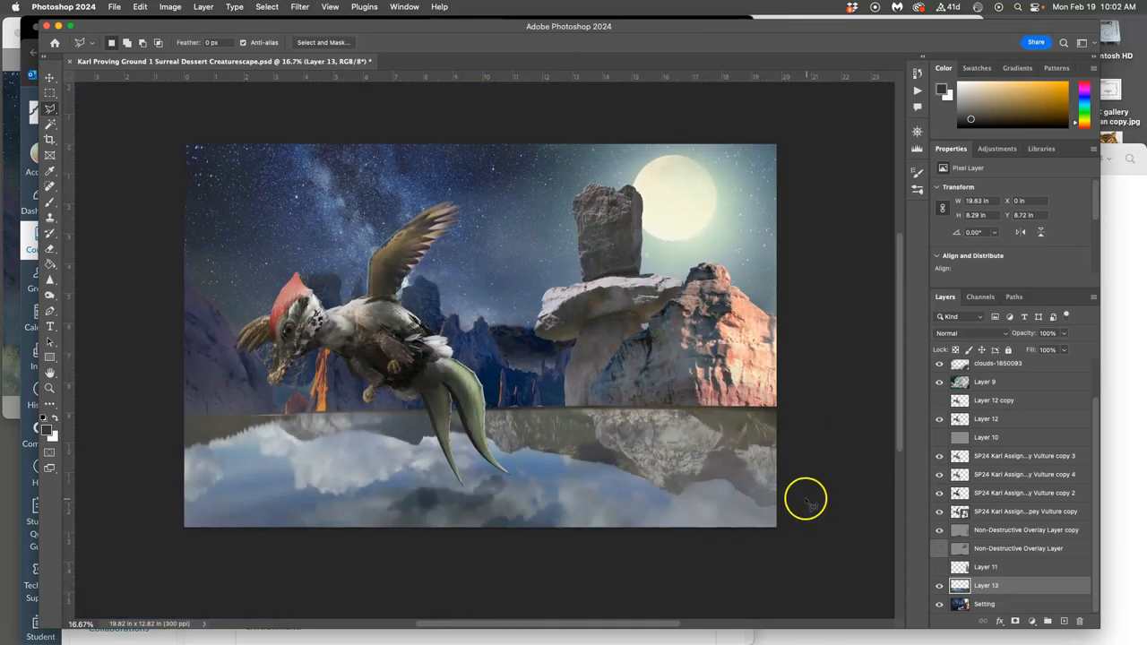
pyautogui.moveTo(790, 483)
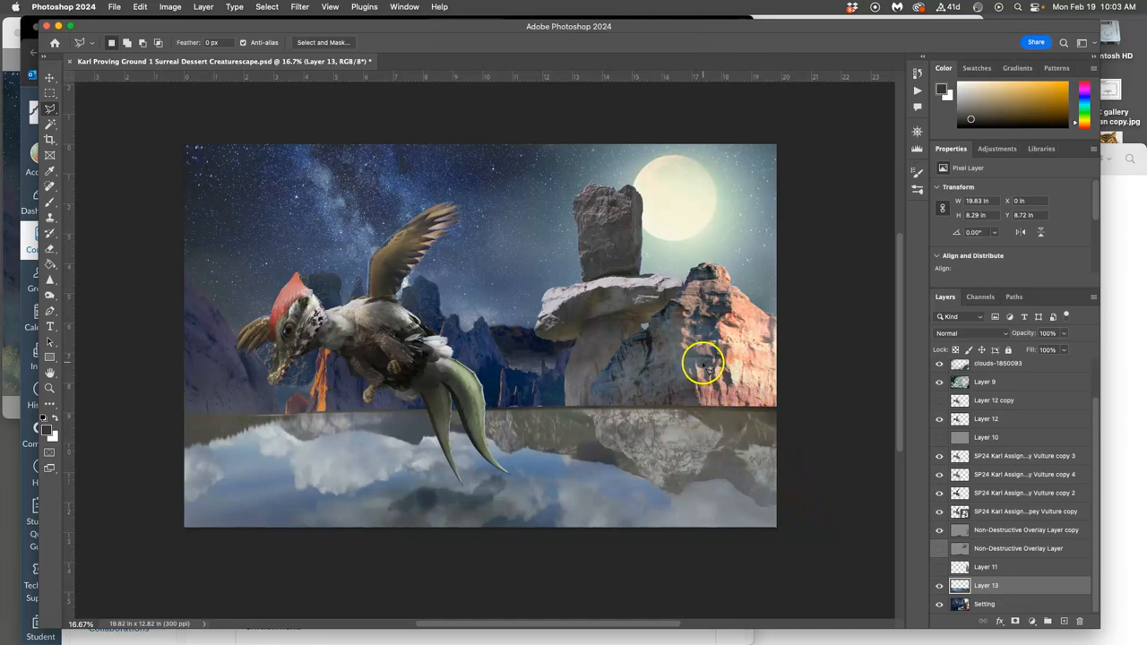
pyautogui.moveTo(757, 359)
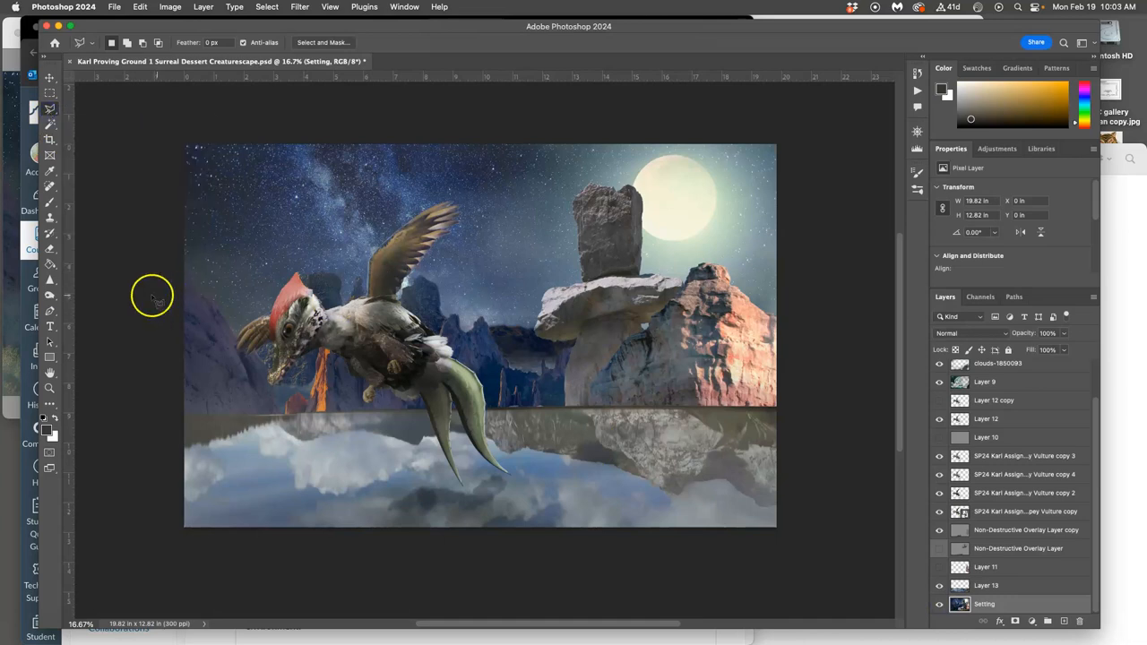
pyautogui.moveTo(165, 259)
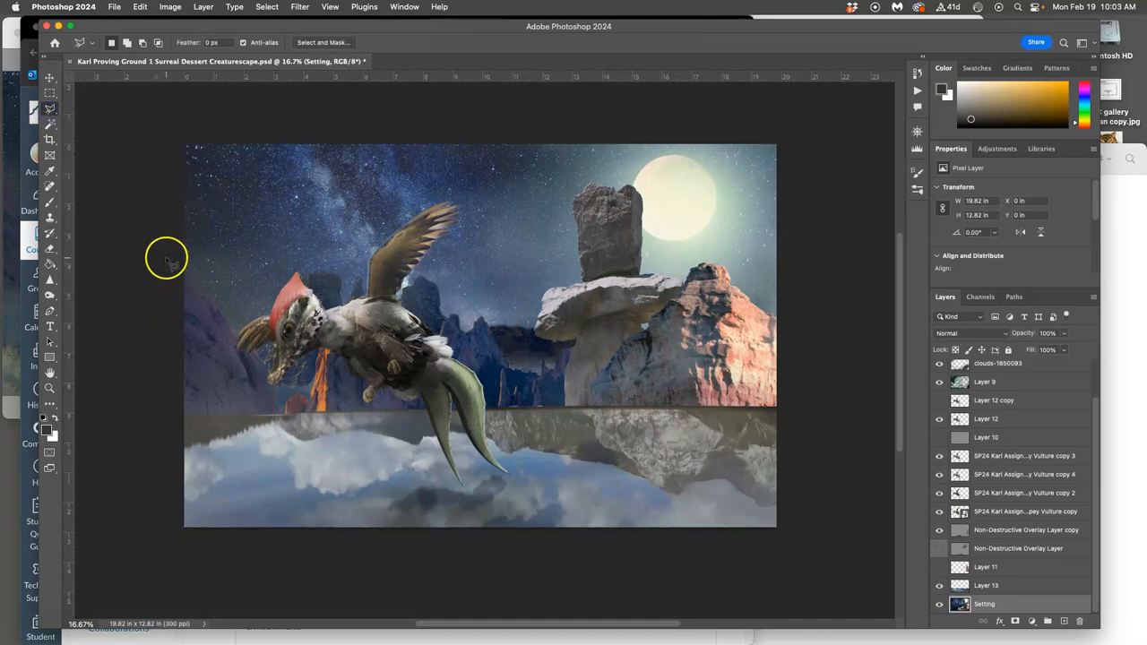
pyautogui.moveTo(175, 262)
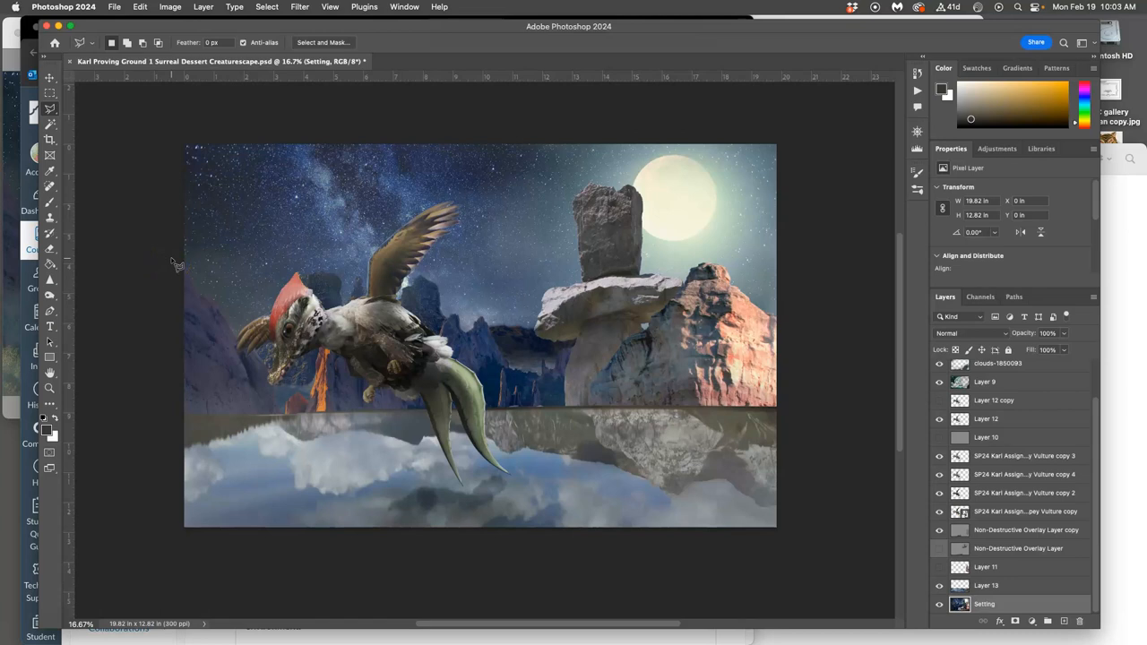
# Step: Select Layer 14, add a horizontal guide about 3.5 in down, and begin Free Transform
pyautogui.click(49, 93)
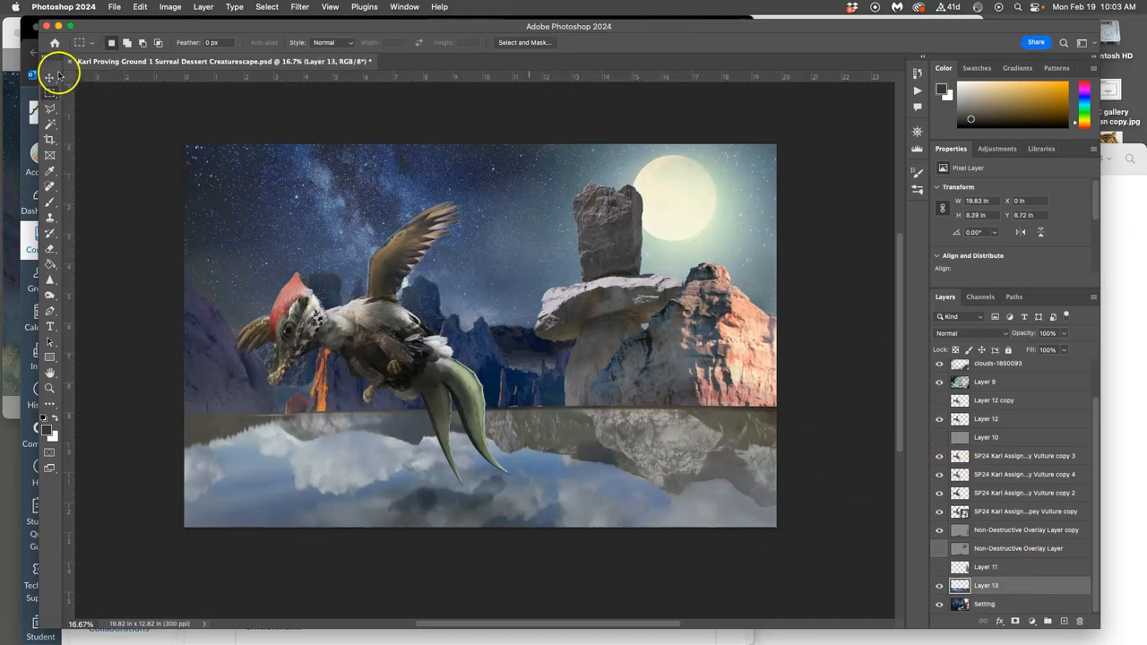
pyautogui.click(49, 77)
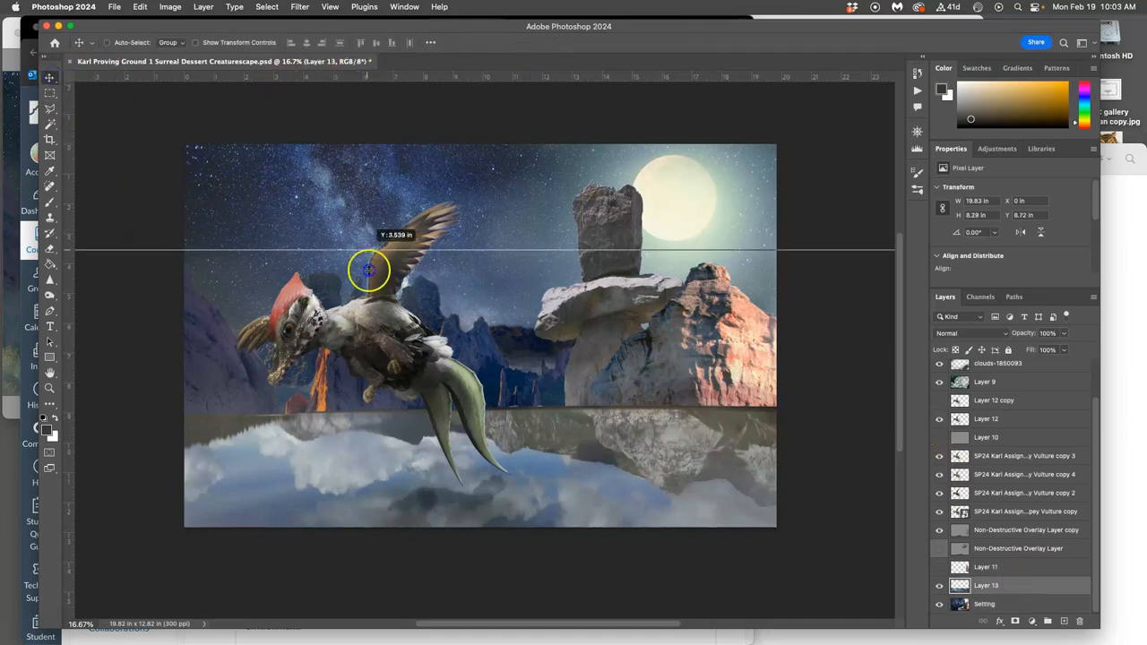
pyautogui.moveTo(367, 268); pyautogui.dragTo(372, 408)
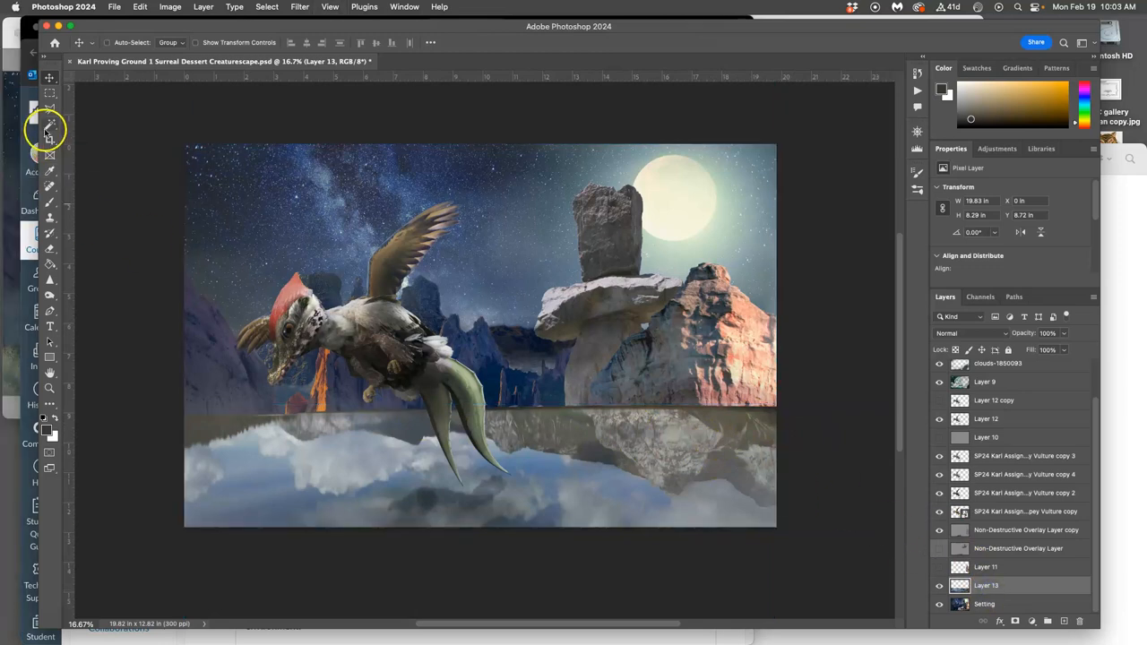
pyautogui.click(49, 125)
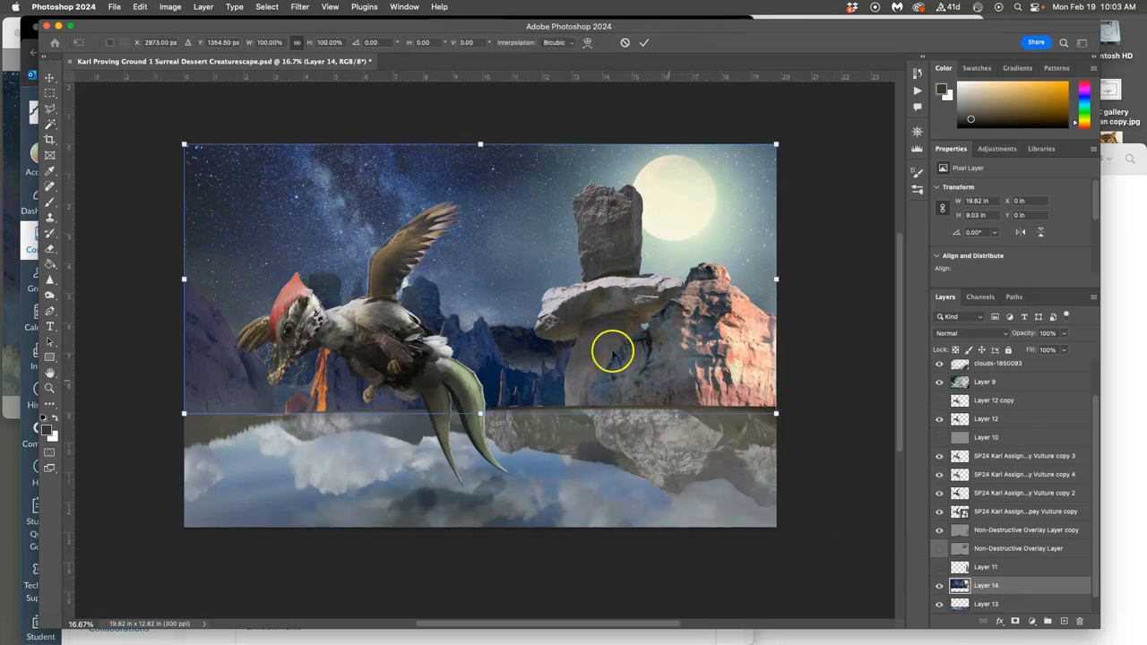
# Step: Flip Layer 14 vertically, move it below the horizon, and squash its height from the bottom
pyautogui.rightClick(614, 349)
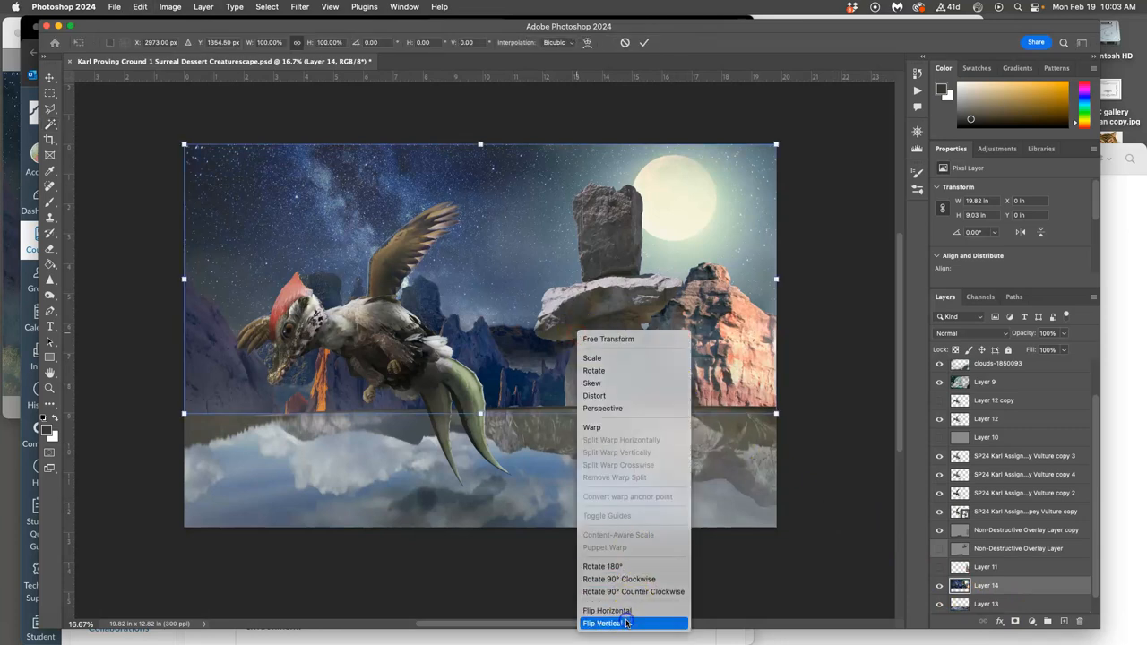
pyautogui.click(603, 623)
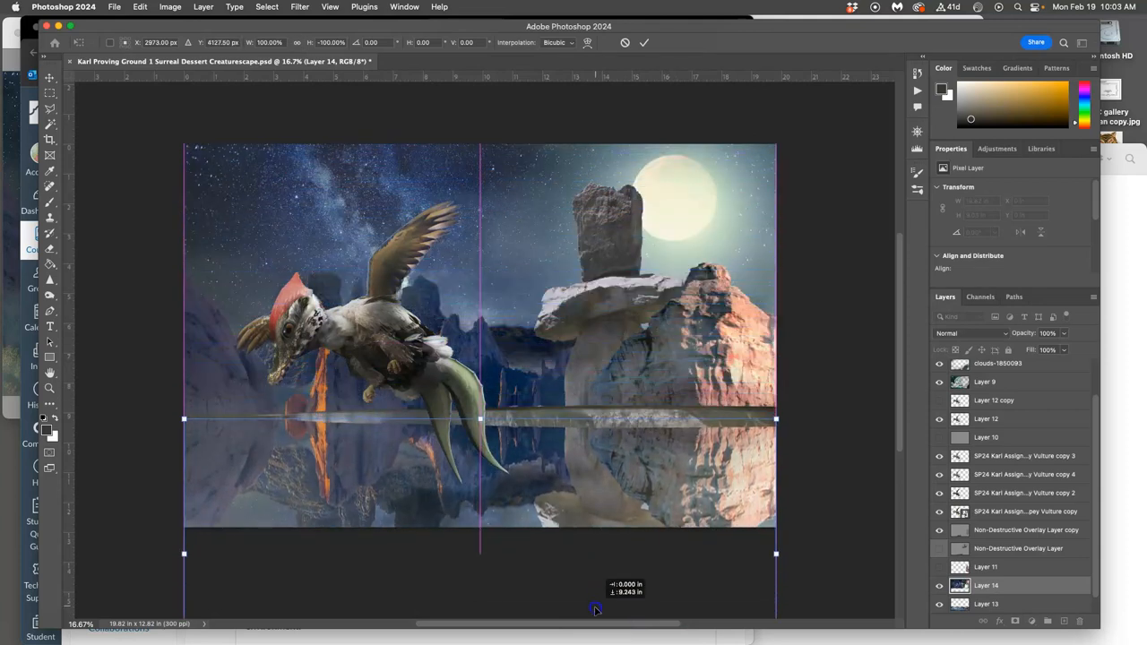
pyautogui.moveTo(596, 599); pyautogui.dragTo(596, 582)
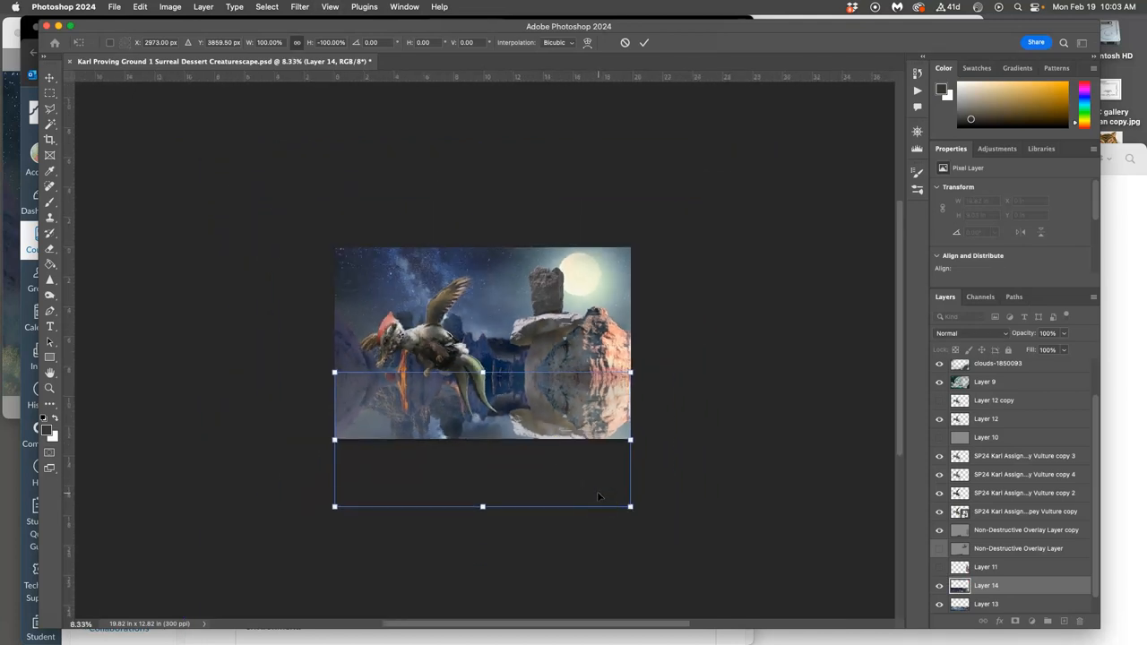
pyautogui.moveTo(482, 505)
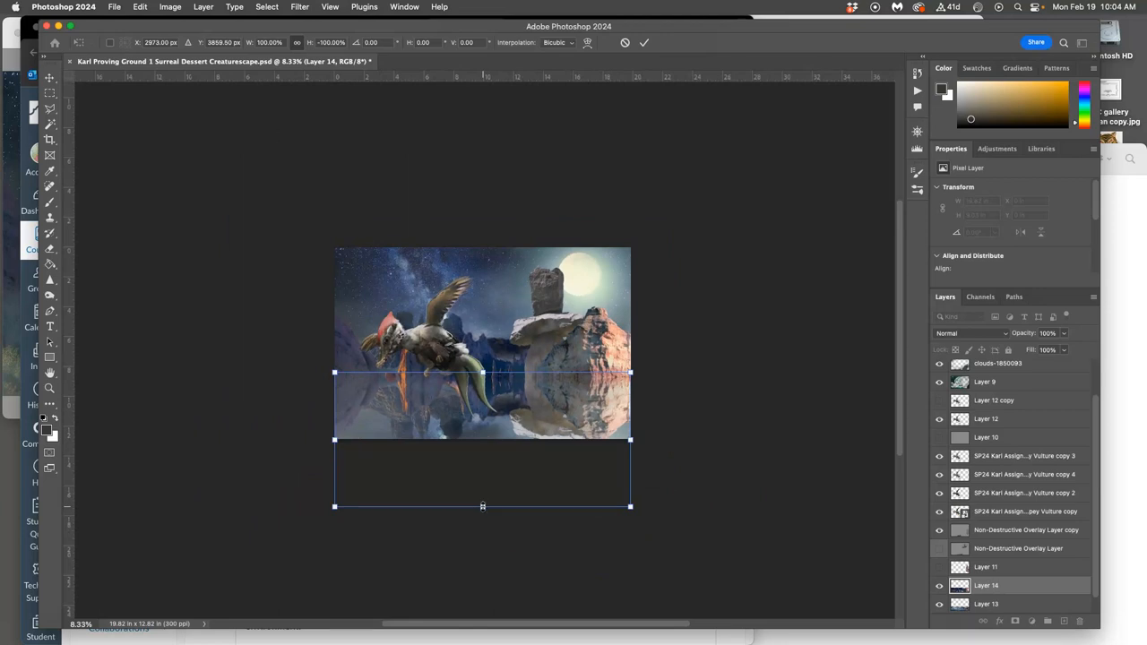
pyautogui.moveTo(482, 507); pyautogui.dragTo(482, 480)
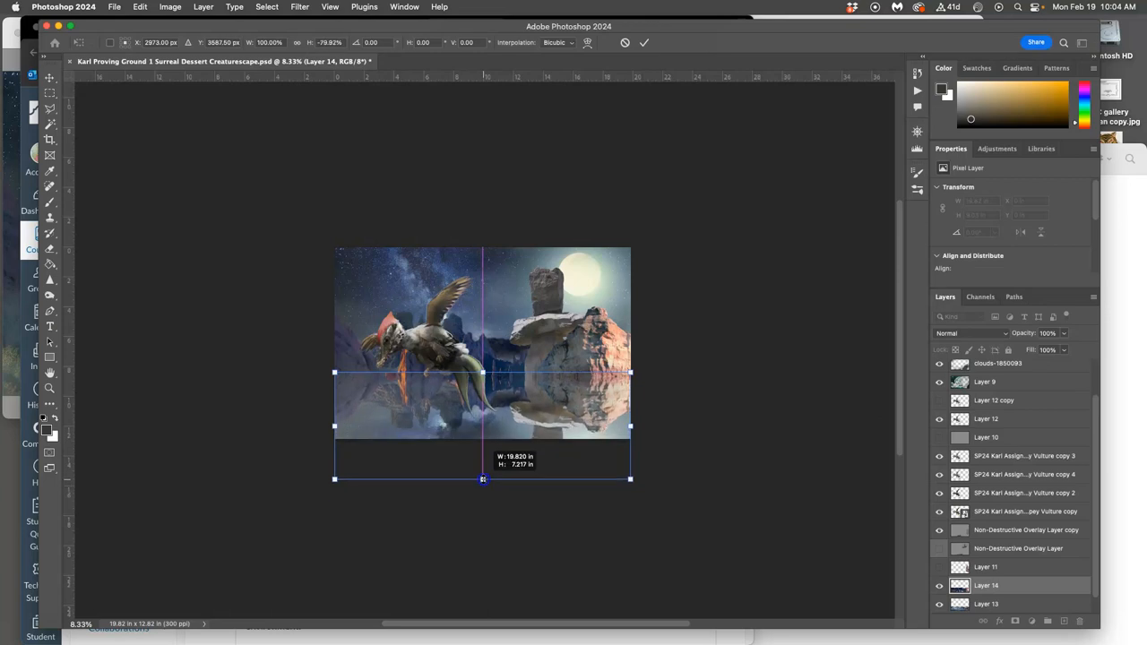
pyautogui.moveTo(483, 479); pyautogui.dragTo(483, 467)
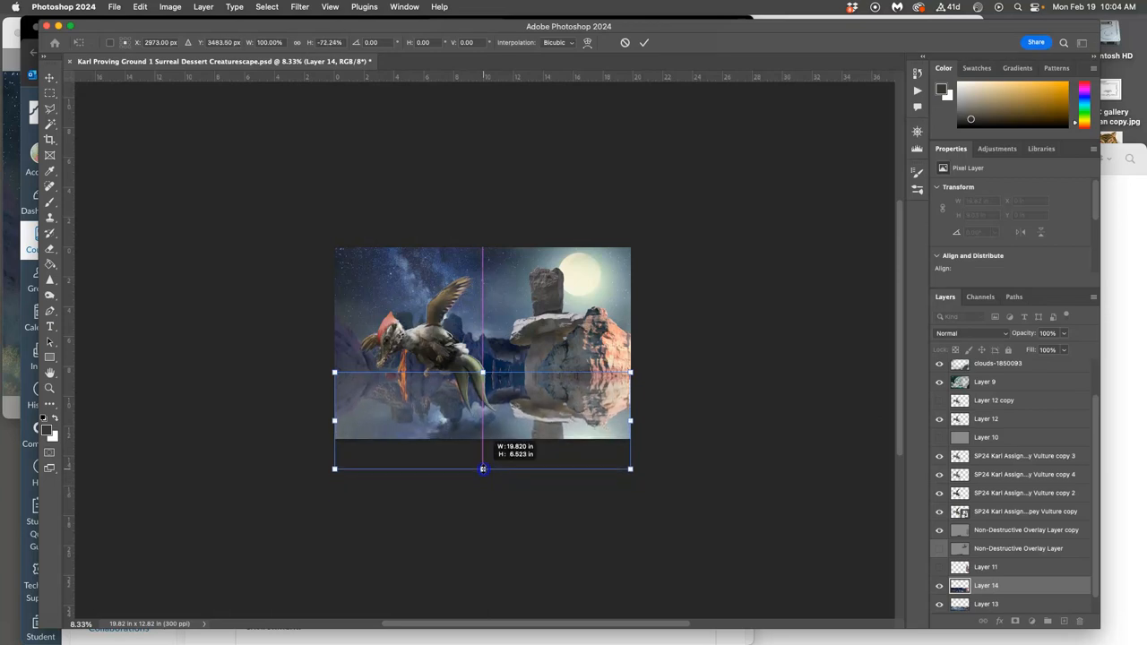
pyautogui.moveTo(483, 469); pyautogui.dragTo(483, 467)
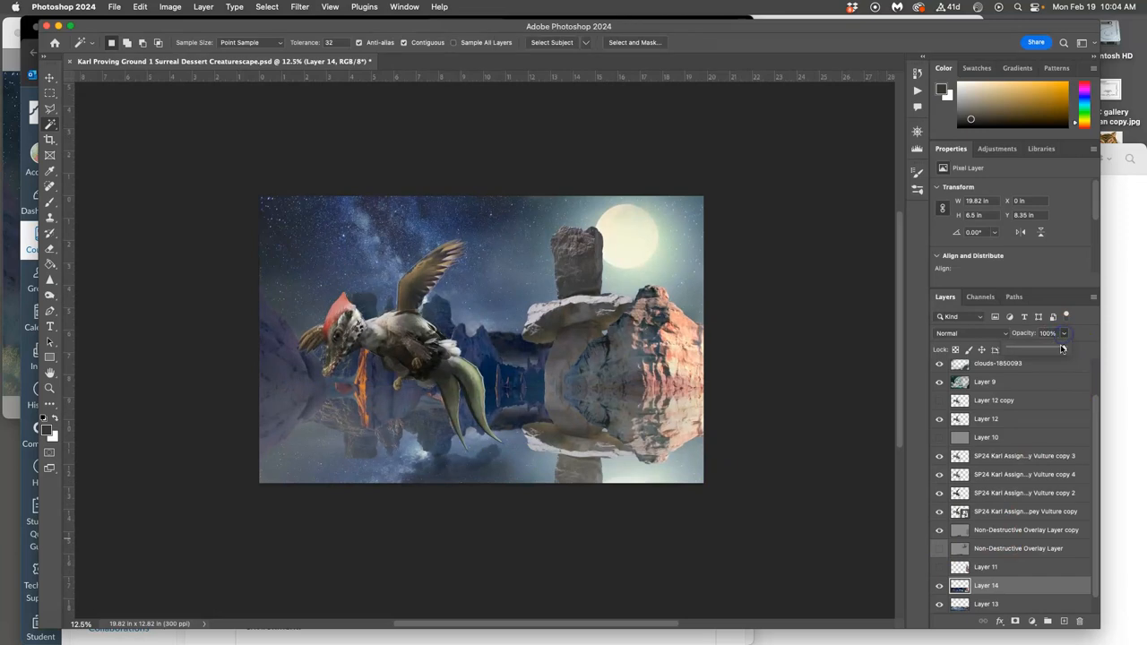
# Step: Lower Layer 14's opacity to 59% with the Layers panel slider
pyautogui.moveTo(1064, 349); pyautogui.dragTo(1048, 349)
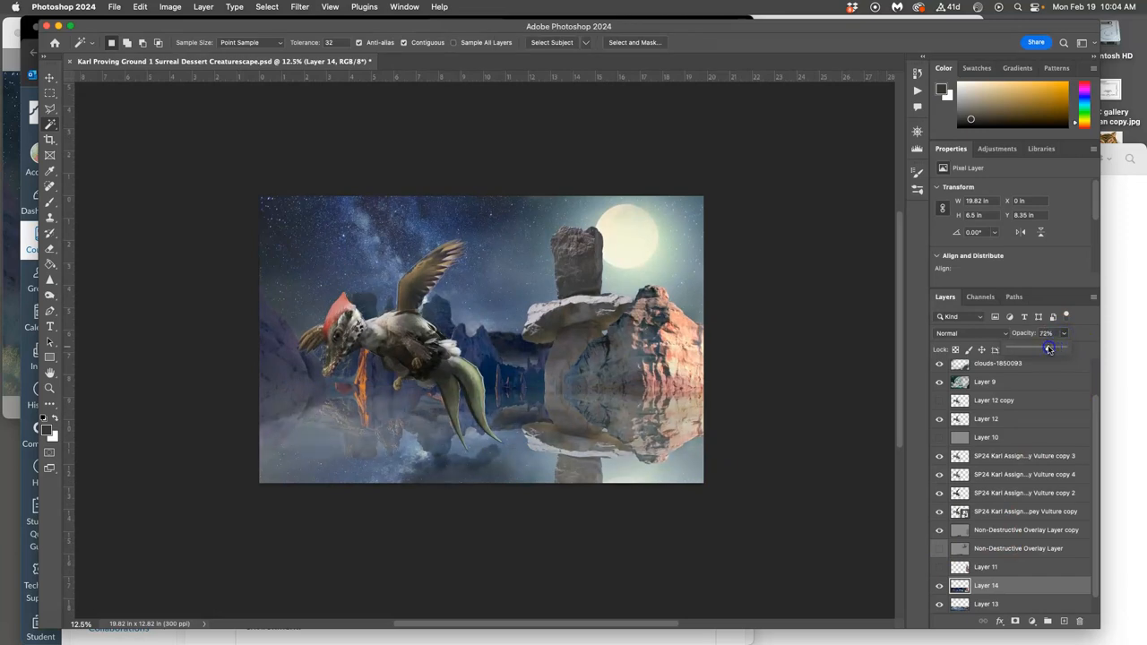
pyautogui.moveTo(1053, 348); pyautogui.dragTo(1043, 348)
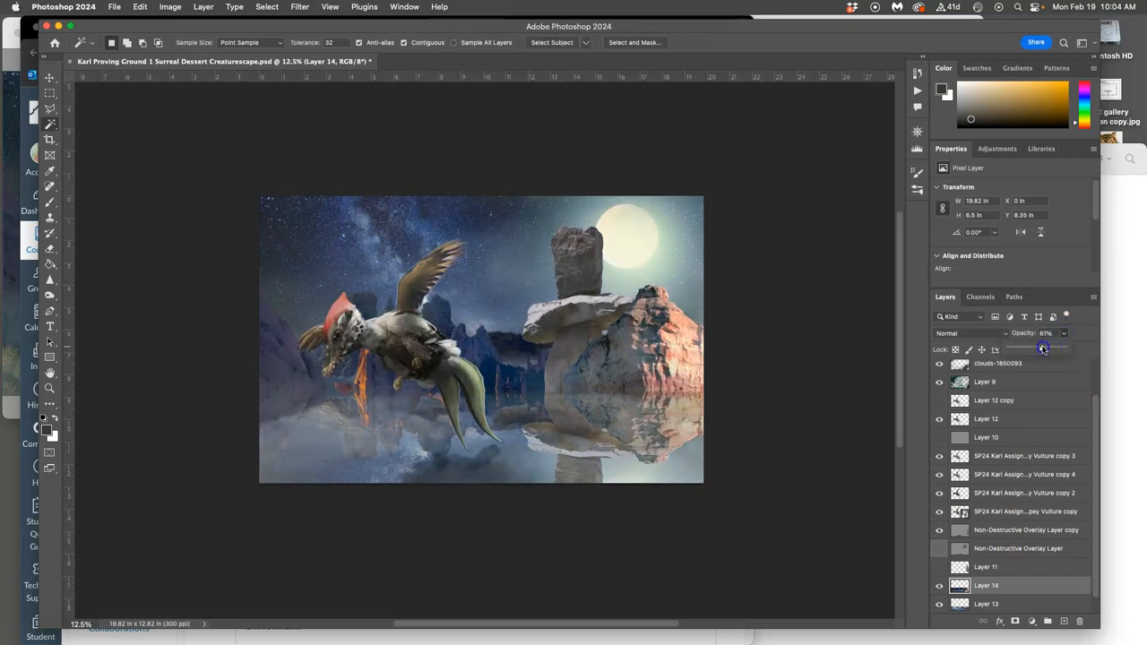
pyautogui.moveTo(1053, 349); pyautogui.dragTo(1042, 349)
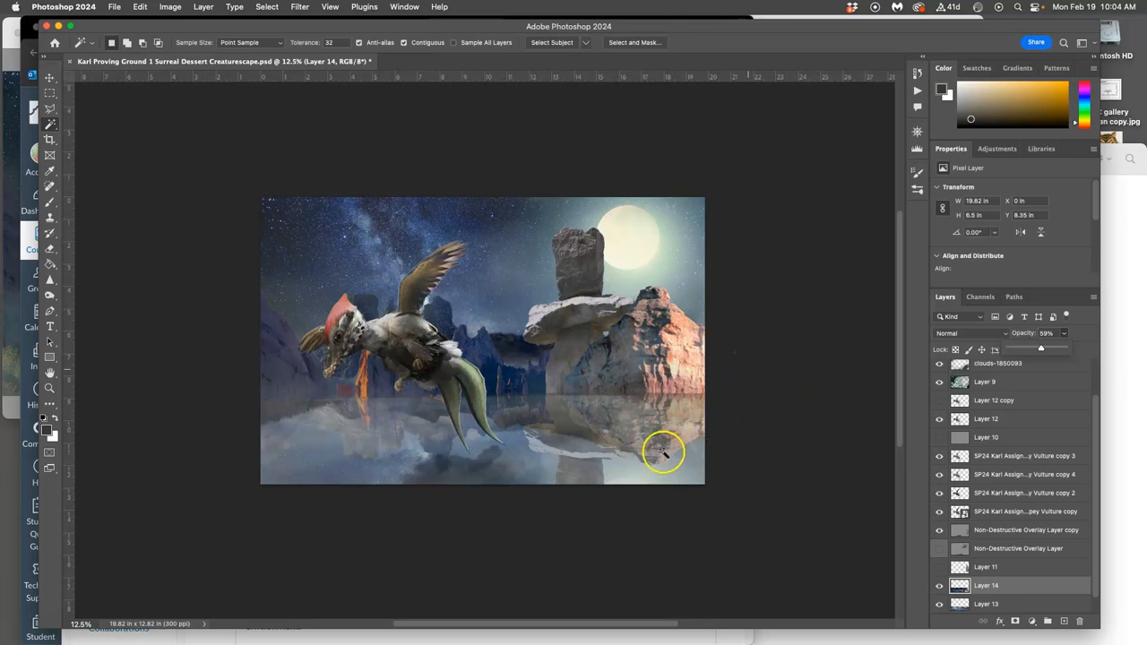
pyautogui.moveTo(106, 278)
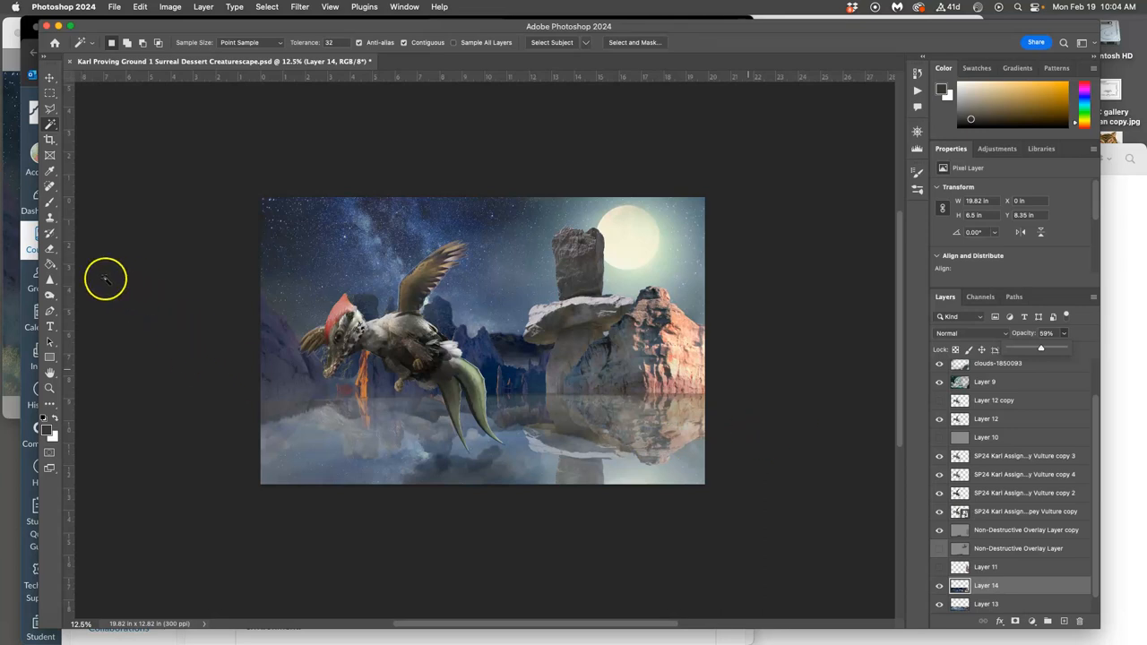
# Step: Set up the Smudge tool with a large soft brush at 19% strength
pyautogui.click(50, 281)
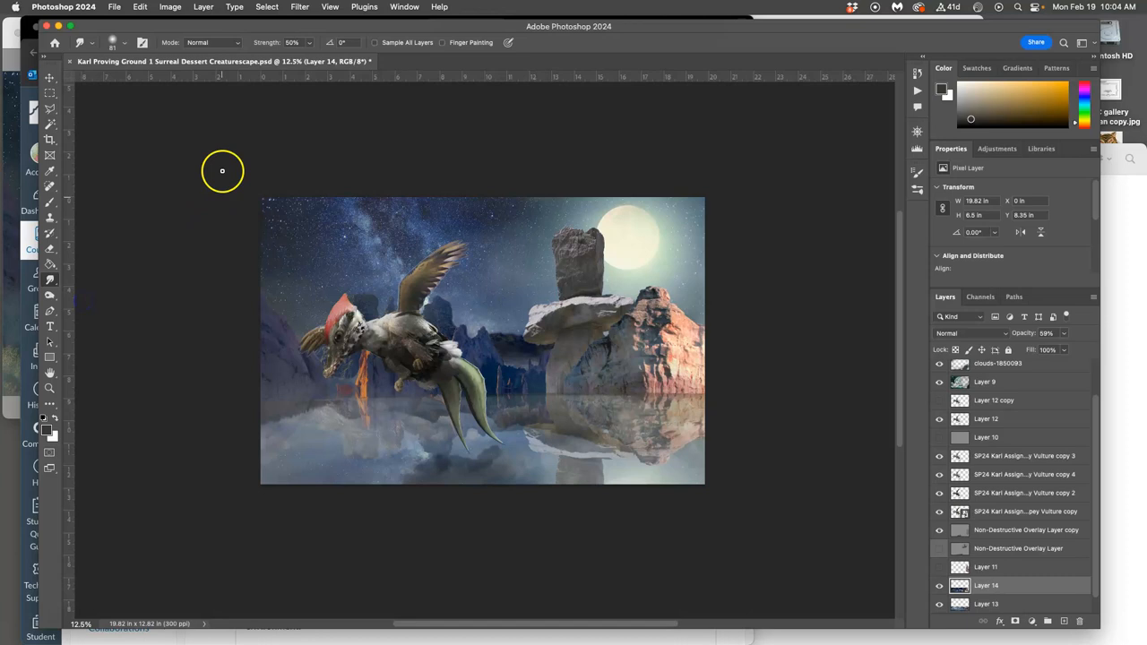
pyautogui.click(125, 42)
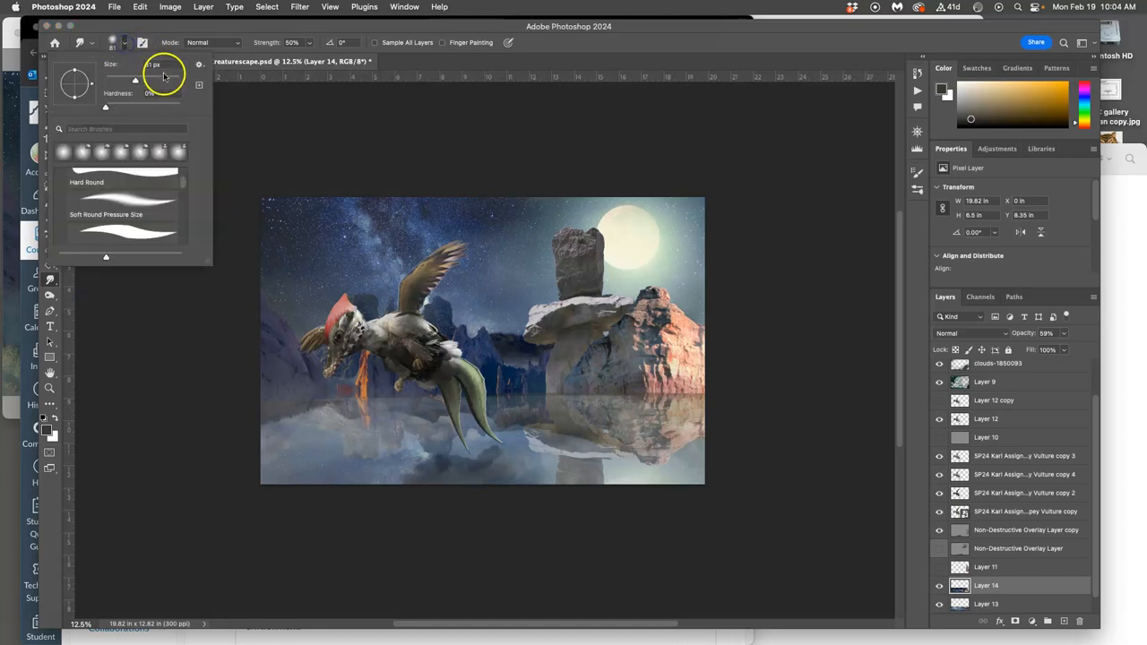
pyautogui.click(157, 64)
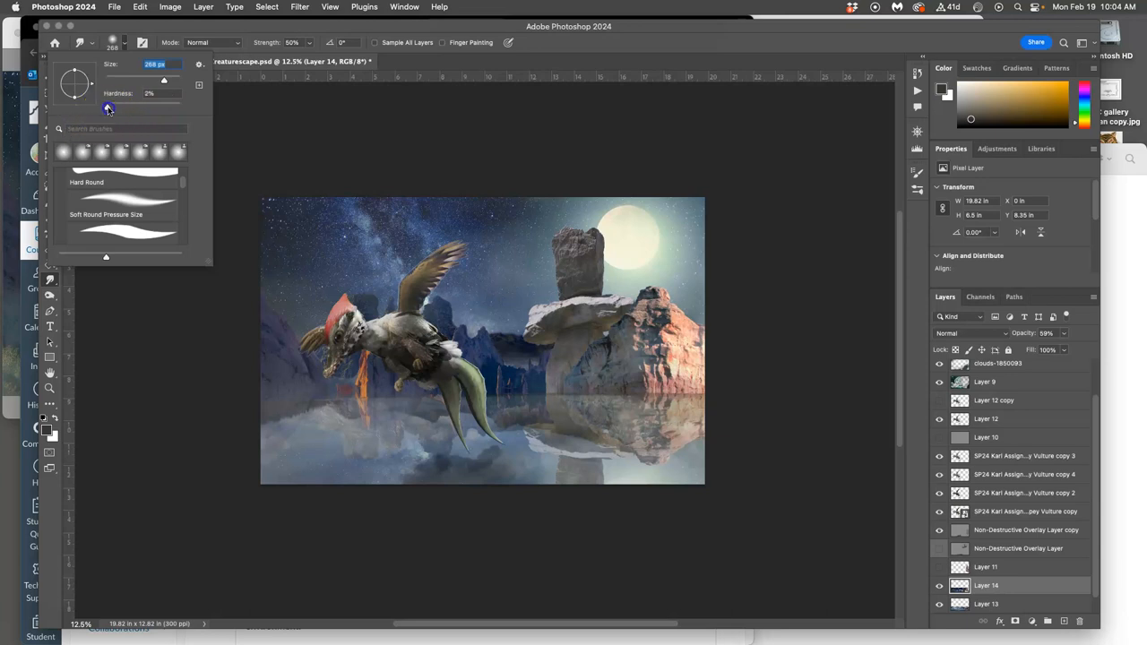
pyautogui.moveTo(107, 106); pyautogui.dragTo(166, 82)
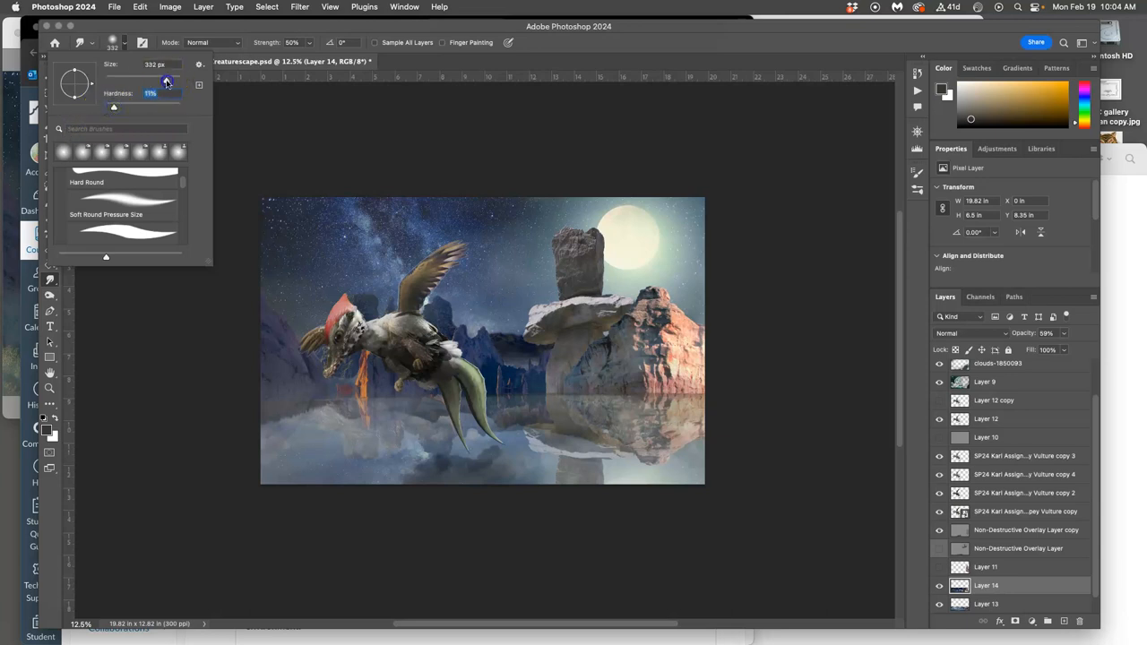
pyautogui.click(157, 64)
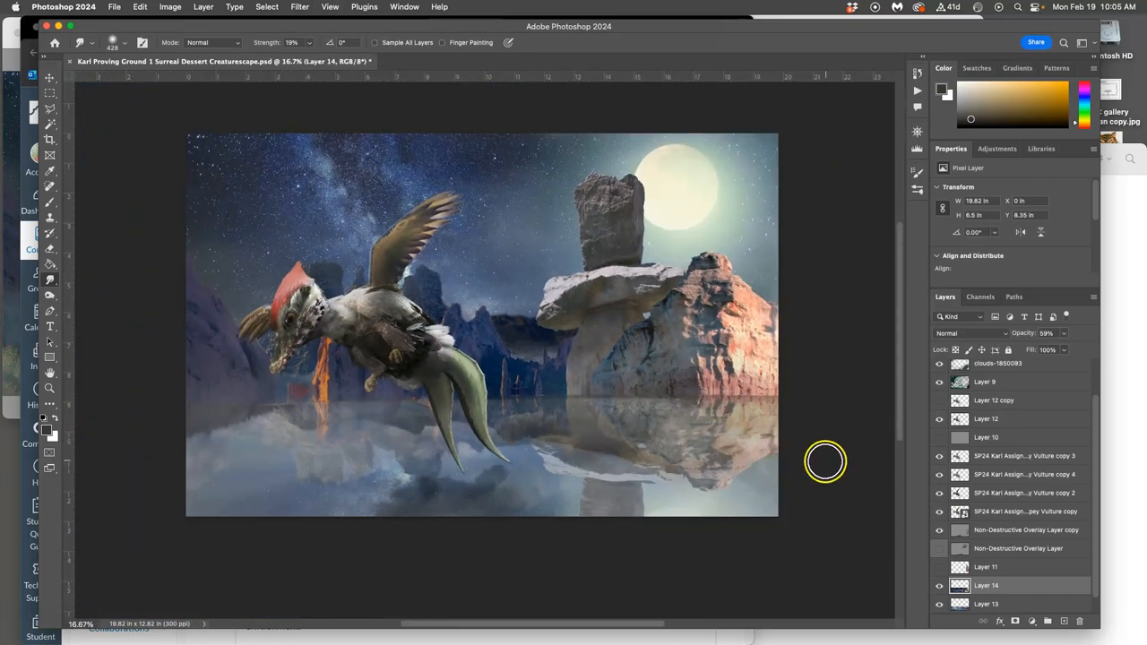
pyautogui.moveTo(374, 499)
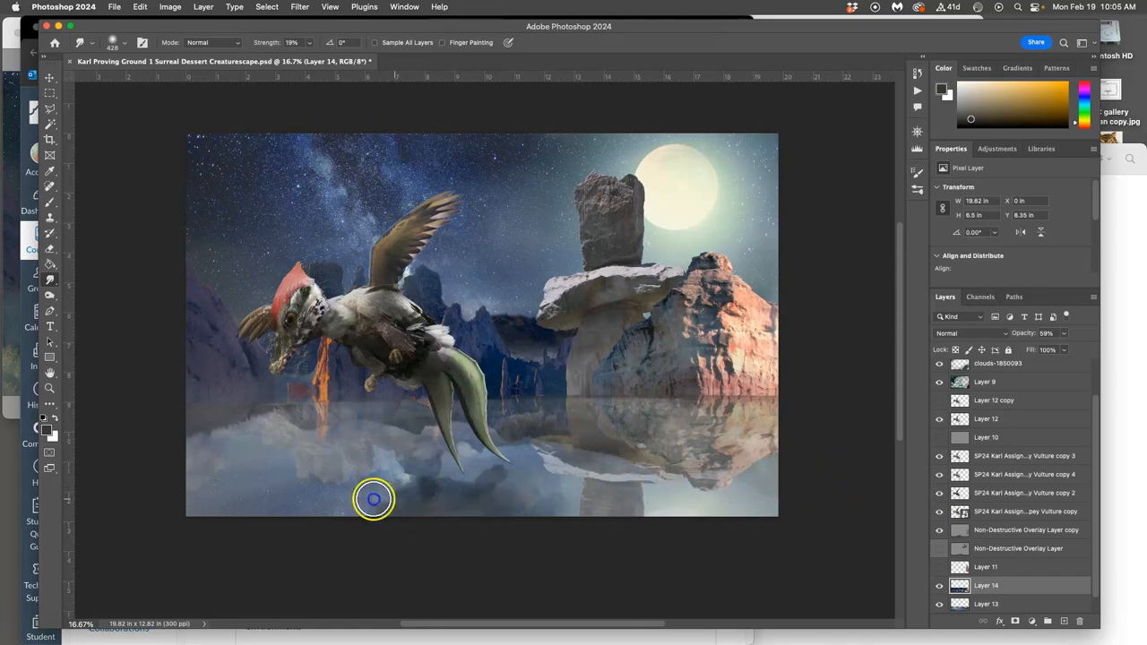
pyautogui.moveTo(308, 498)
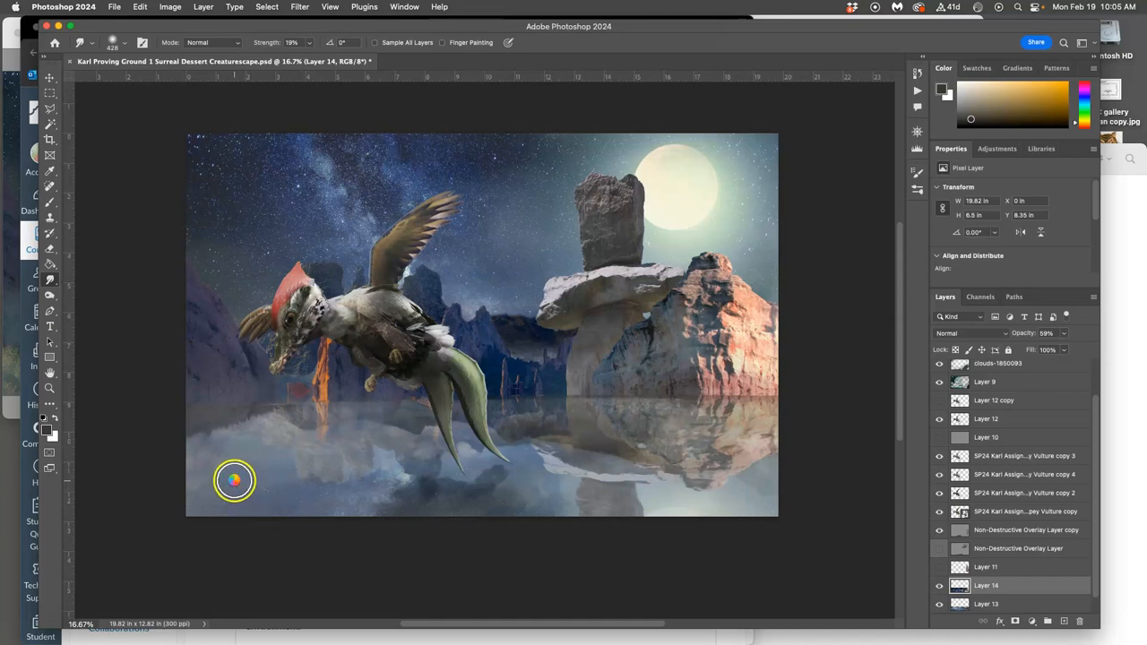
pyautogui.moveTo(437, 509)
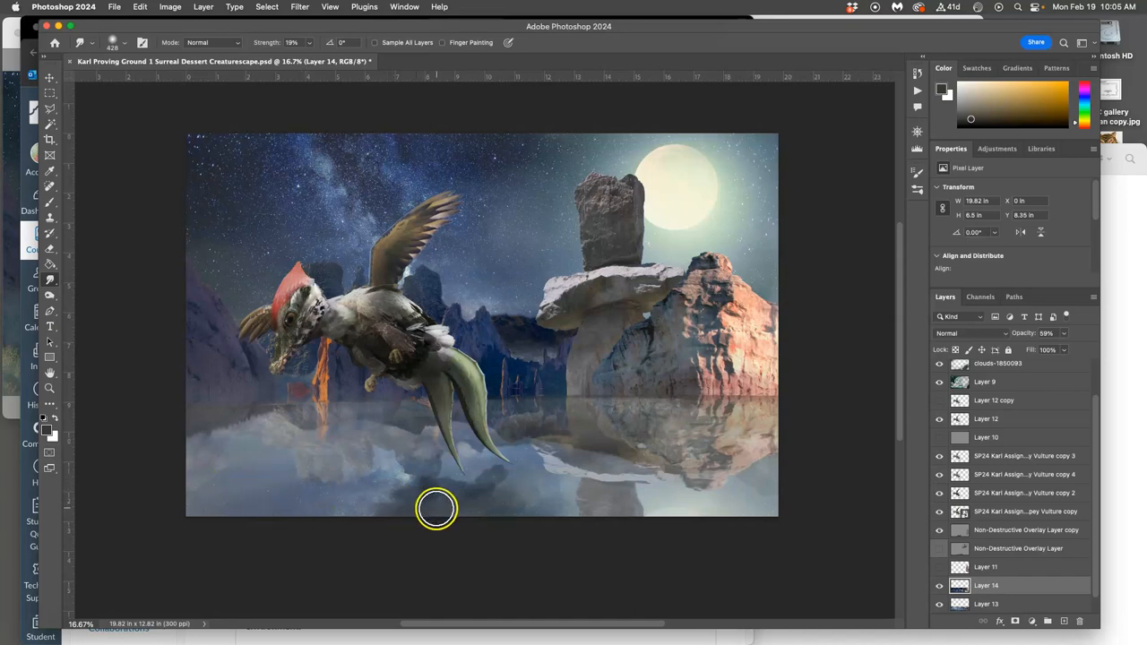
pyautogui.moveTo(447, 509)
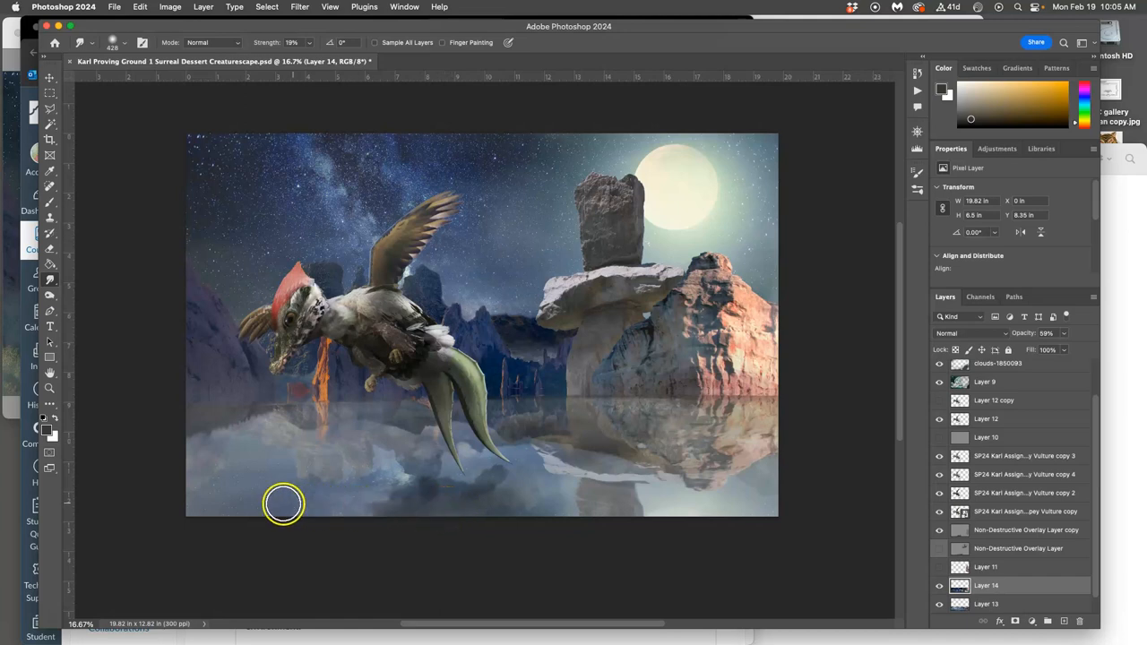
pyautogui.moveTo(794, 513)
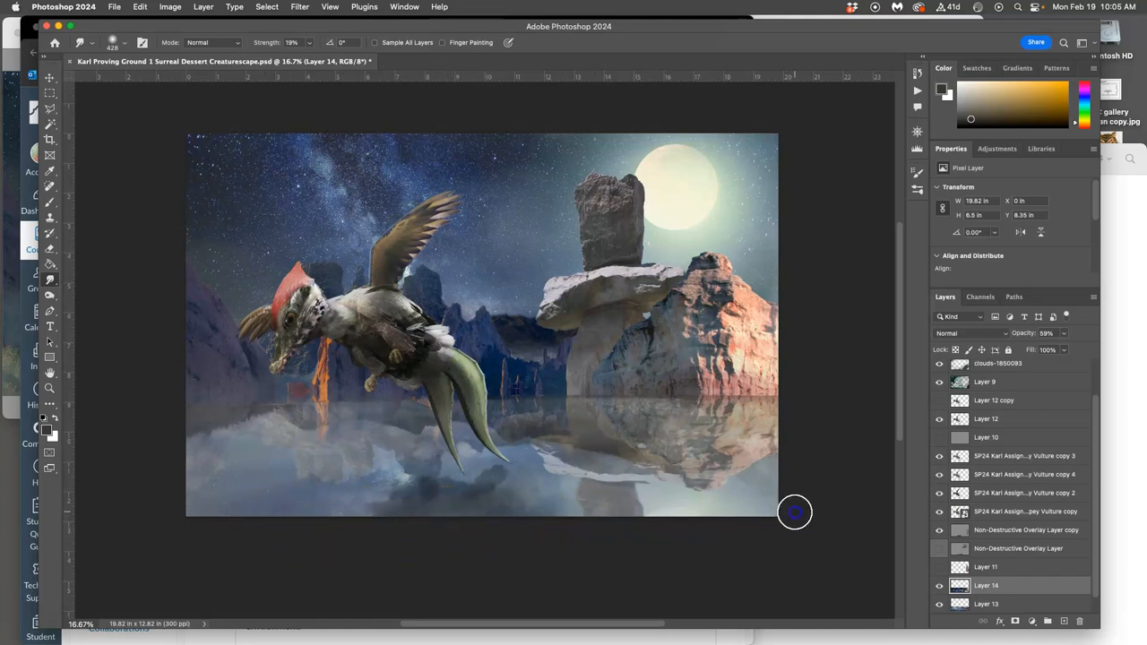
pyautogui.moveTo(716, 517)
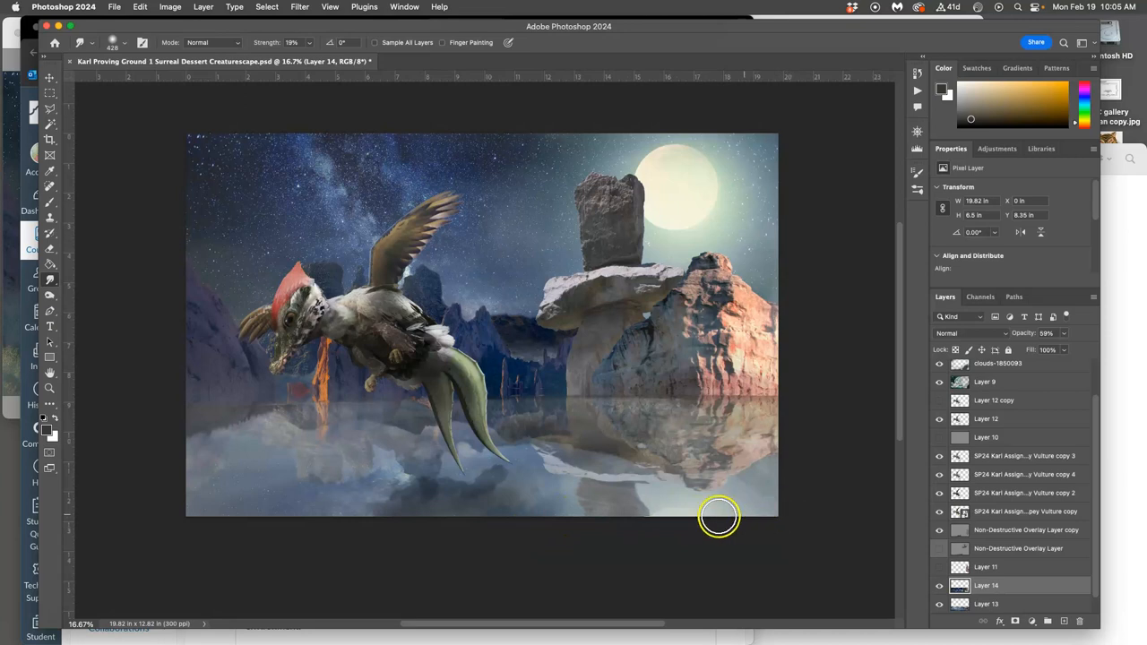
pyautogui.moveTo(625, 511)
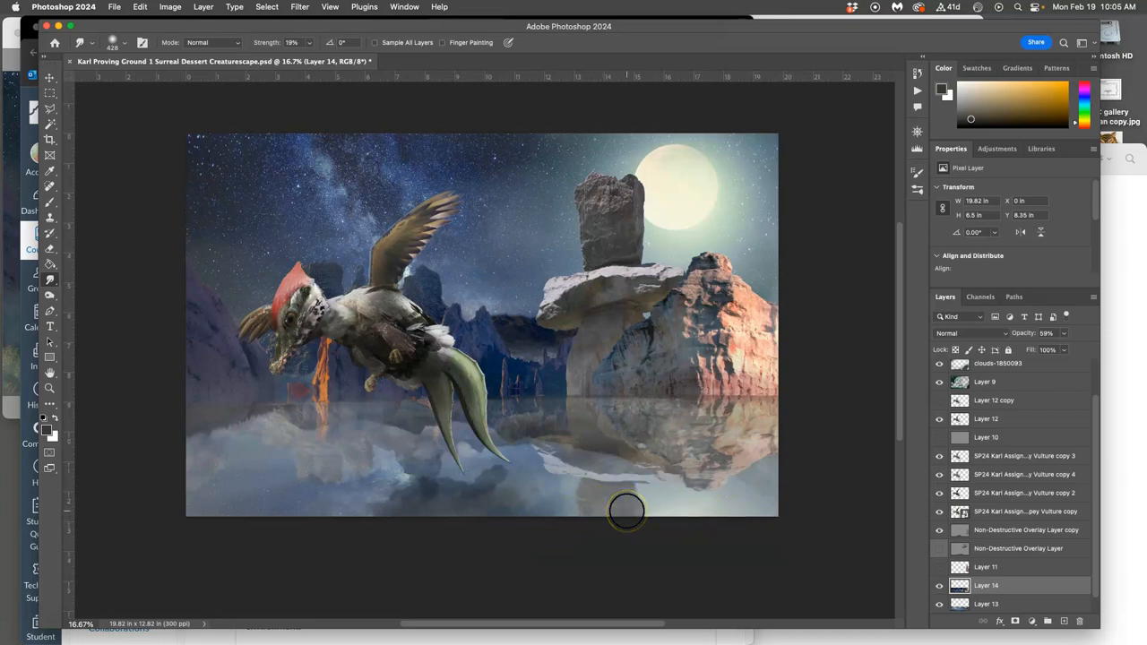
pyautogui.moveTo(421, 520)
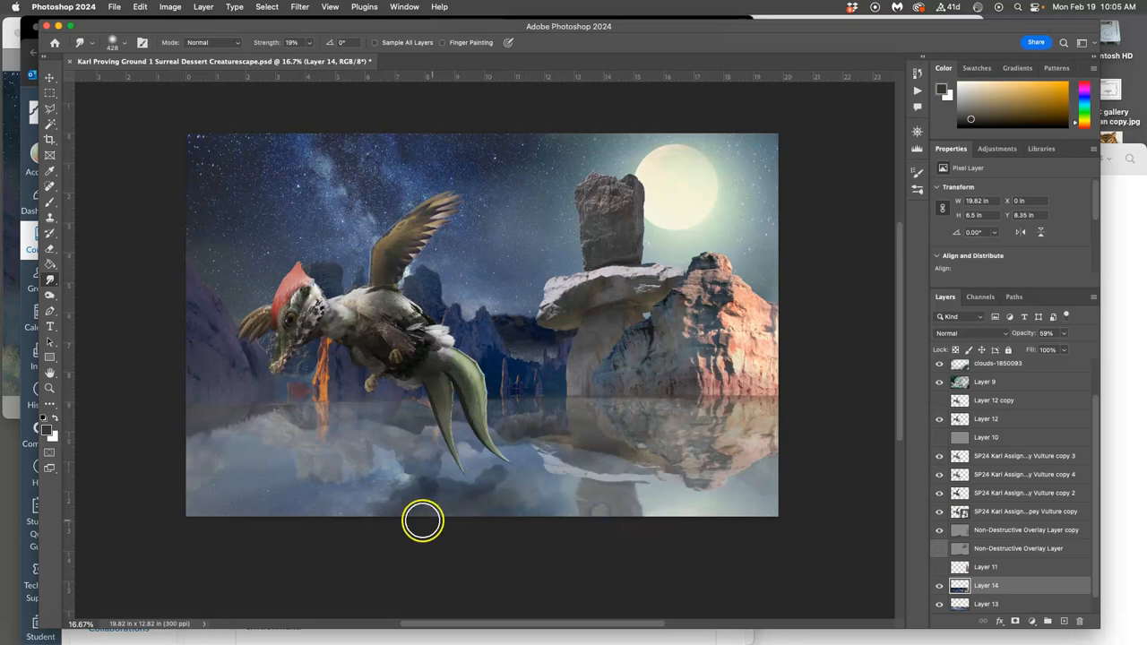
pyautogui.moveTo(196, 509)
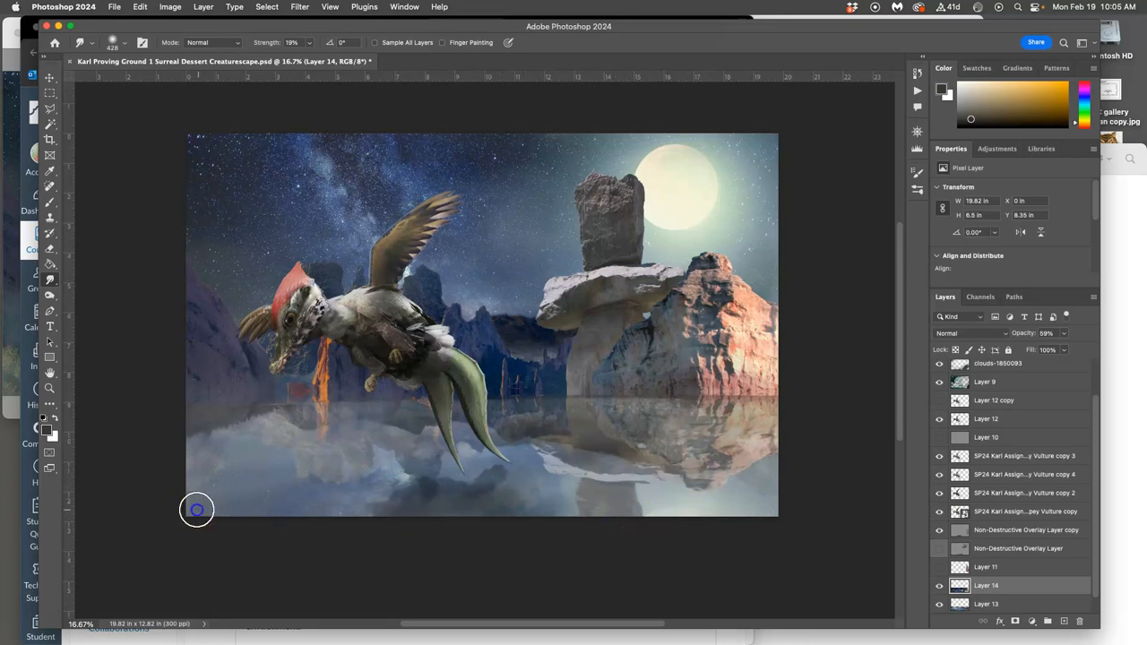
pyautogui.moveTo(528, 408)
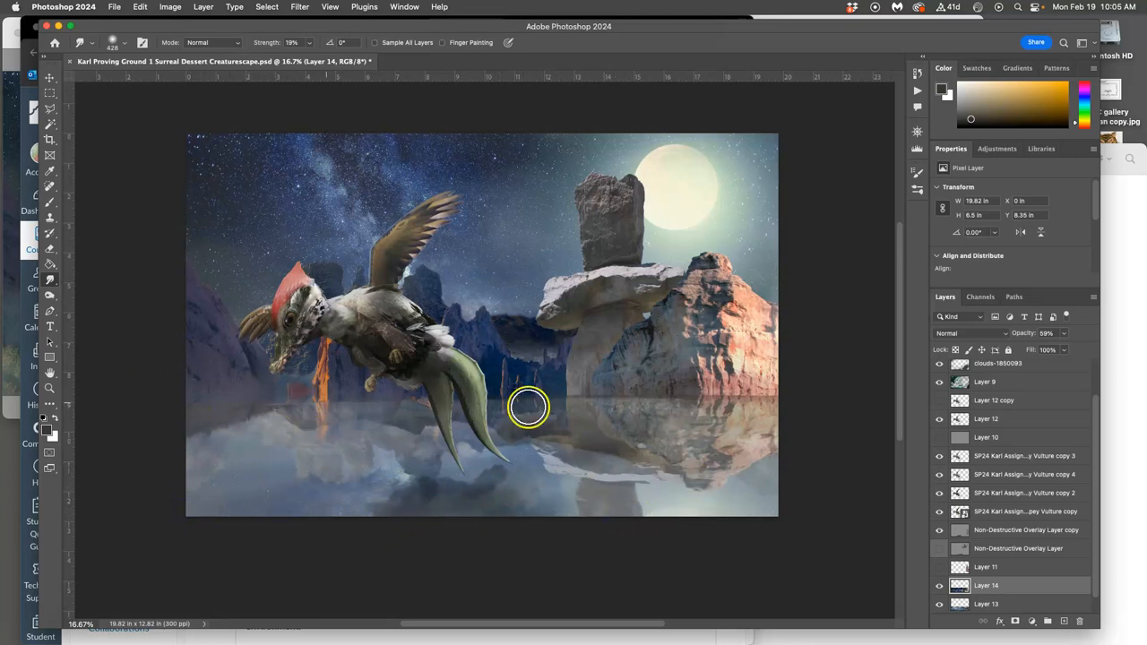
pyautogui.moveTo(111, 312)
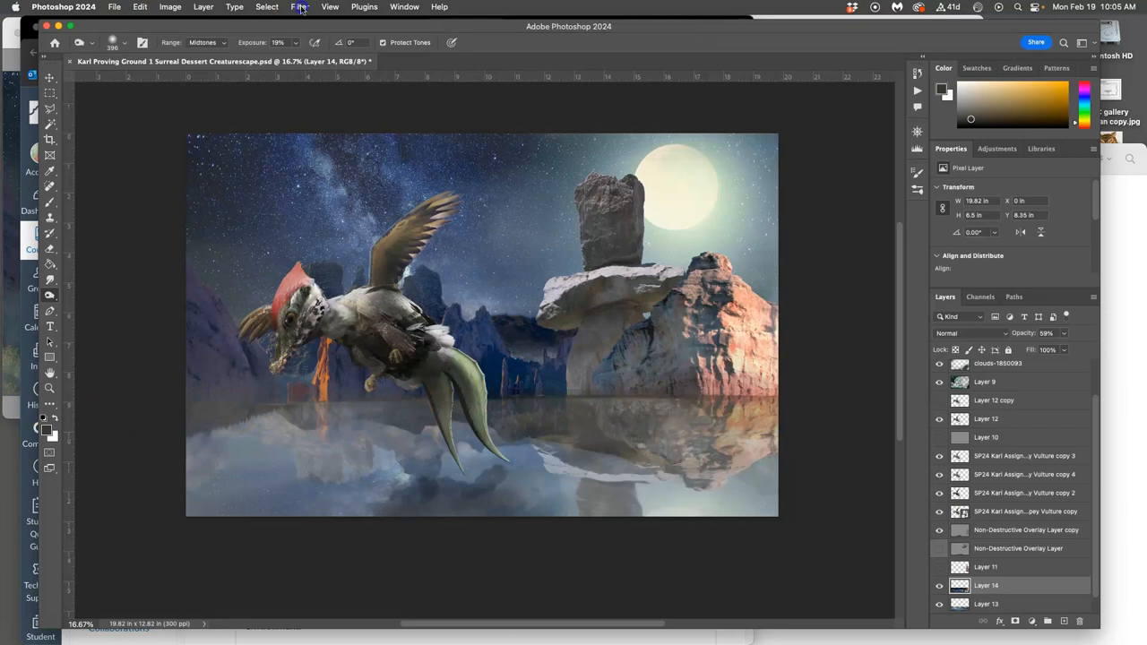
# Step: Make Layer 14 active and set the Dodge tool's Range to Highlights
pyautogui.click(252, 412)
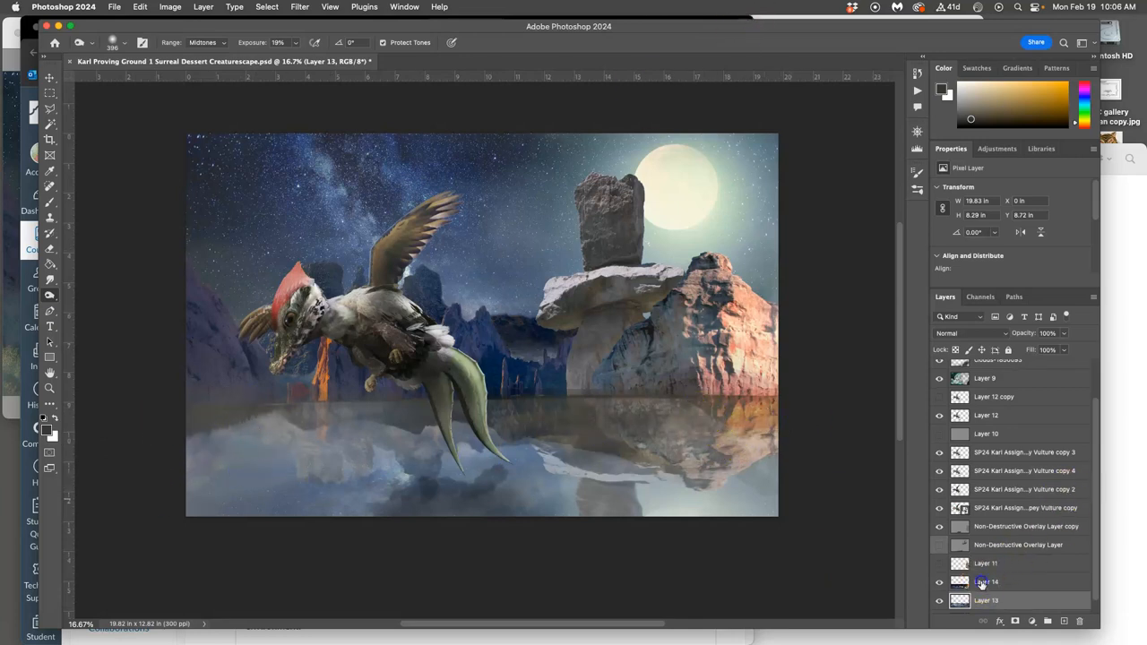
pyautogui.click(985, 582)
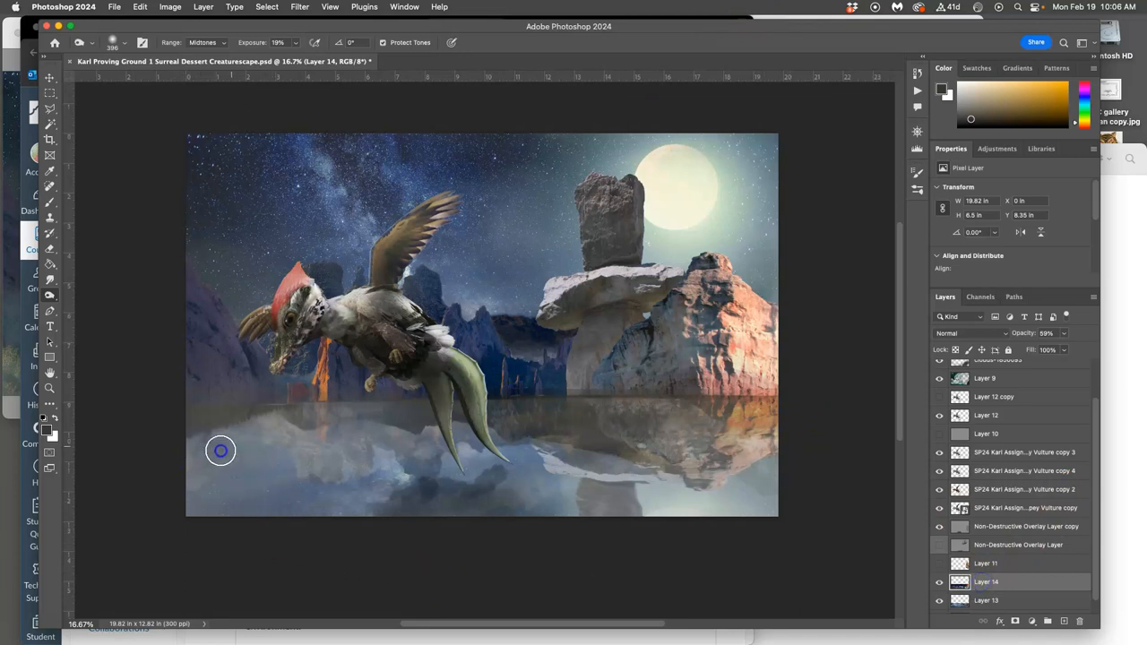
pyautogui.moveTo(110, 334)
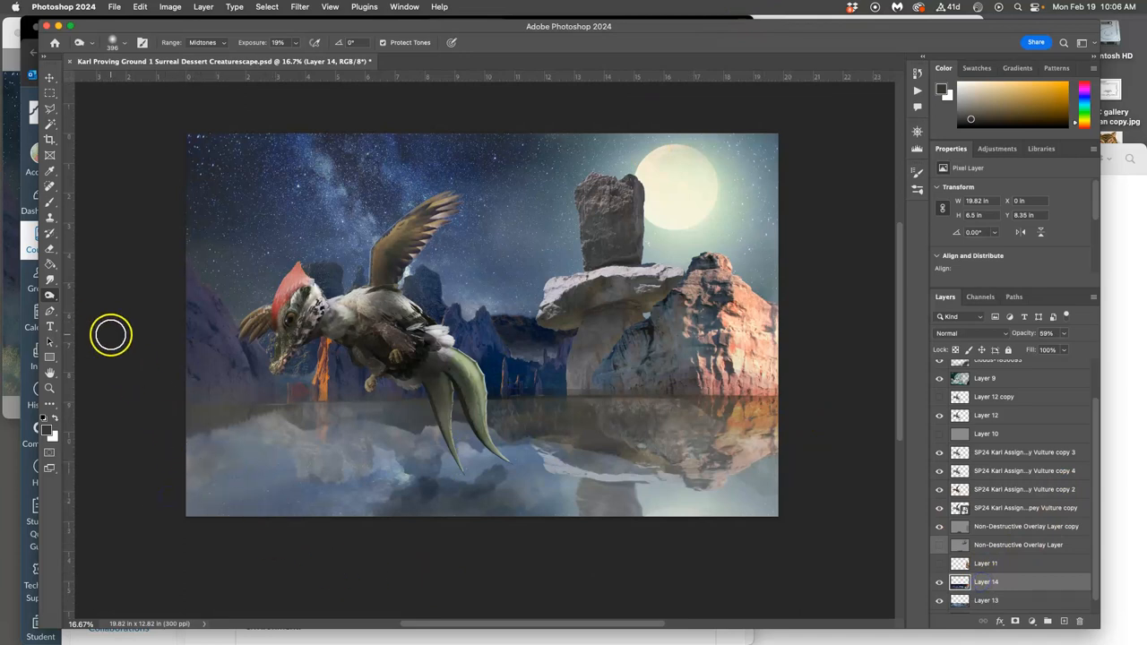
pyautogui.click(205, 42)
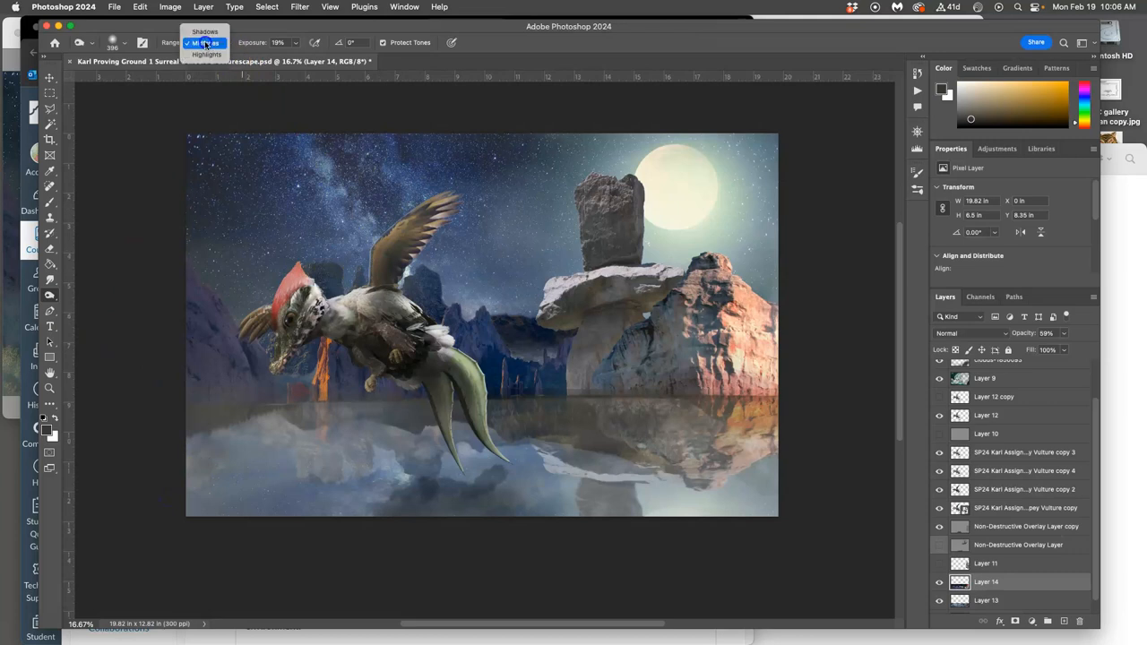
pyautogui.click(206, 54)
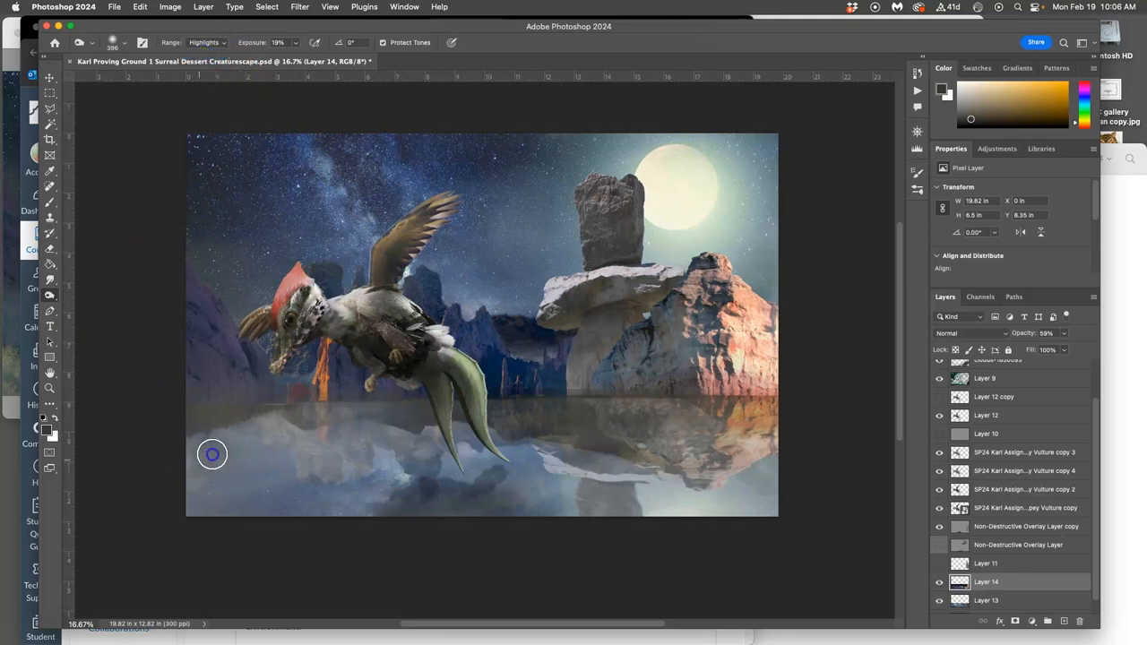
pyautogui.moveTo(197, 465)
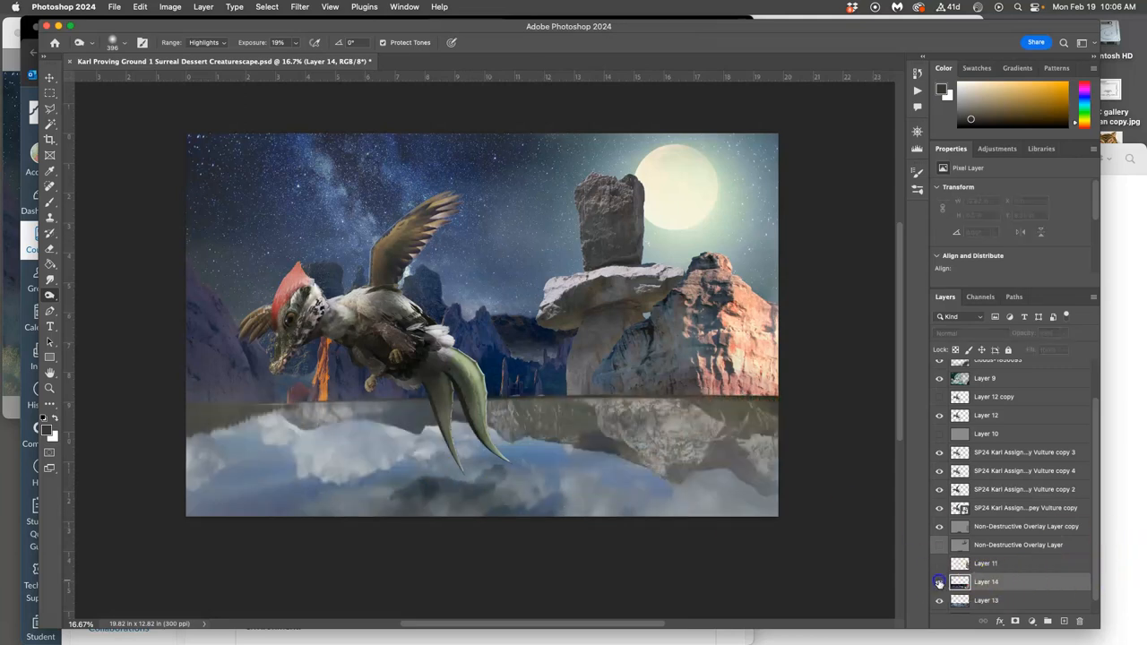
# Step: Toggle visibility of Layer 14 and the overlay copy to compare the dodged reflection
pyautogui.click(939, 527)
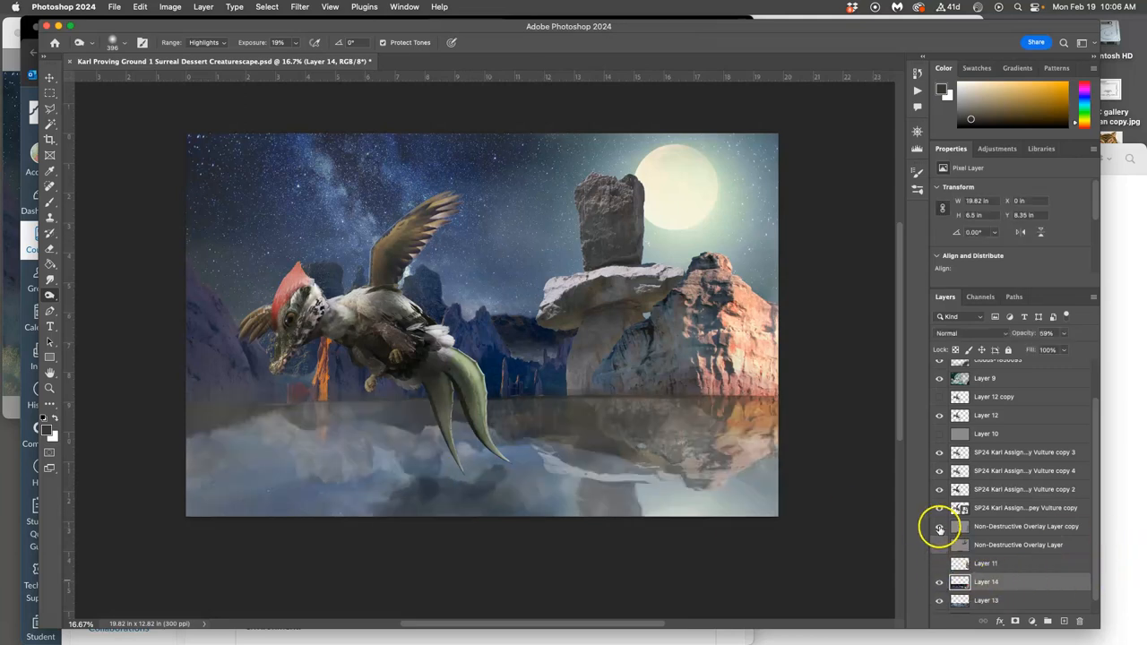
pyautogui.click(939, 526)
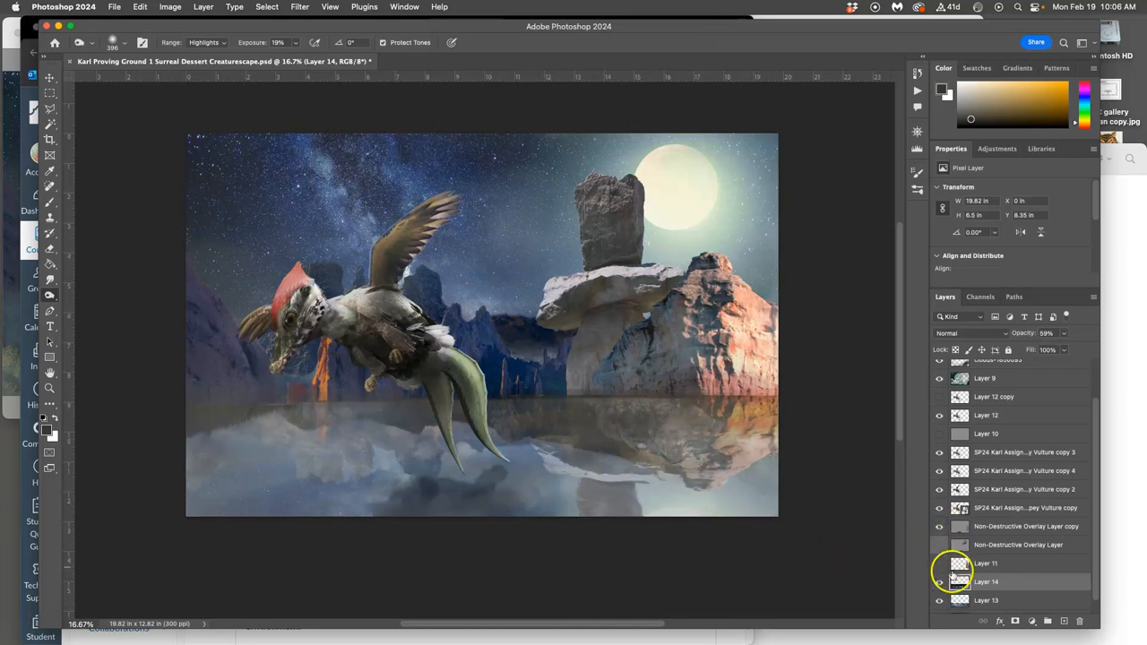
pyautogui.click(1026, 526)
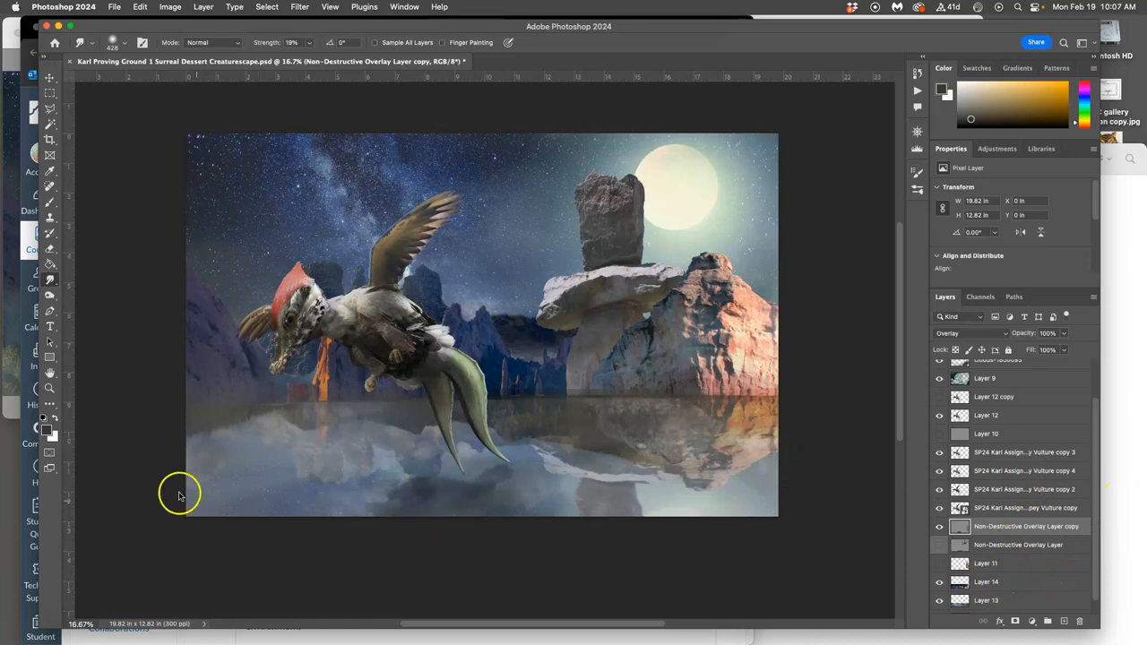
pyautogui.moveTo(1057, 33)
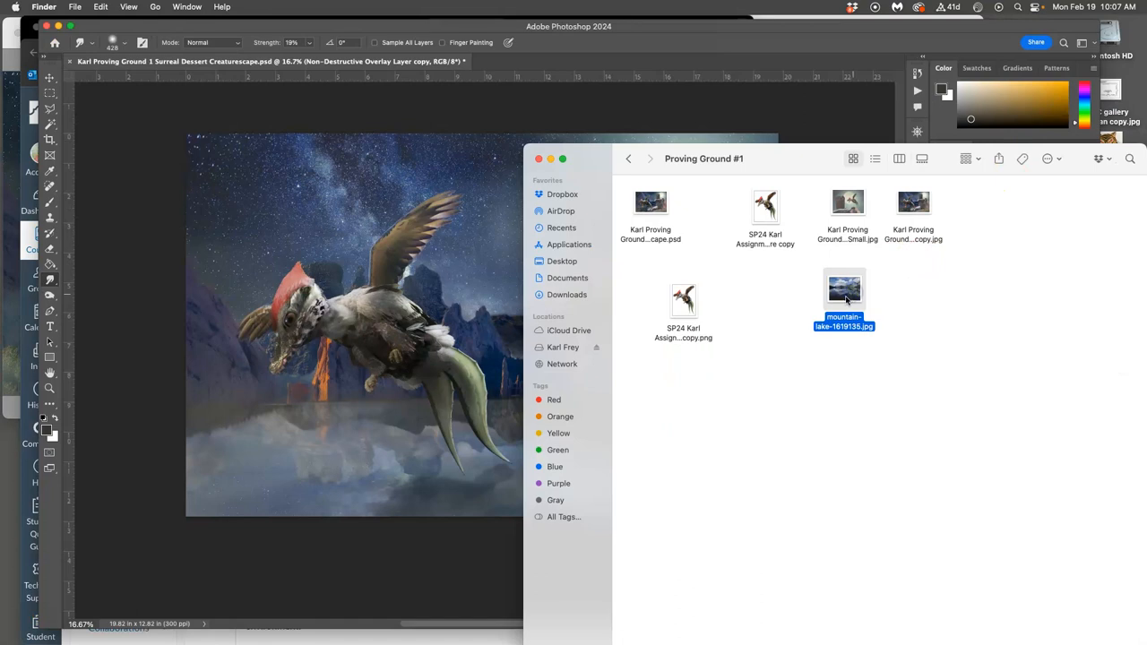
# Step: Open mountain-lake-1619135.jpg from the Proving Ground #1 folder in Preview
pyautogui.doubleClick(844, 288)
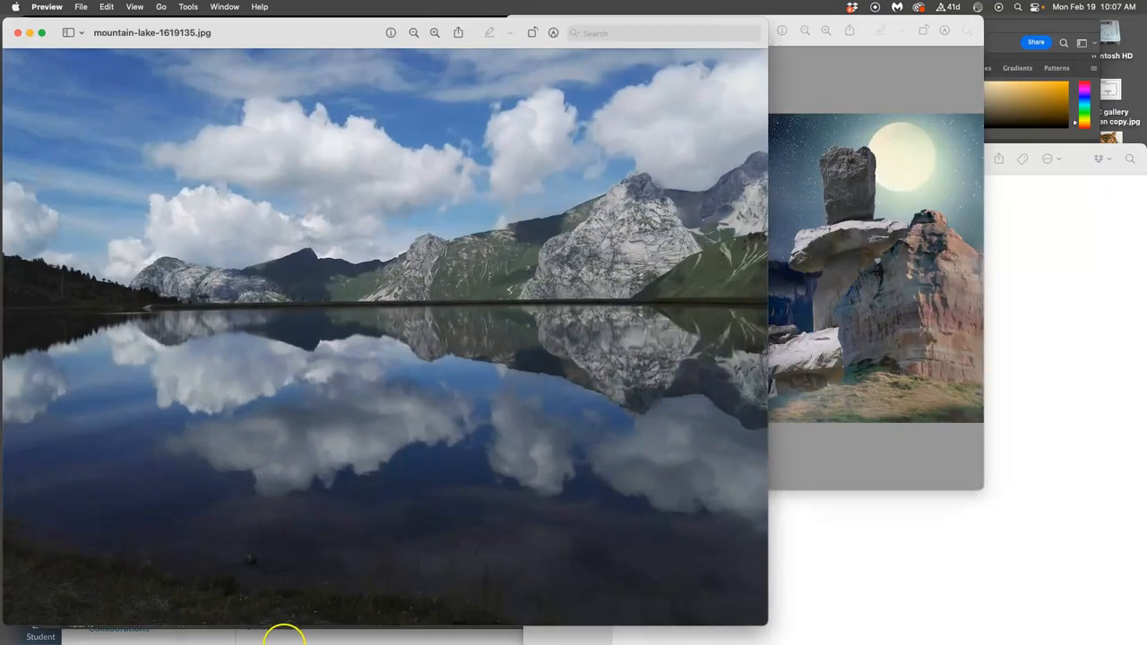
pyautogui.moveTo(688, 411)
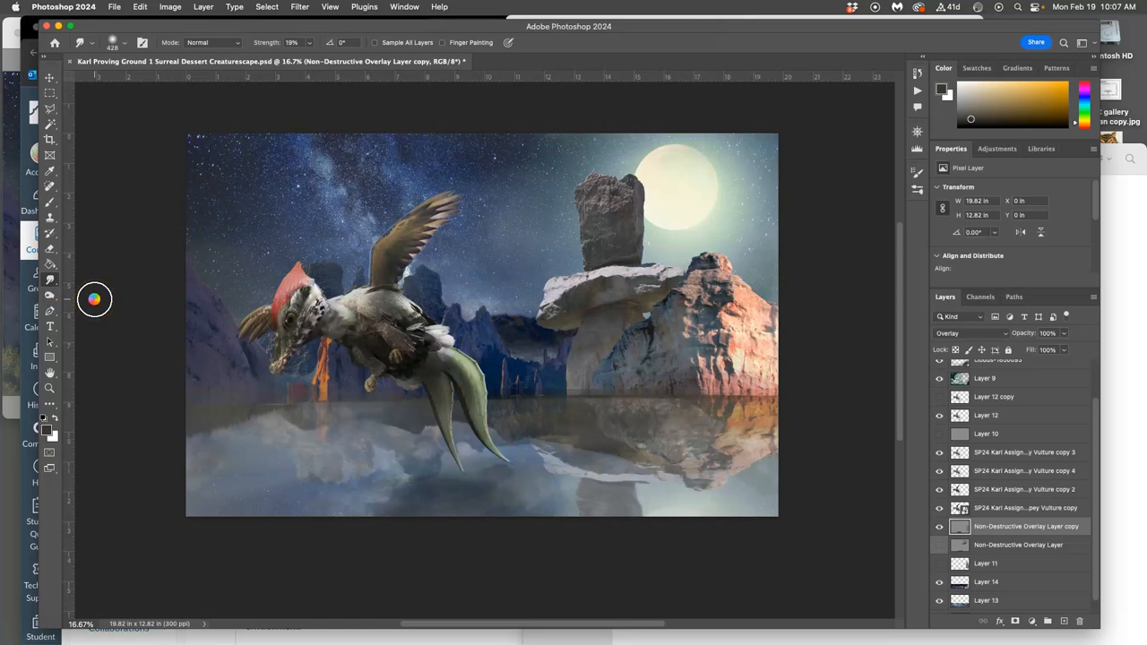
pyautogui.moveTo(196, 371)
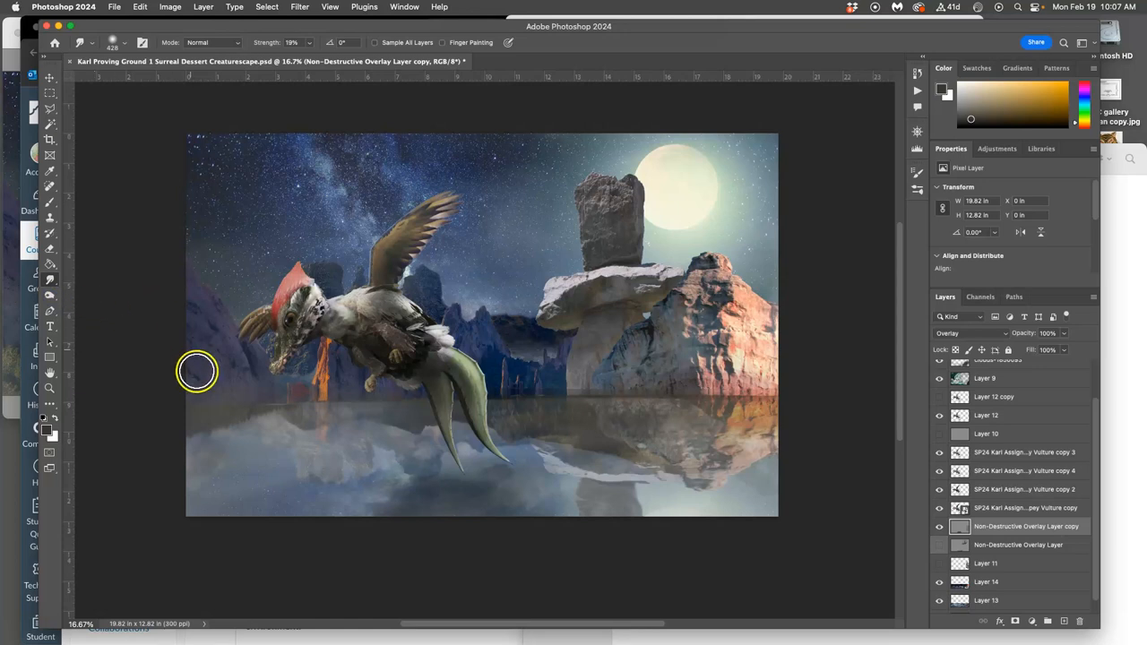
pyautogui.moveTo(357, 509)
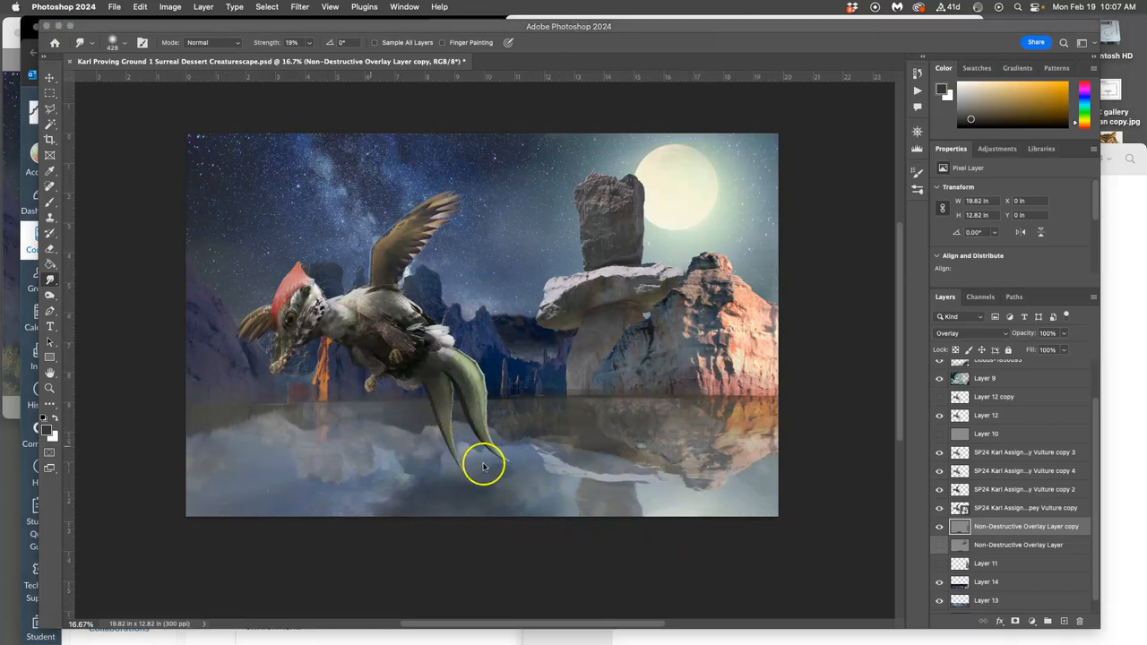
pyautogui.moveTo(490, 473)
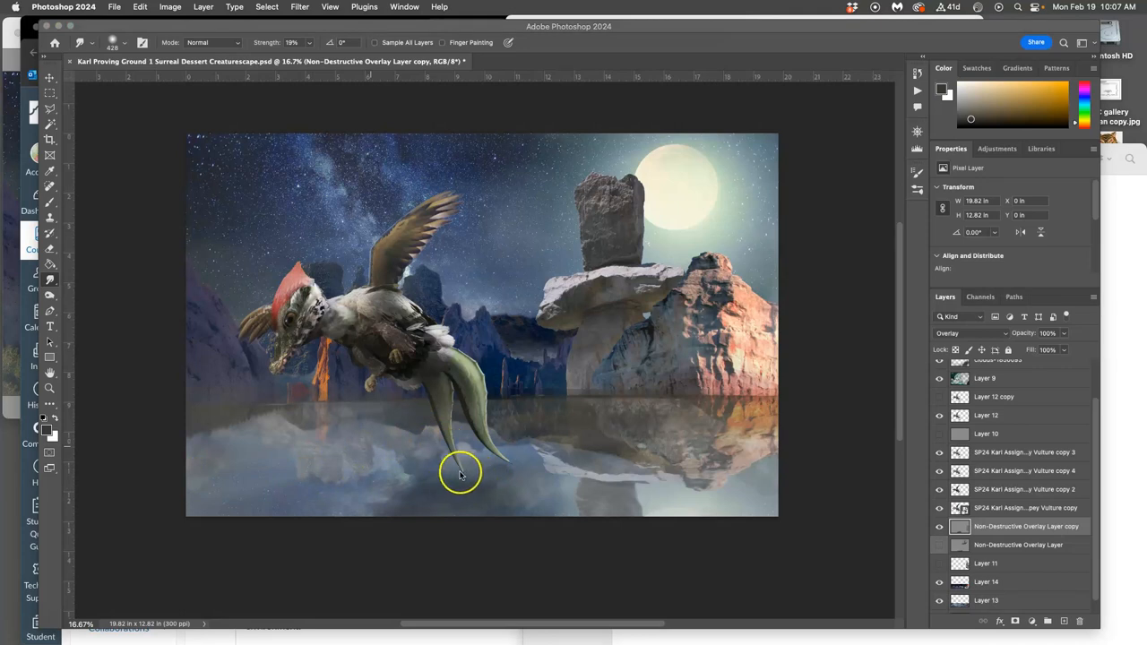
pyautogui.moveTo(540, 474)
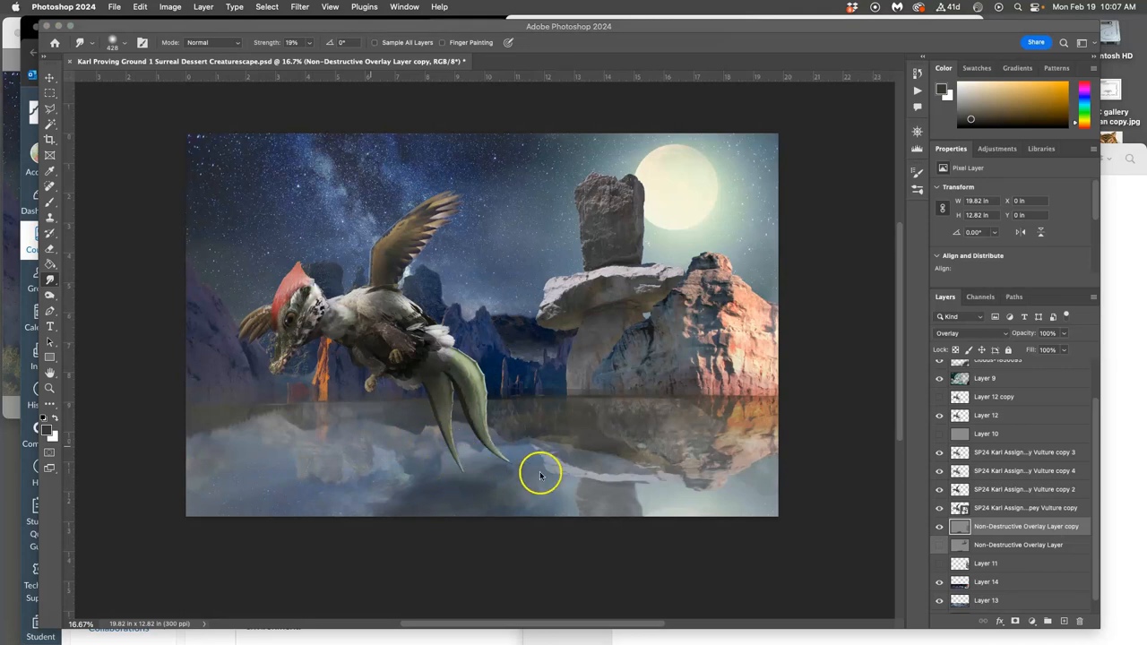
pyautogui.moveTo(500, 470)
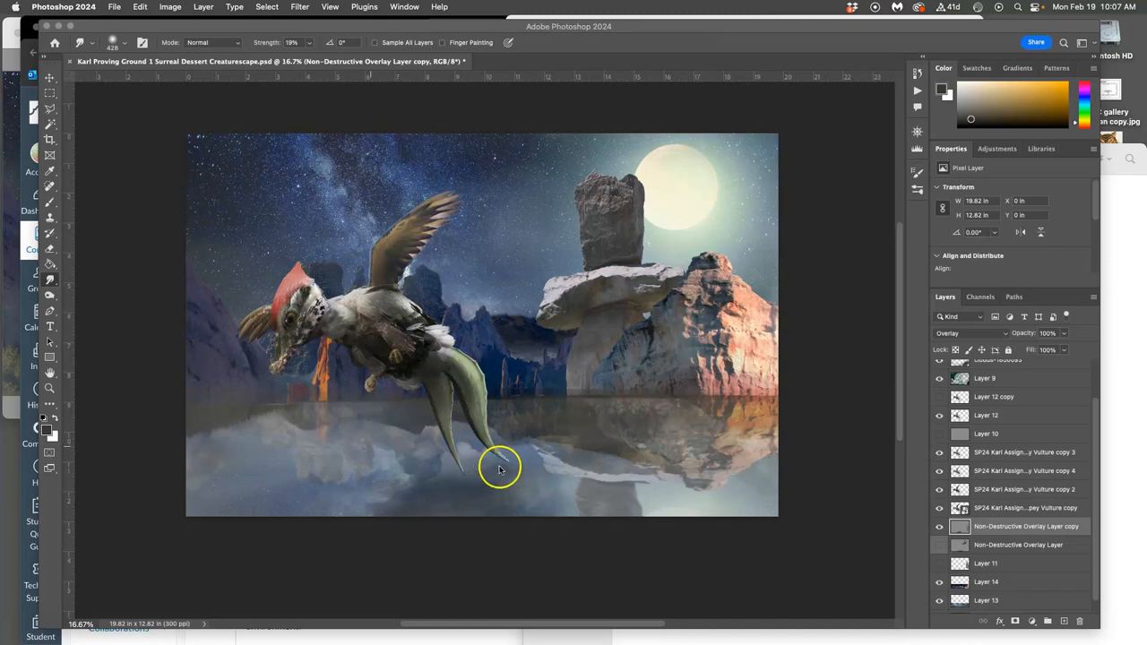
pyautogui.moveTo(566, 284)
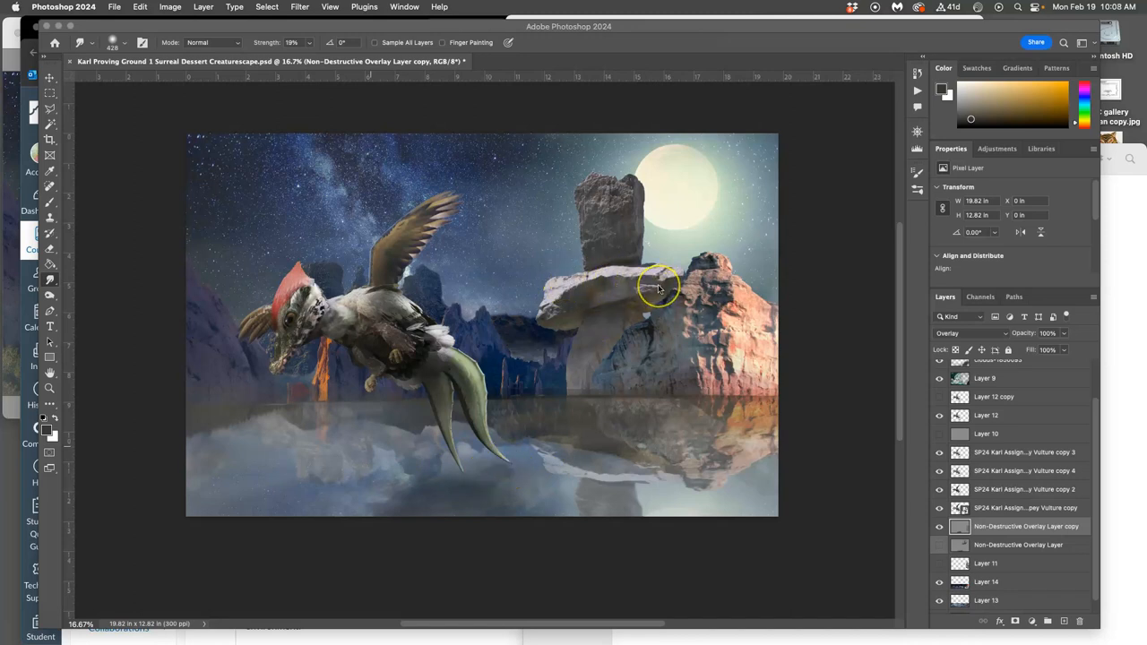
# Step: Smudge the rock face at 19% strength, toggling the overlay copy and Layer 13 to compare
pyautogui.click(939, 526)
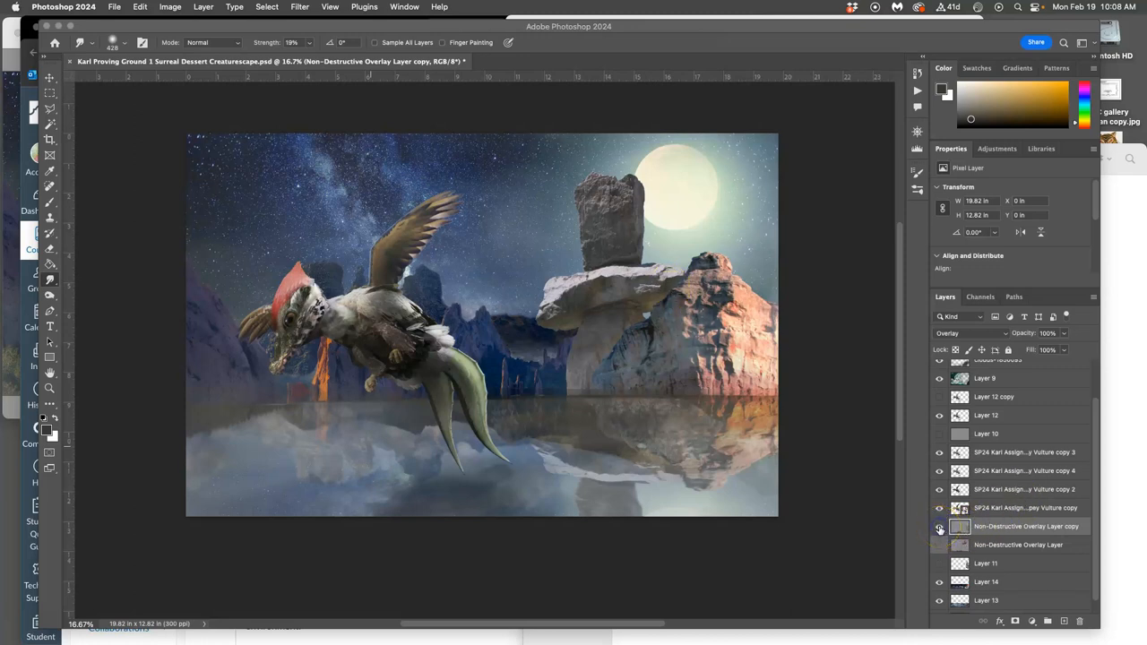
pyautogui.click(939, 526)
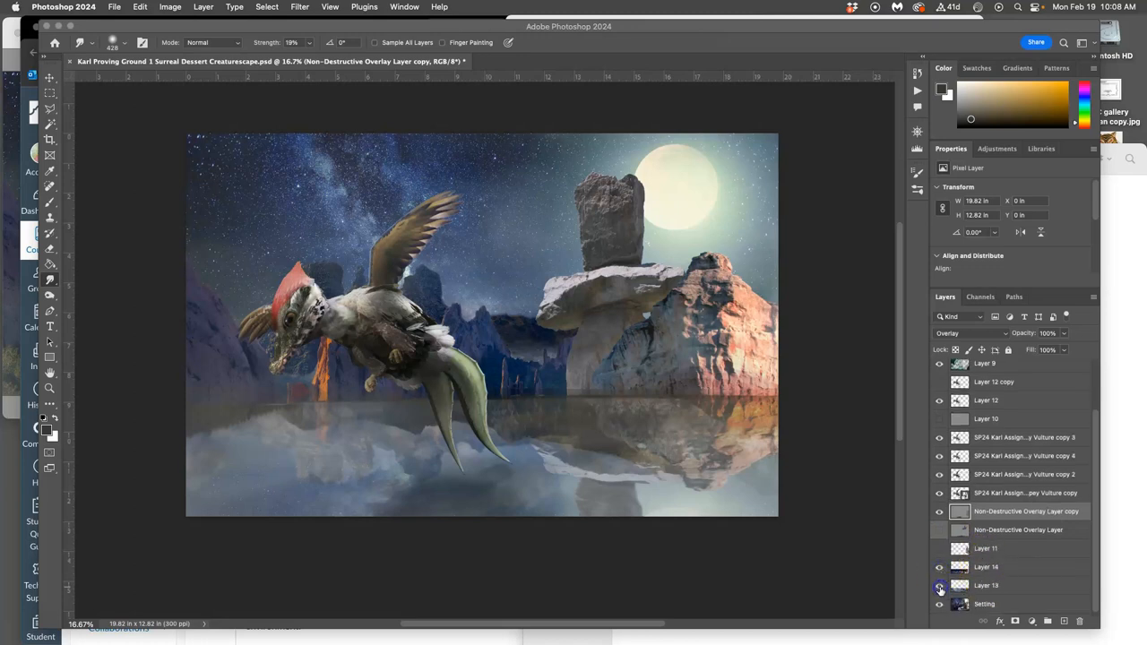
pyautogui.click(939, 586)
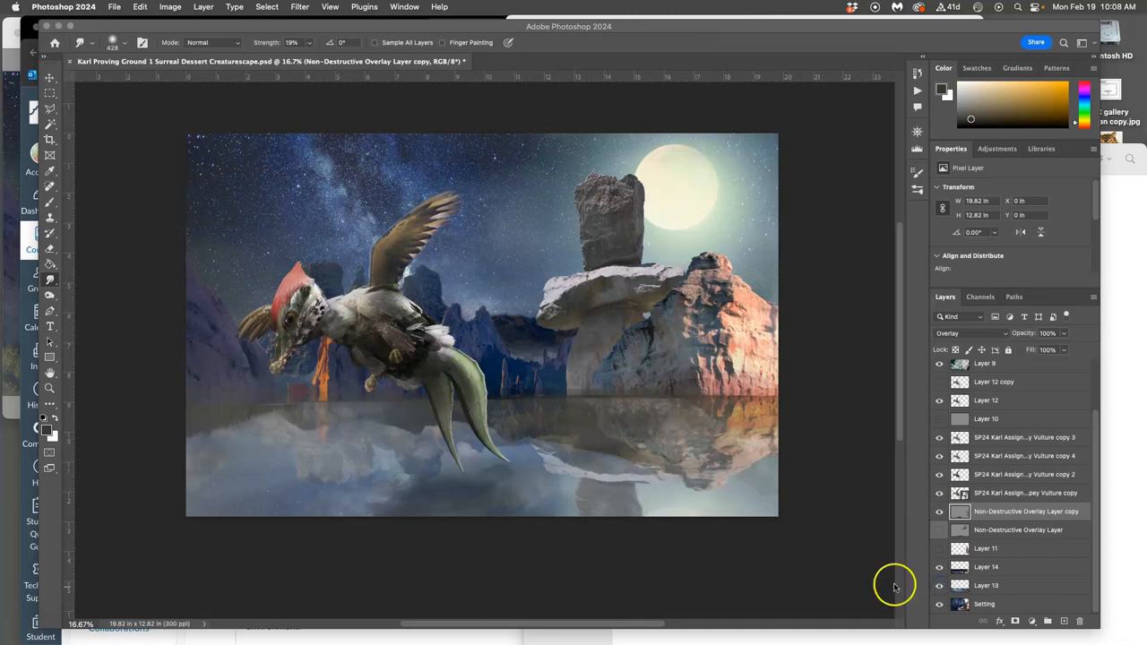
pyautogui.moveTo(50, 68)
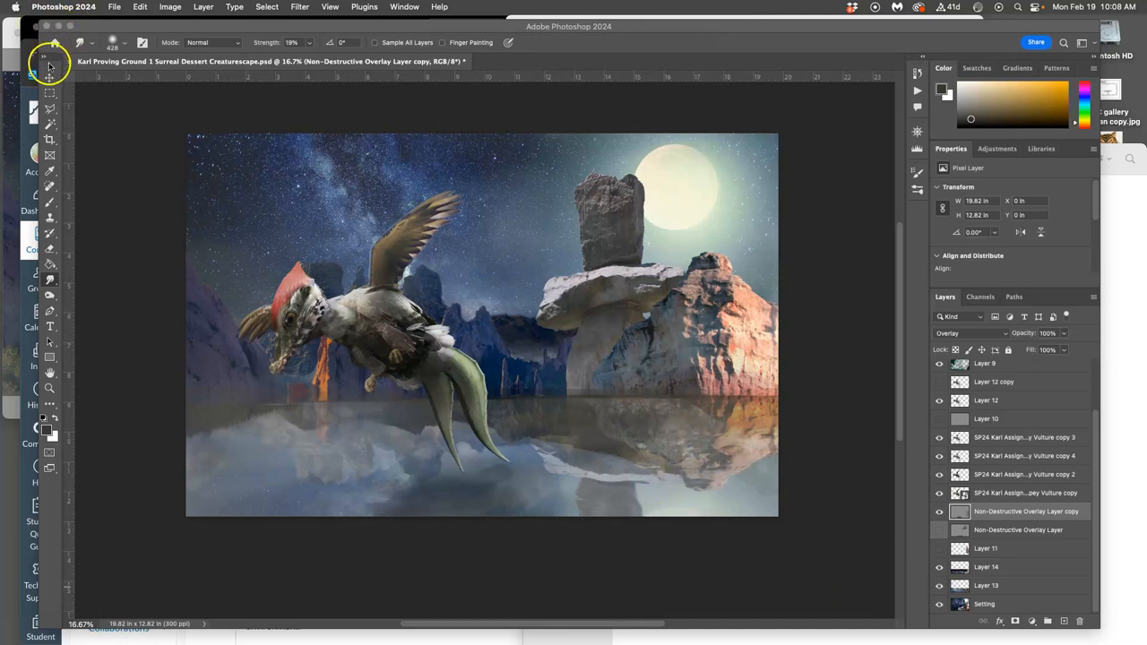
pyautogui.moveTo(638, 237)
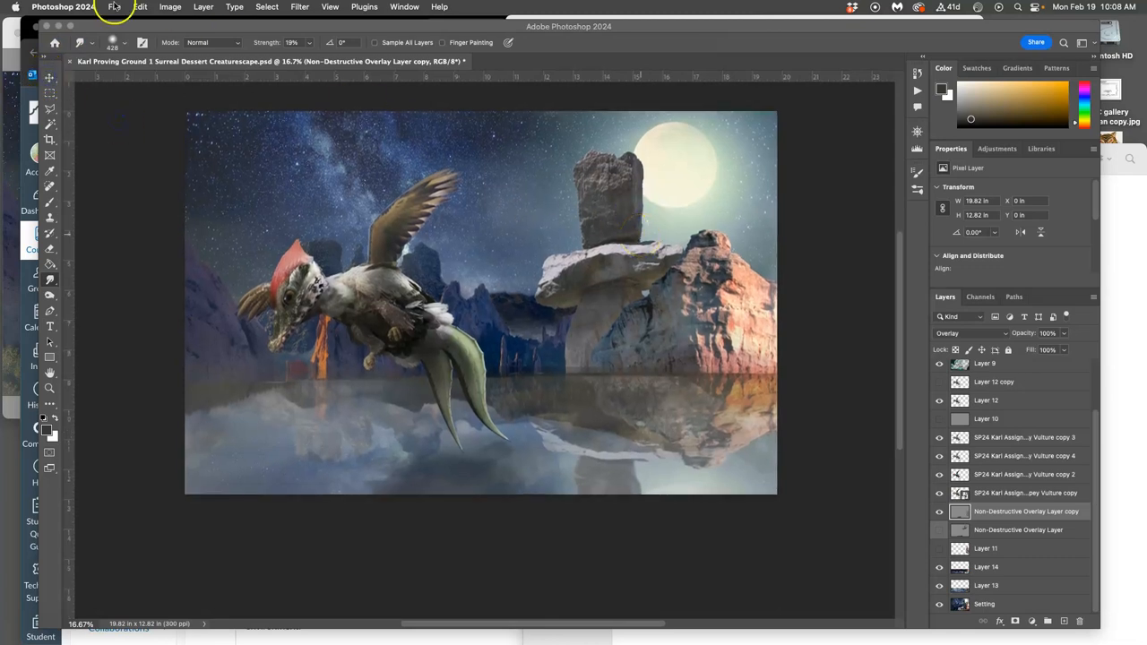
pyautogui.click(115, 6)
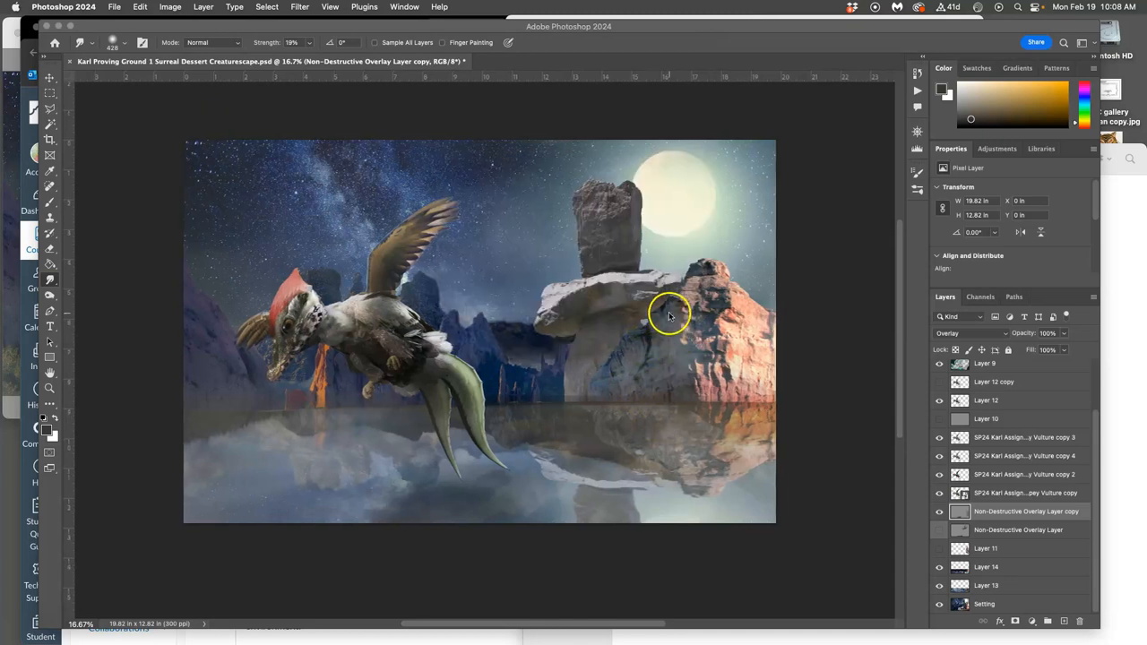
# Step: Save a layered copy of the composite to the Desktop, then quit Photoshop
pyautogui.click(115, 6)
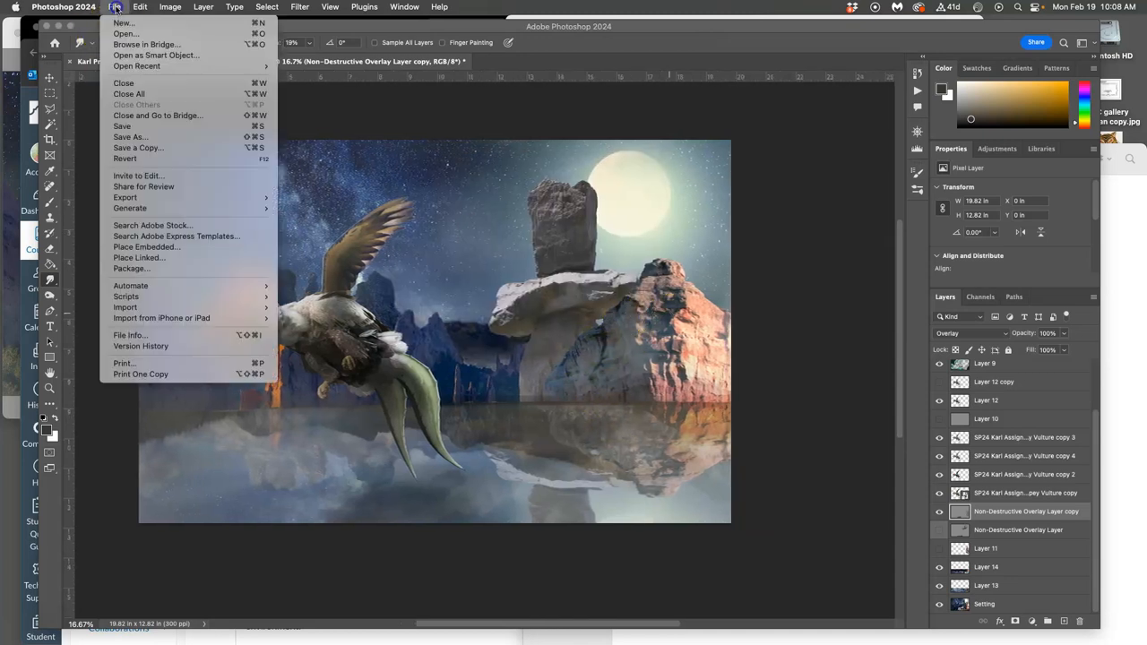
pyautogui.click(130, 137)
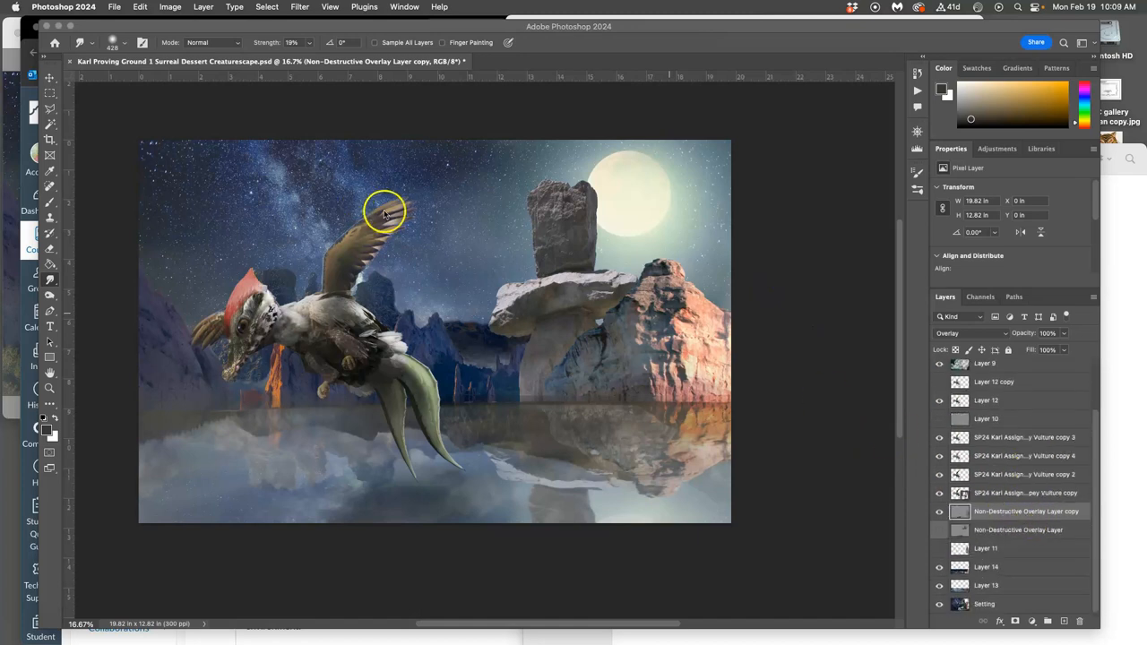
pyautogui.click(114, 7)
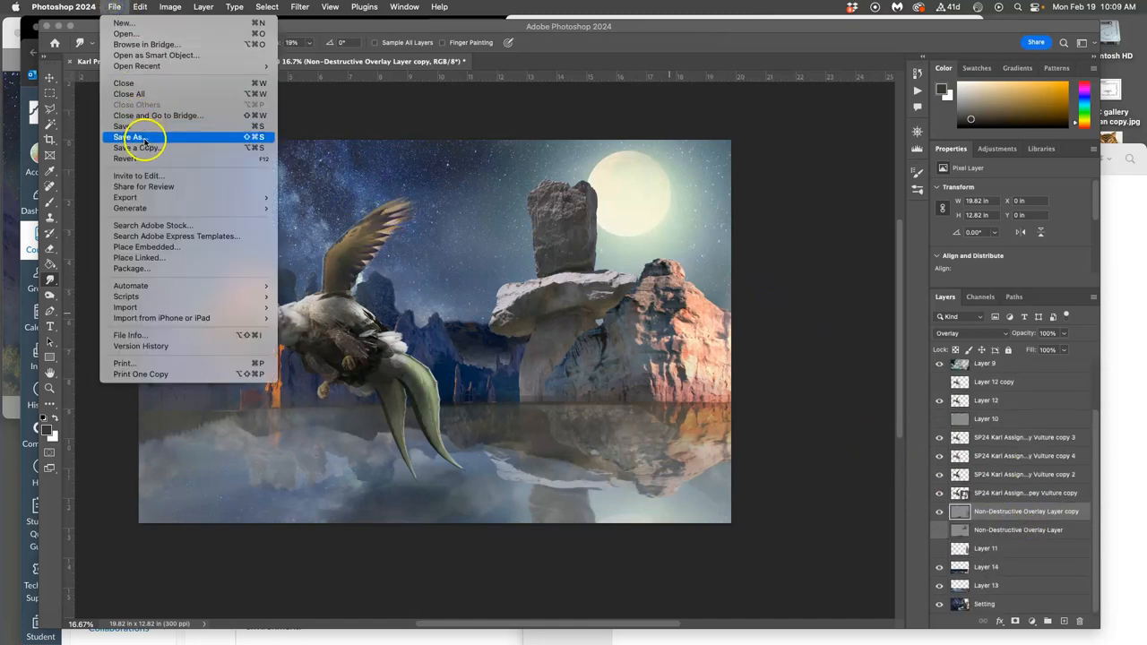
pyautogui.click(134, 148)
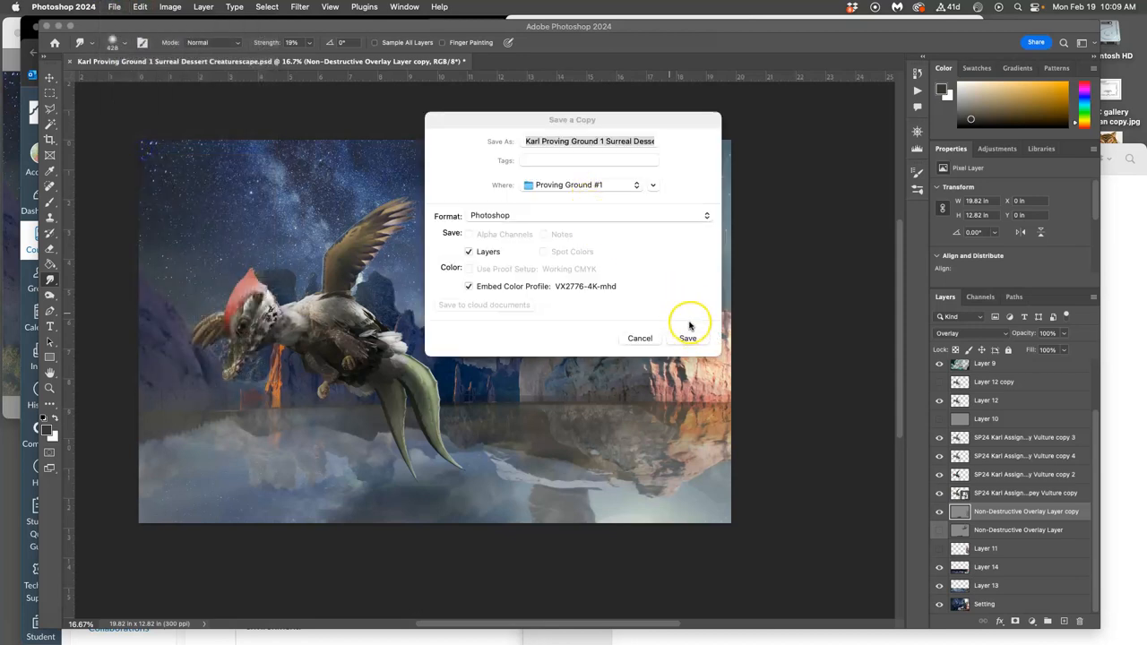
pyautogui.click(652, 184)
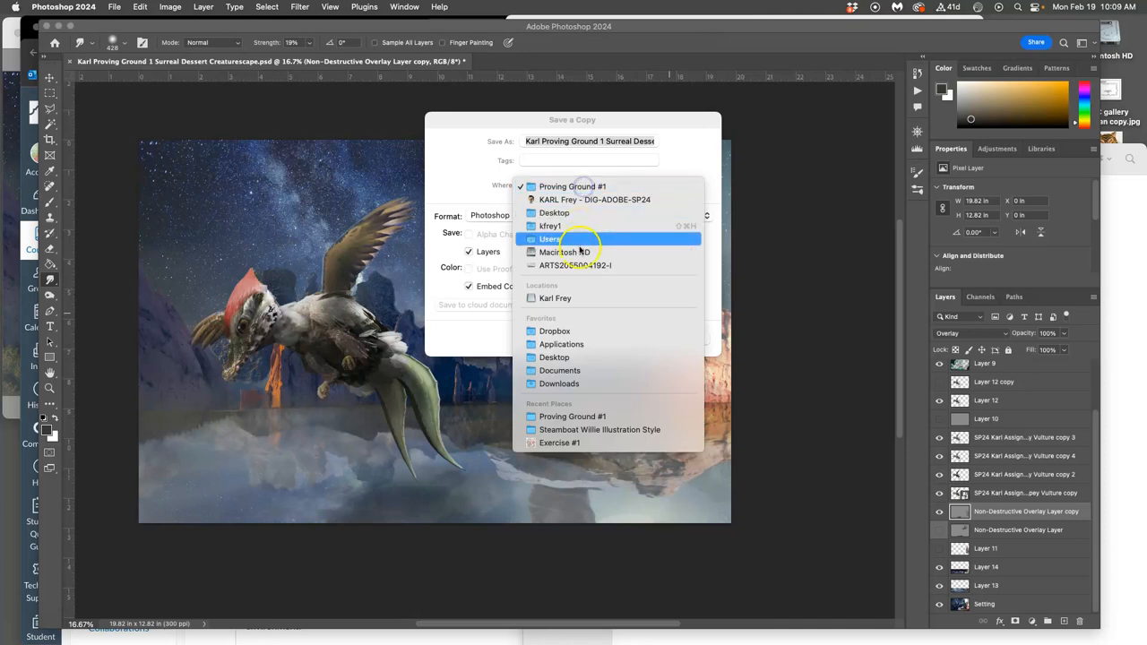
pyautogui.click(554, 212)
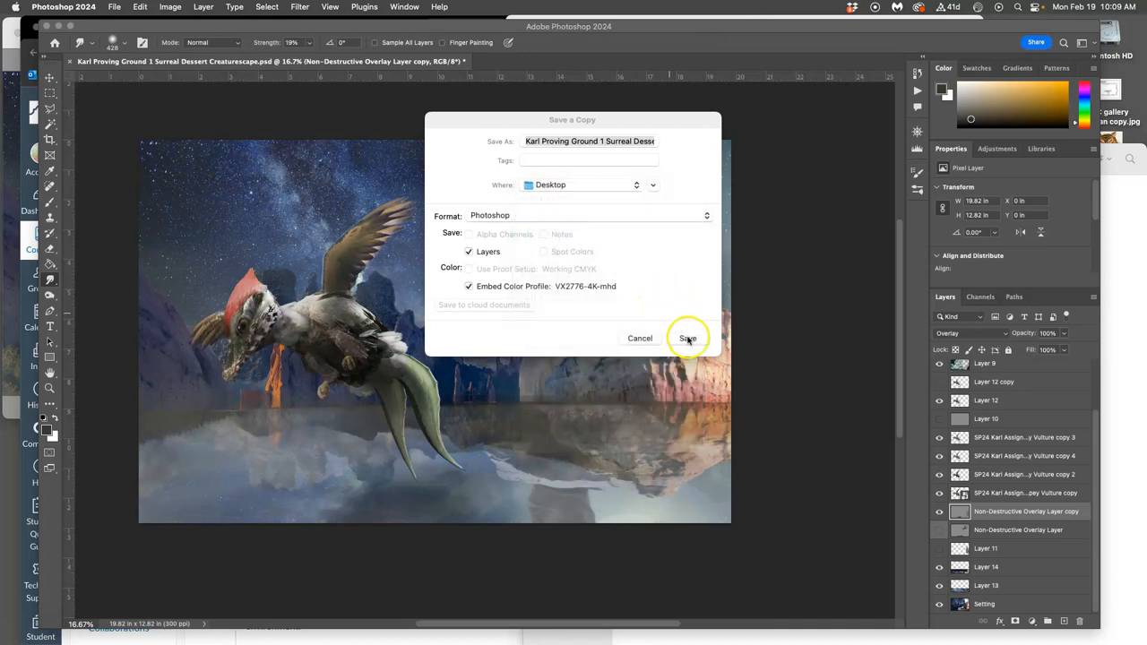
pyautogui.click(688, 338)
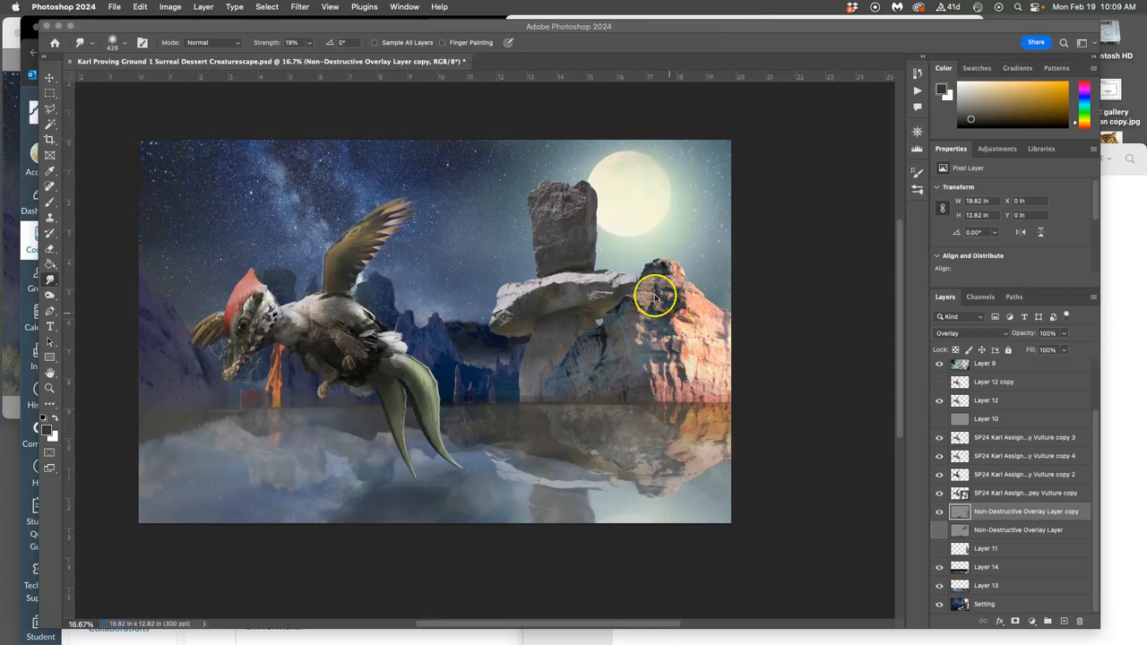
pyautogui.click(63, 6)
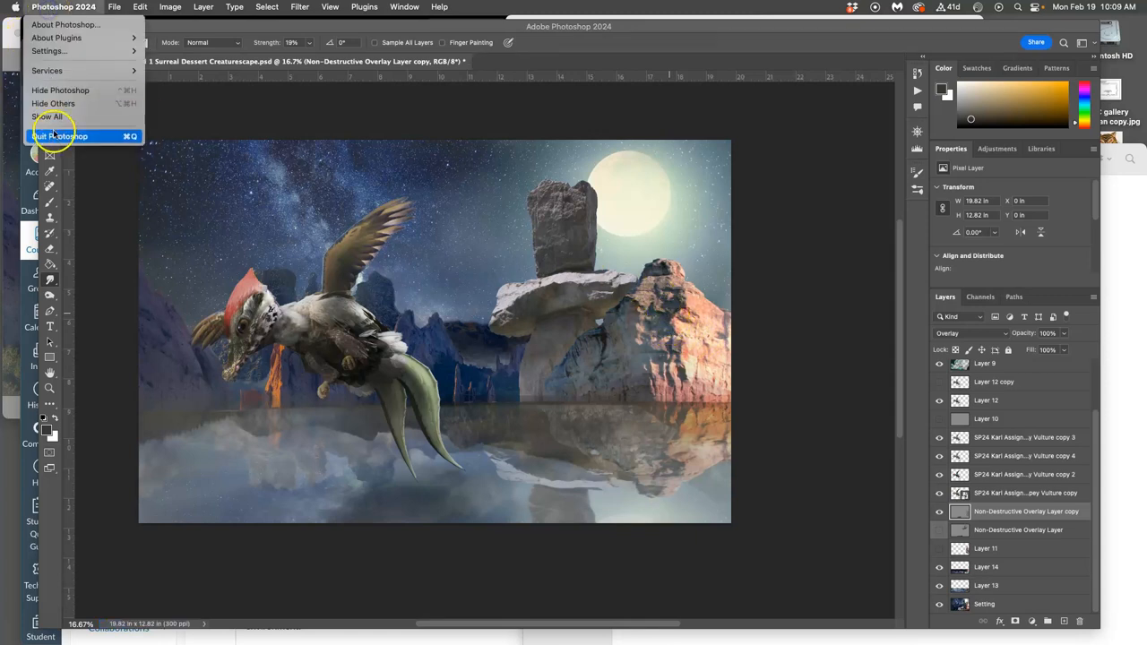
pyautogui.click(60, 135)
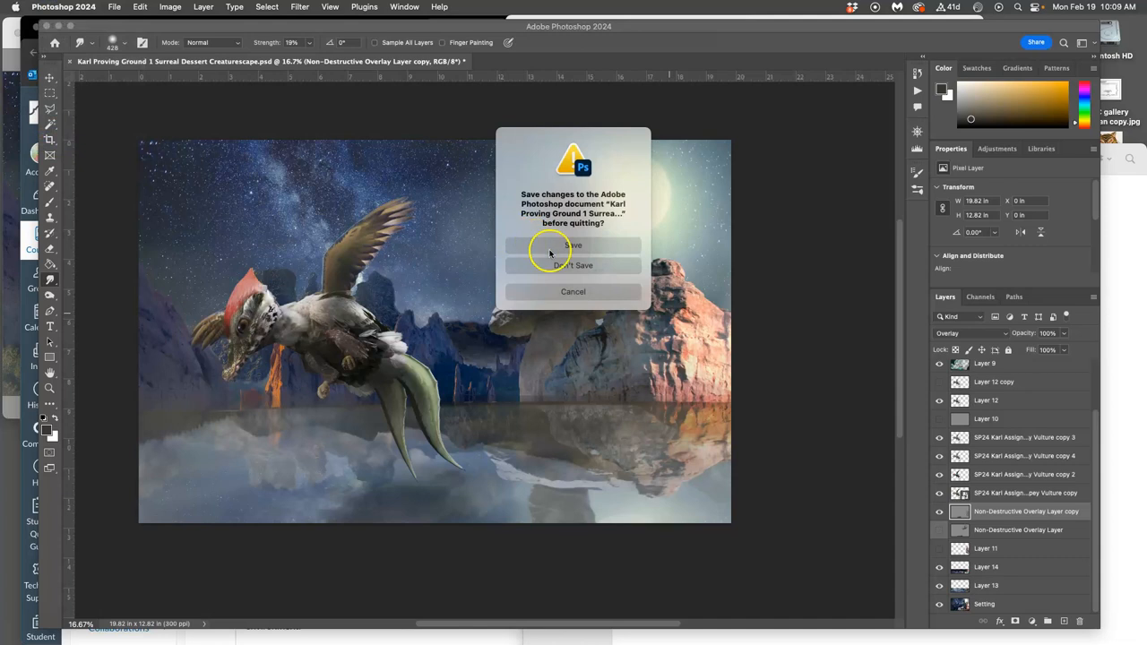
pyautogui.moveTo(573, 291)
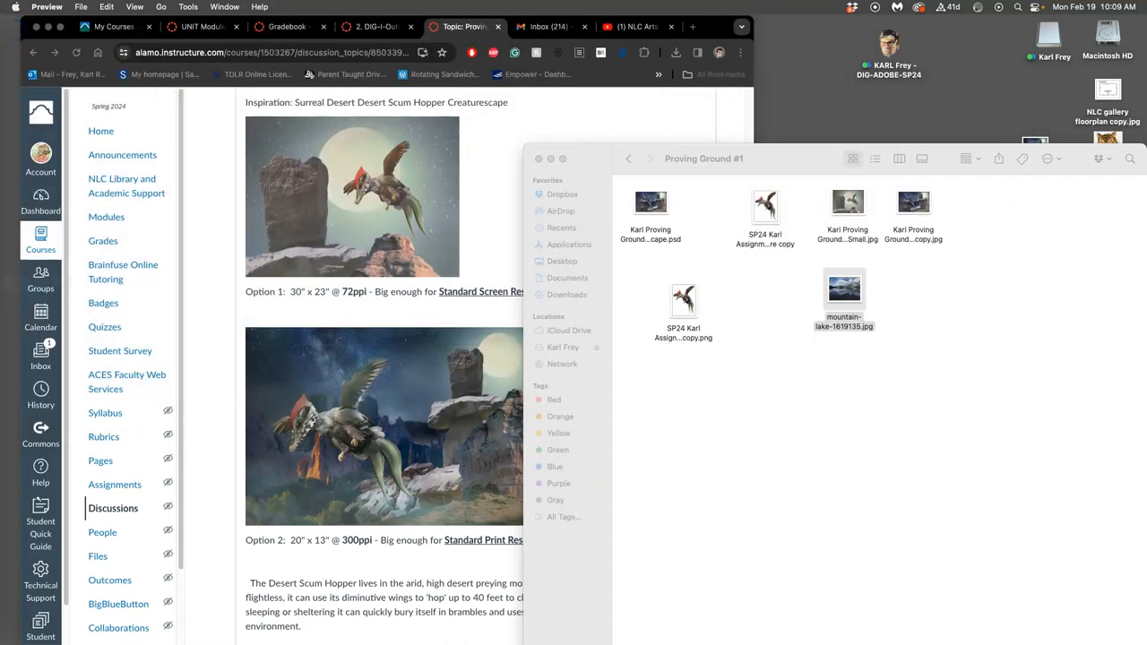
pyautogui.moveTo(16, 152)
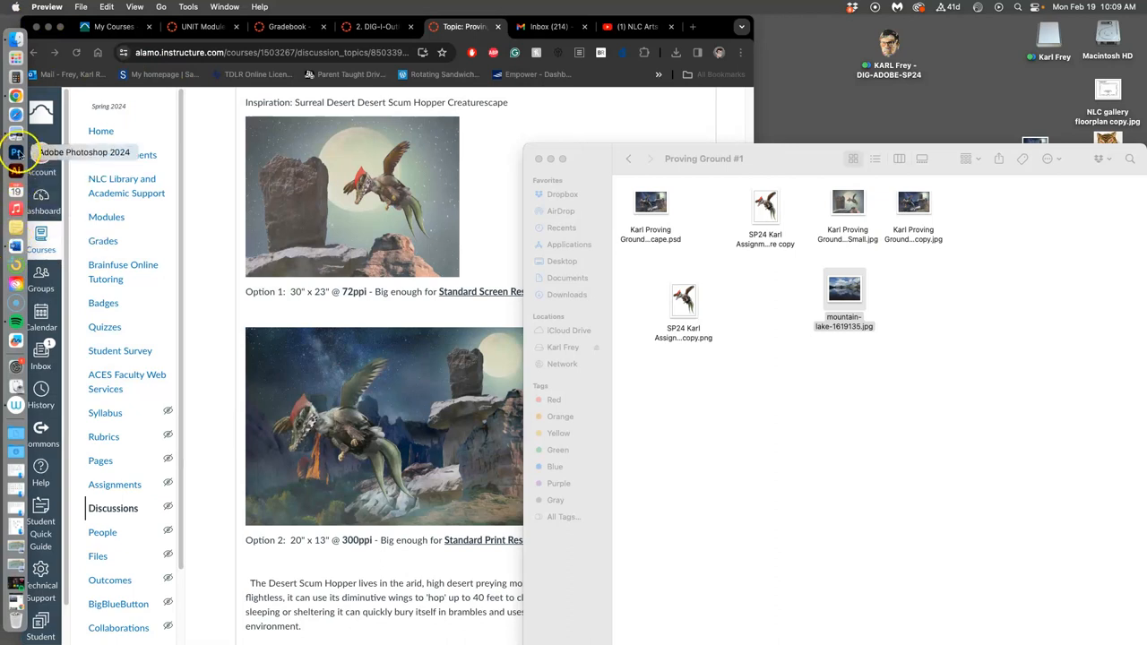
# Step: Relaunch Photoshop from the Dock and open the creaturescape copy from Proving Ground #1
pyautogui.click(844, 288)
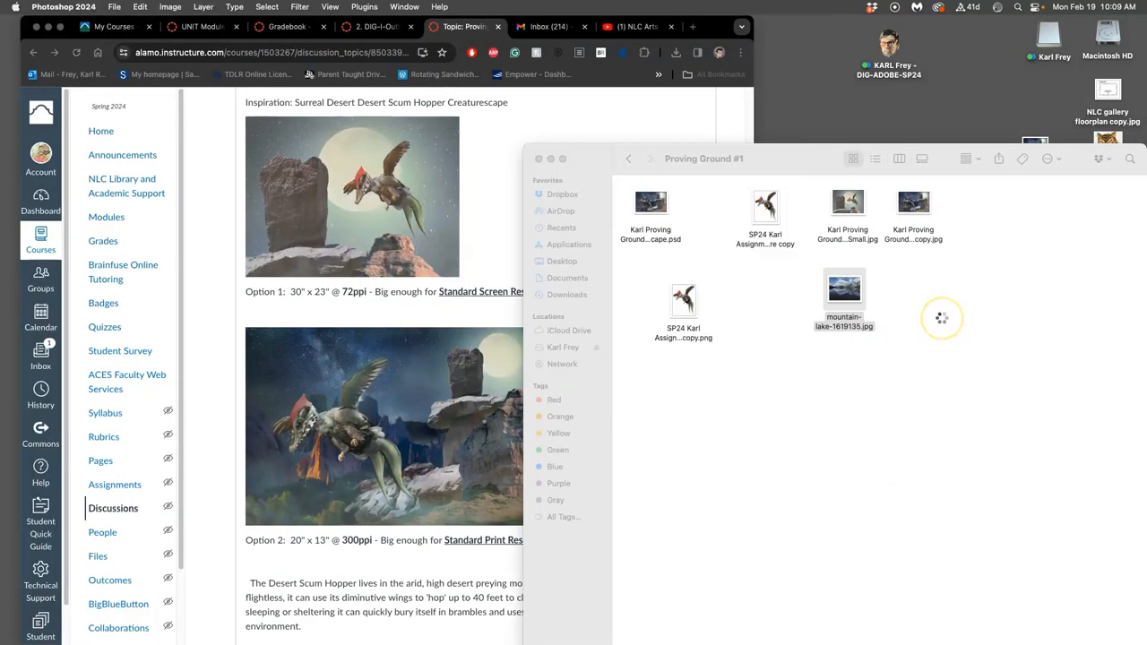
pyautogui.doubleClick(650, 202)
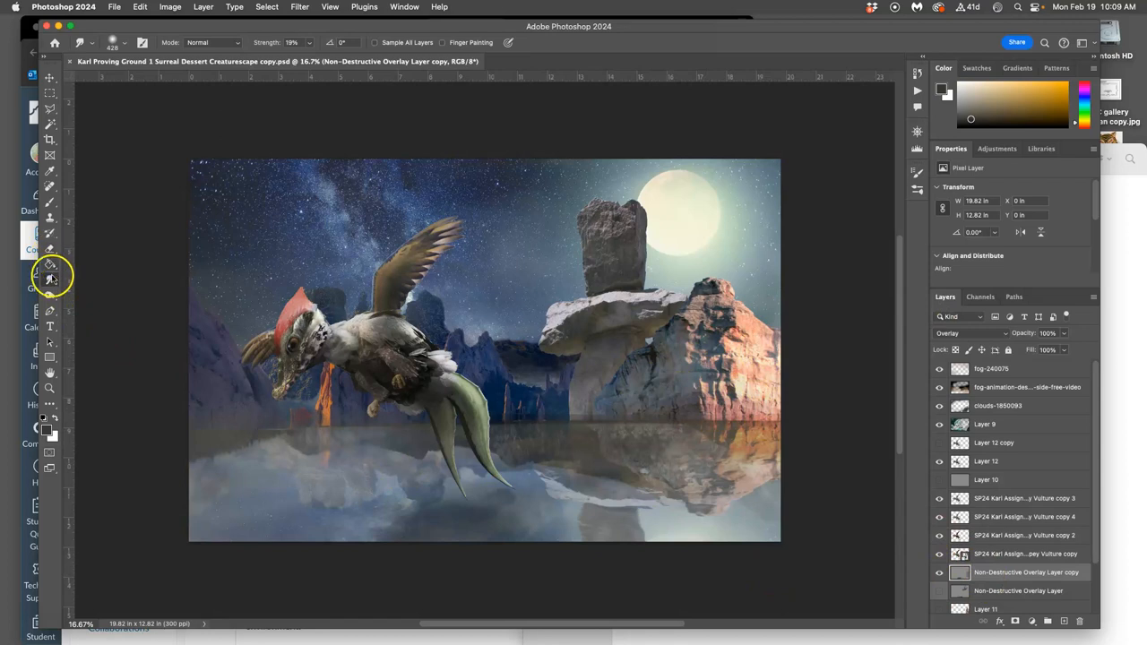
# Step: Dodge the water ripples below the tail with Highlights range at 19% exposure
pyautogui.click(50, 278)
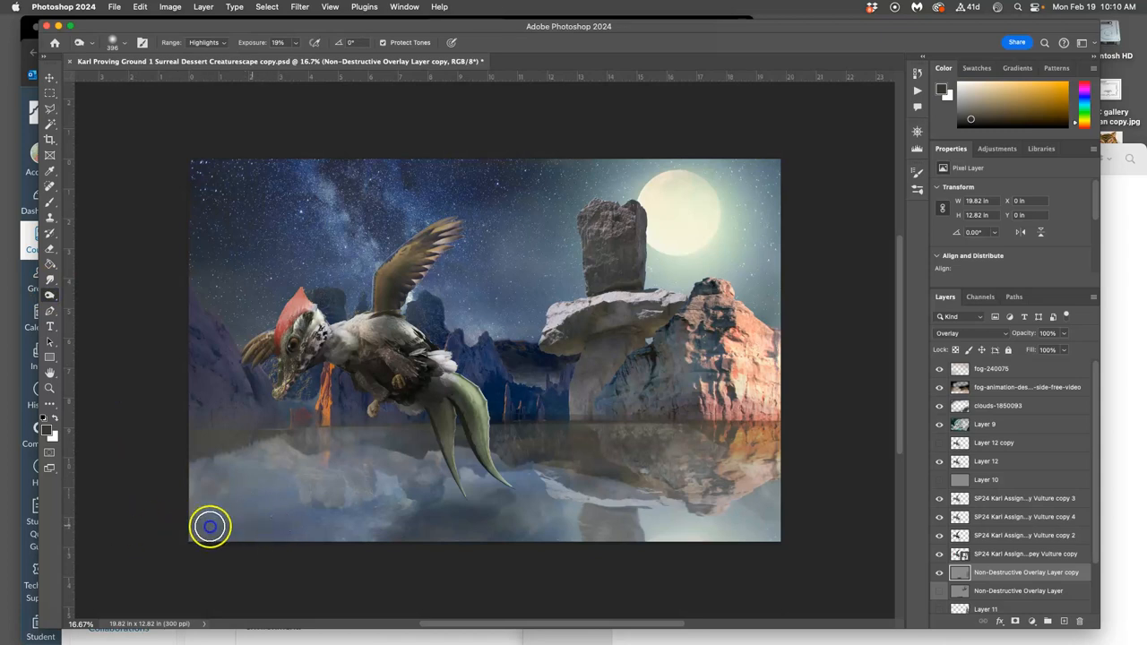
pyautogui.moveTo(675, 544)
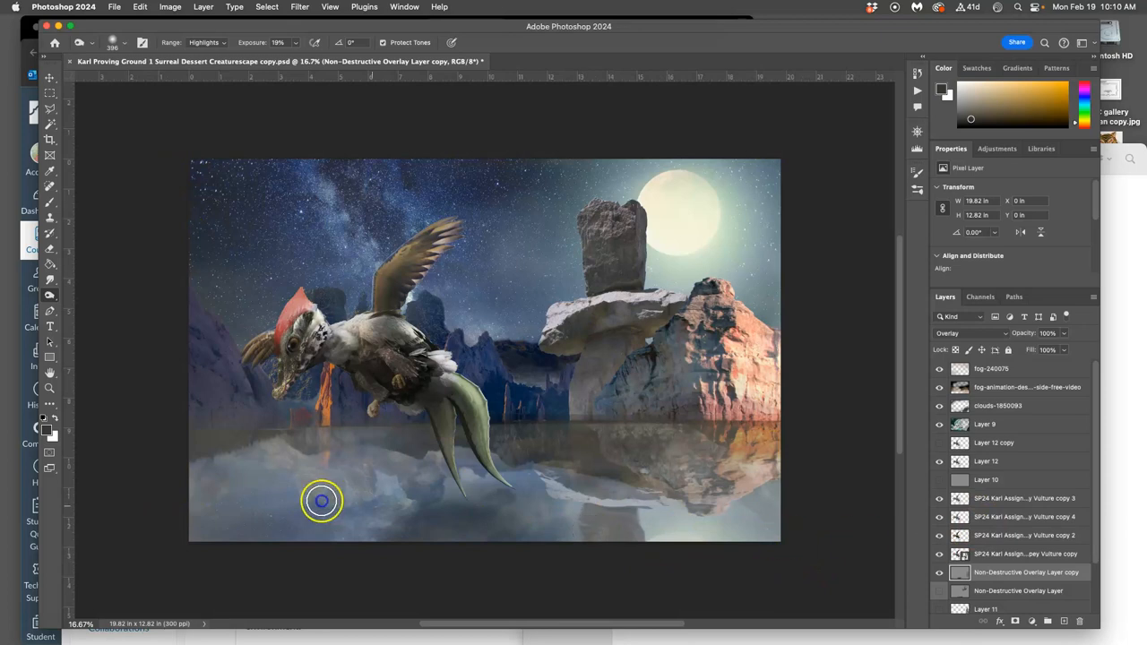
pyautogui.moveTo(812, 524)
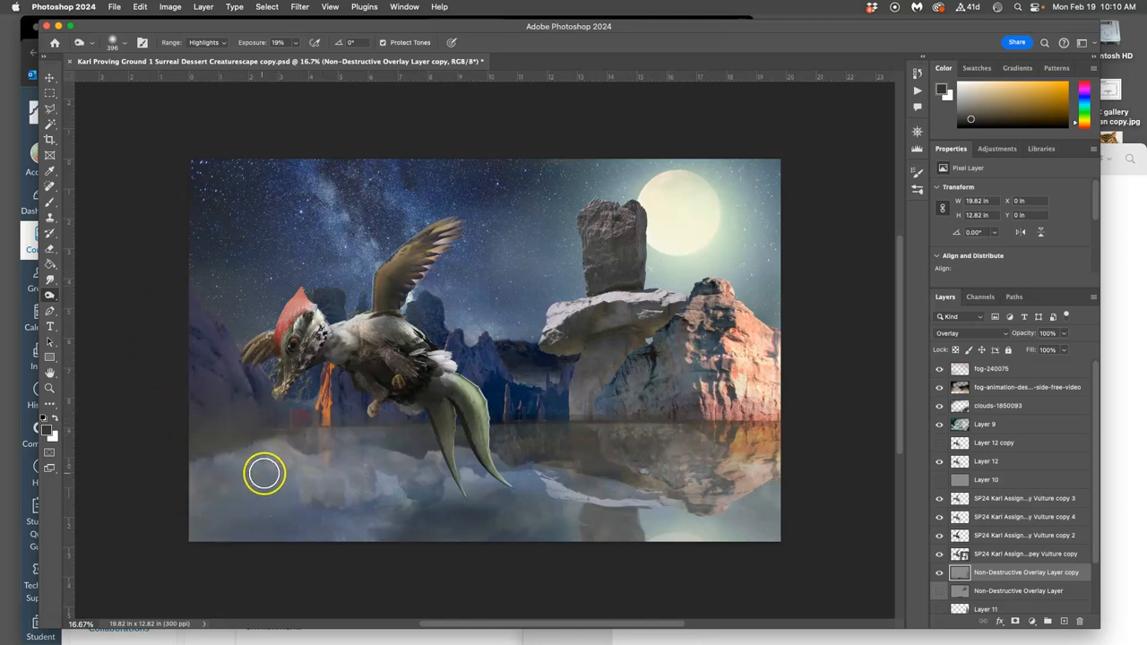
pyautogui.moveTo(408, 439)
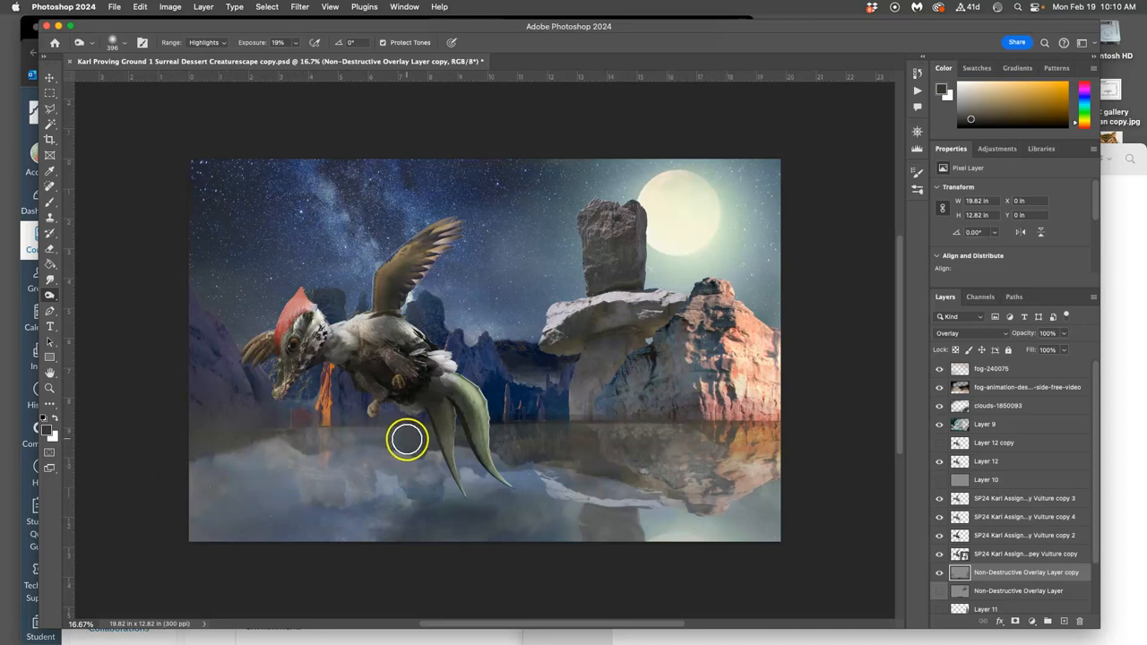
pyautogui.moveTo(340, 473)
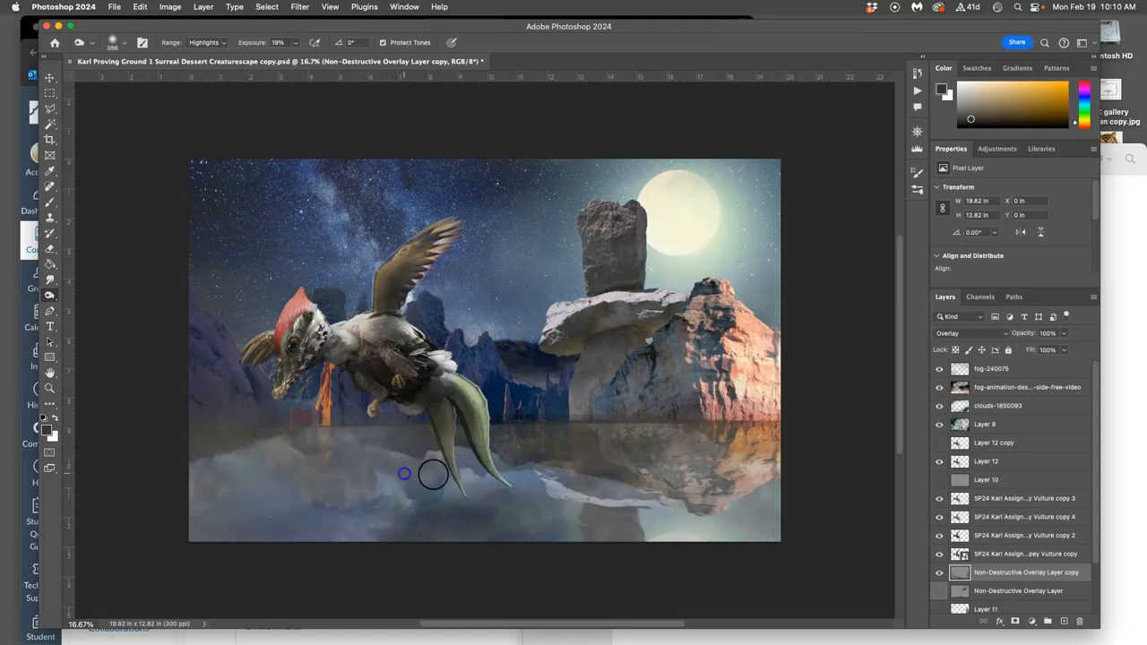
pyautogui.click(409, 462)
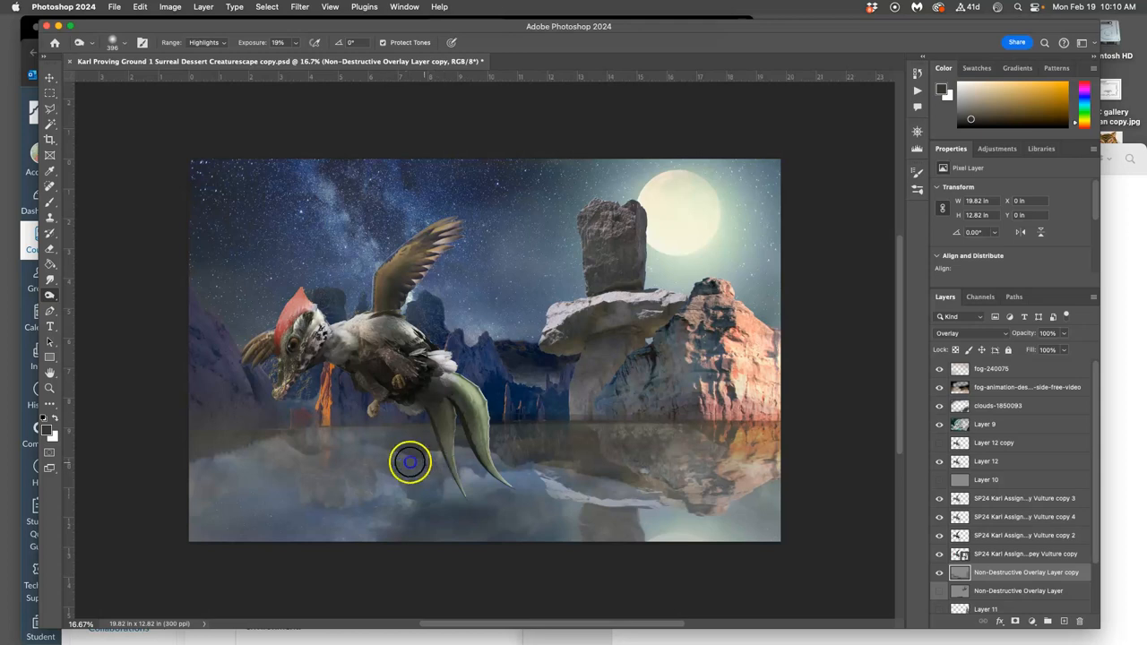
pyautogui.moveTo(351, 456)
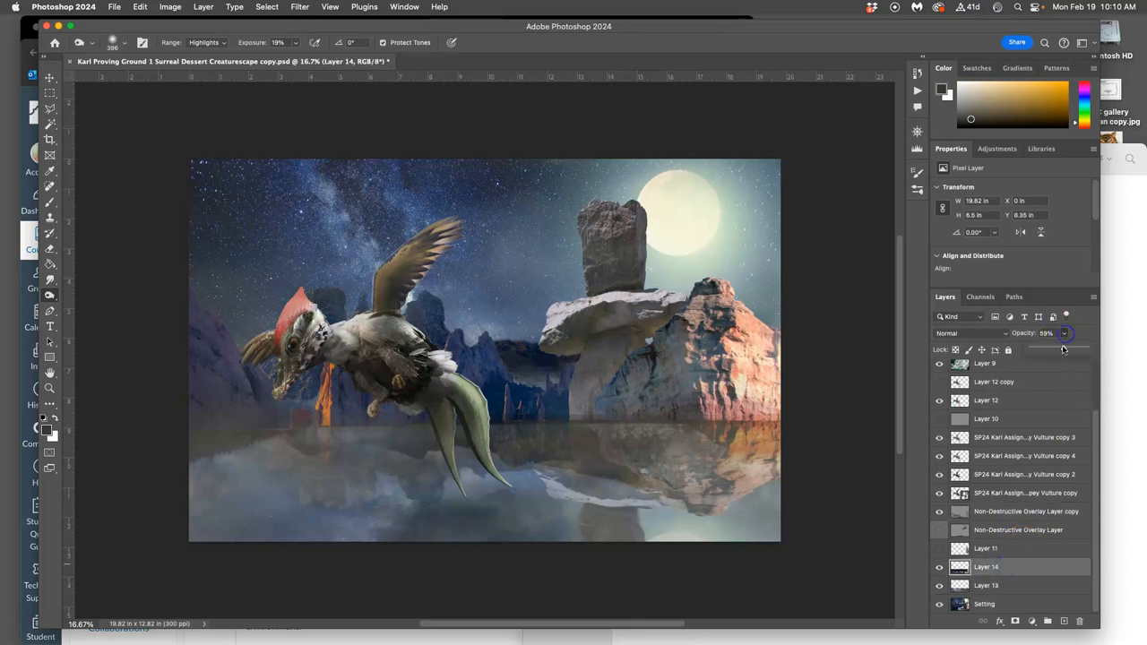
# Step: Adjust Layer 14's opacity slider, settling at about 82%
pyautogui.moveTo(1062, 351); pyautogui.dragTo(1080, 350)
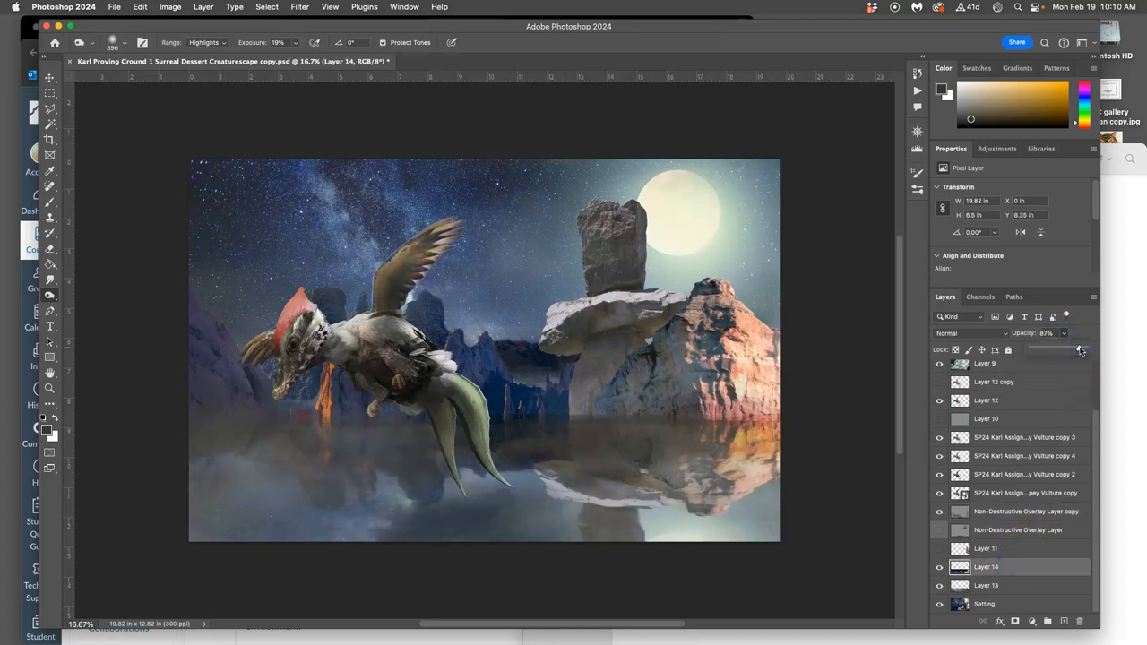
pyautogui.moveTo(1080, 349); pyautogui.dragTo(1076, 350)
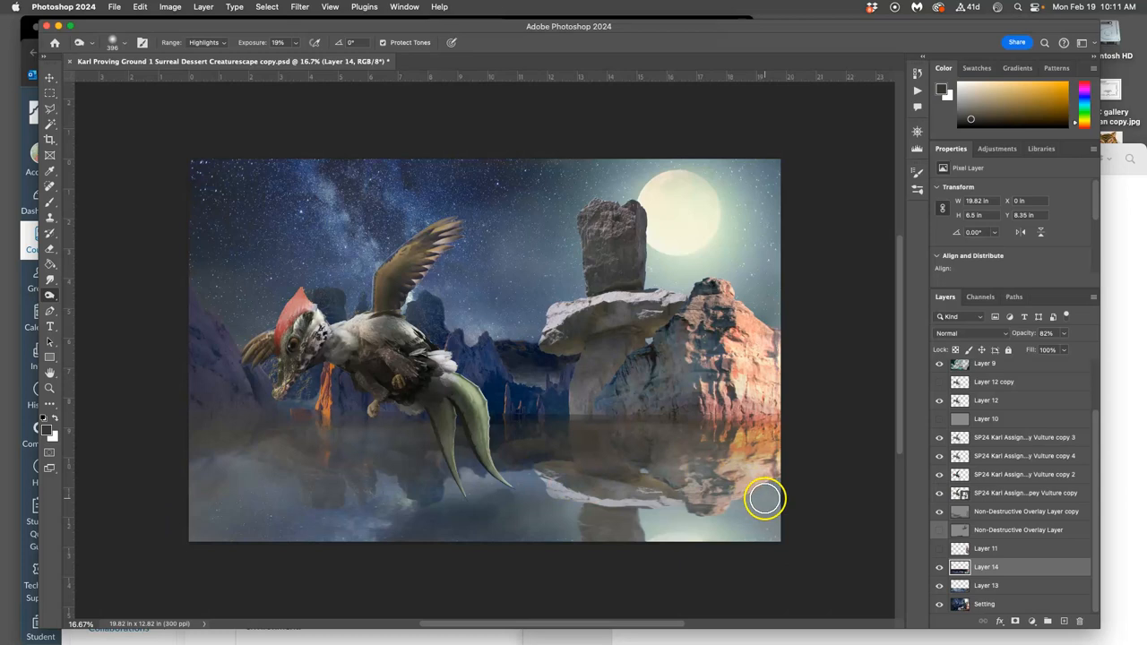
pyautogui.moveTo(650, 439)
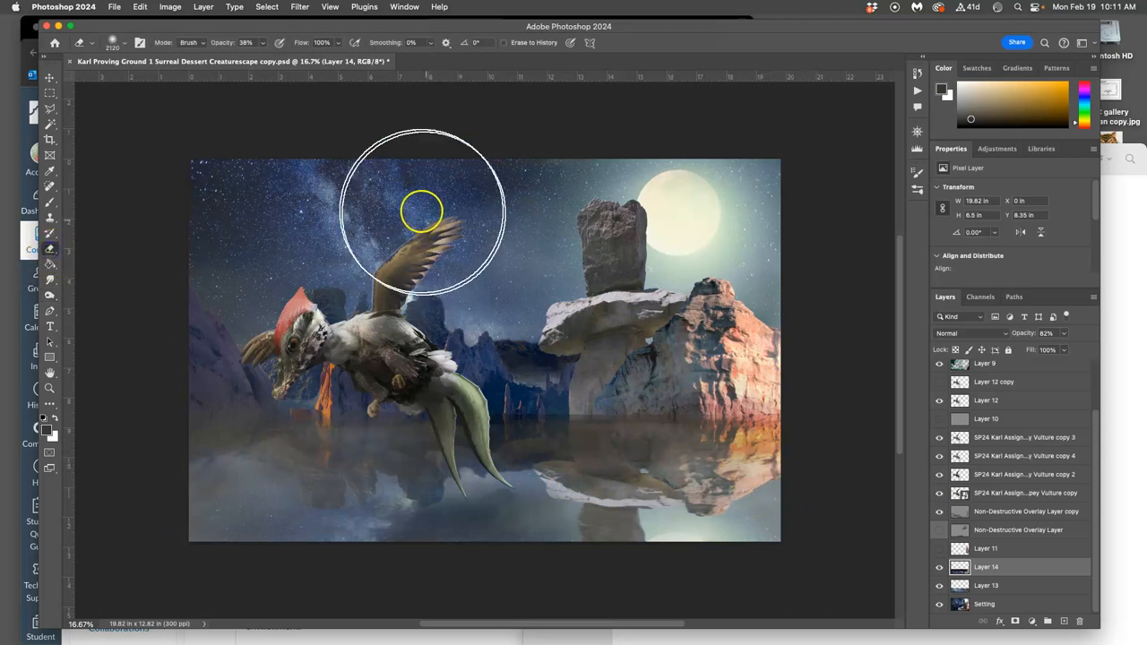
# Step: Erase Layer 14's waterline seam beneath the rocks, creature and left mountains
pyautogui.click(279, 42)
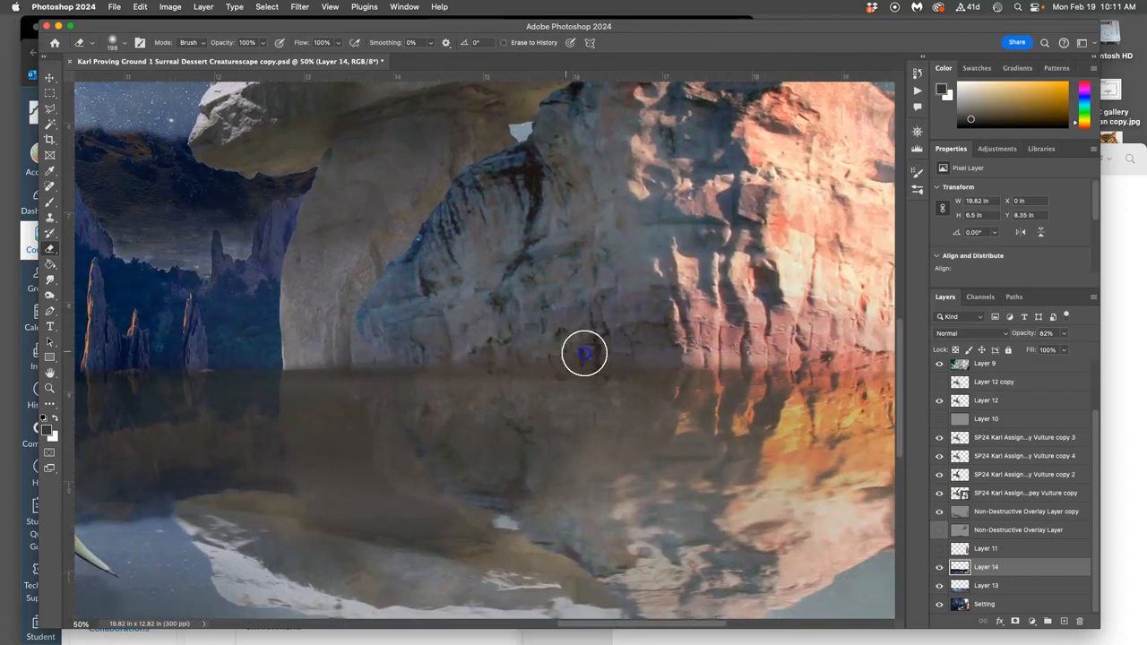
pyautogui.moveTo(584, 354); pyautogui.dragTo(528, 338)
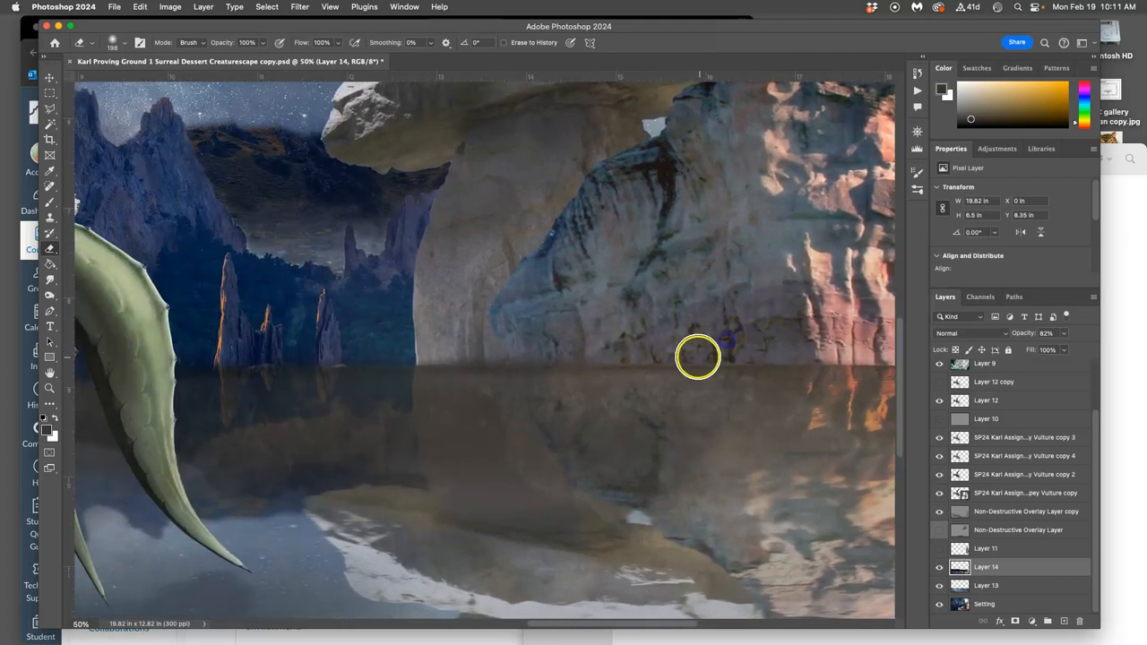
pyautogui.moveTo(460, 361)
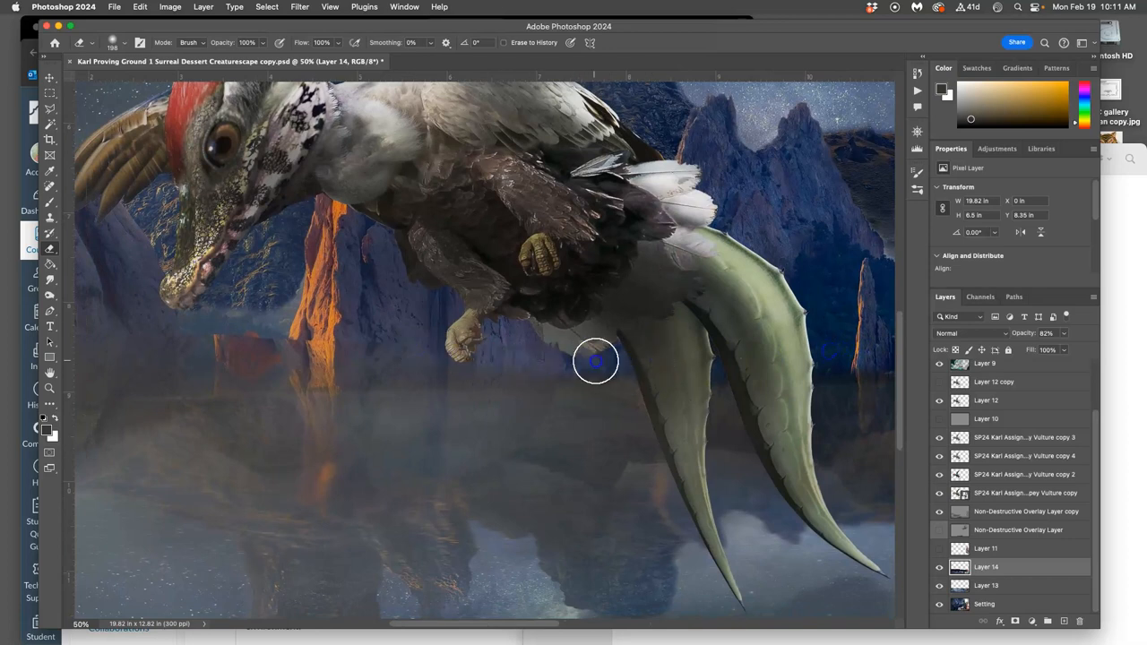
pyautogui.moveTo(596, 361); pyautogui.dragTo(260, 348)
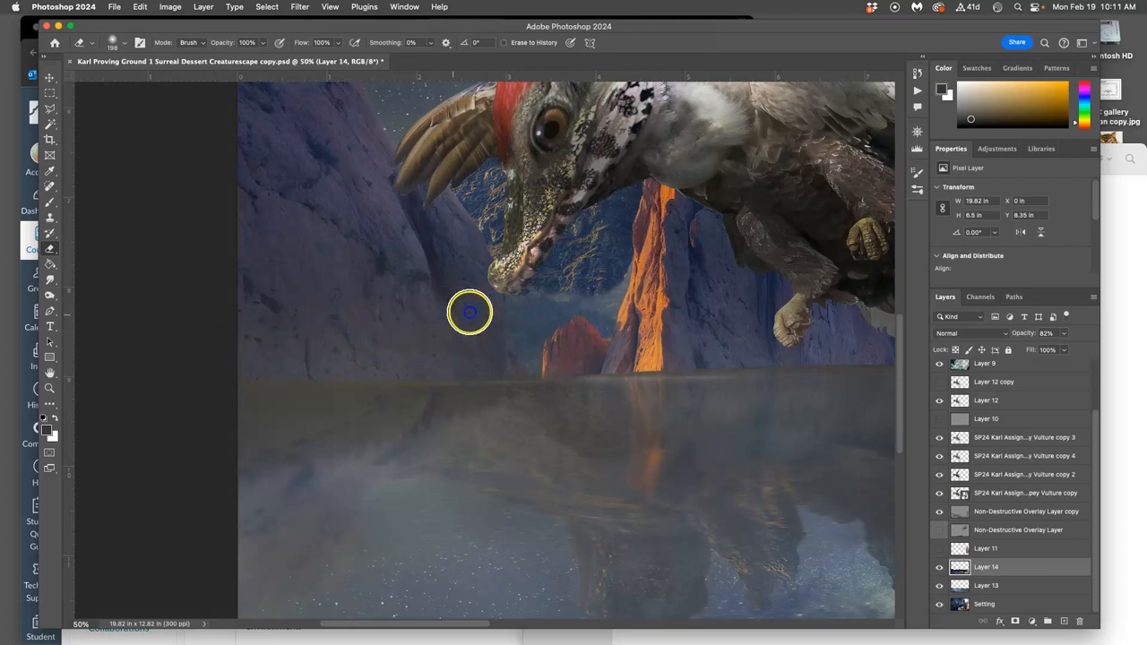
pyautogui.moveTo(470, 312); pyautogui.dragTo(715, 364)
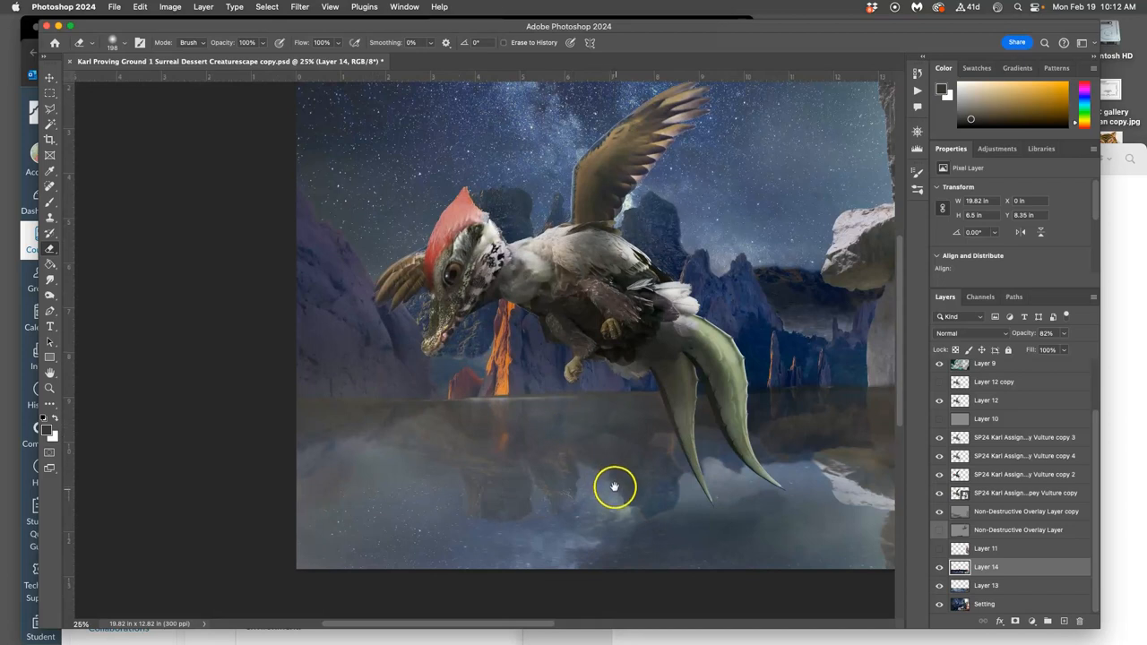
pyautogui.moveTo(589, 495)
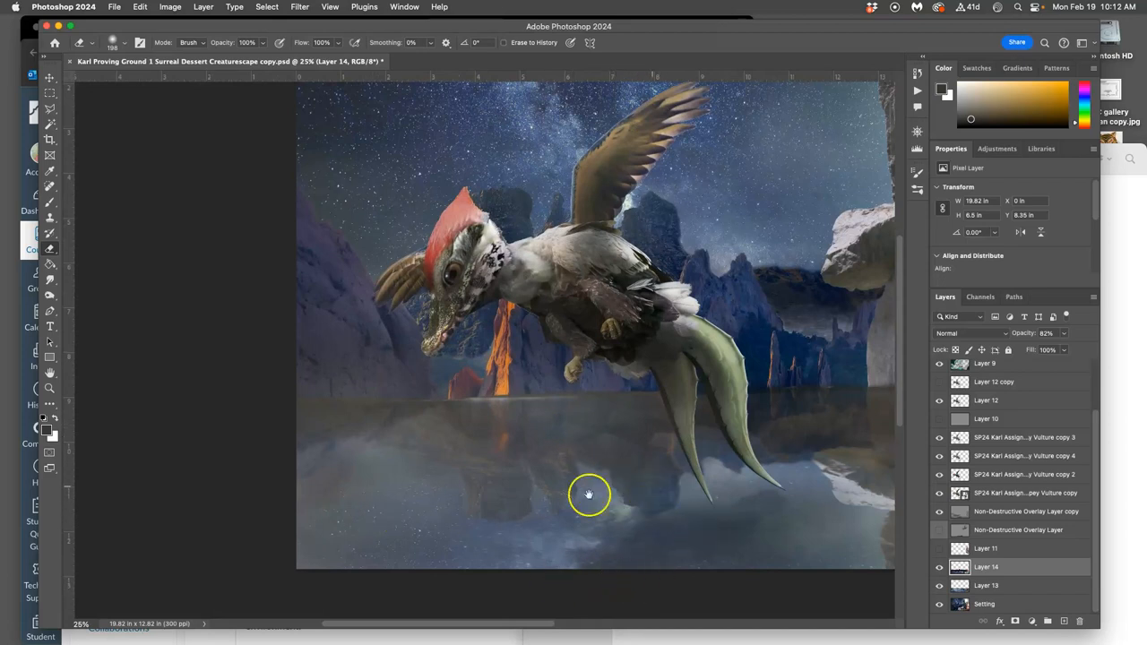
pyautogui.moveTo(350, 464)
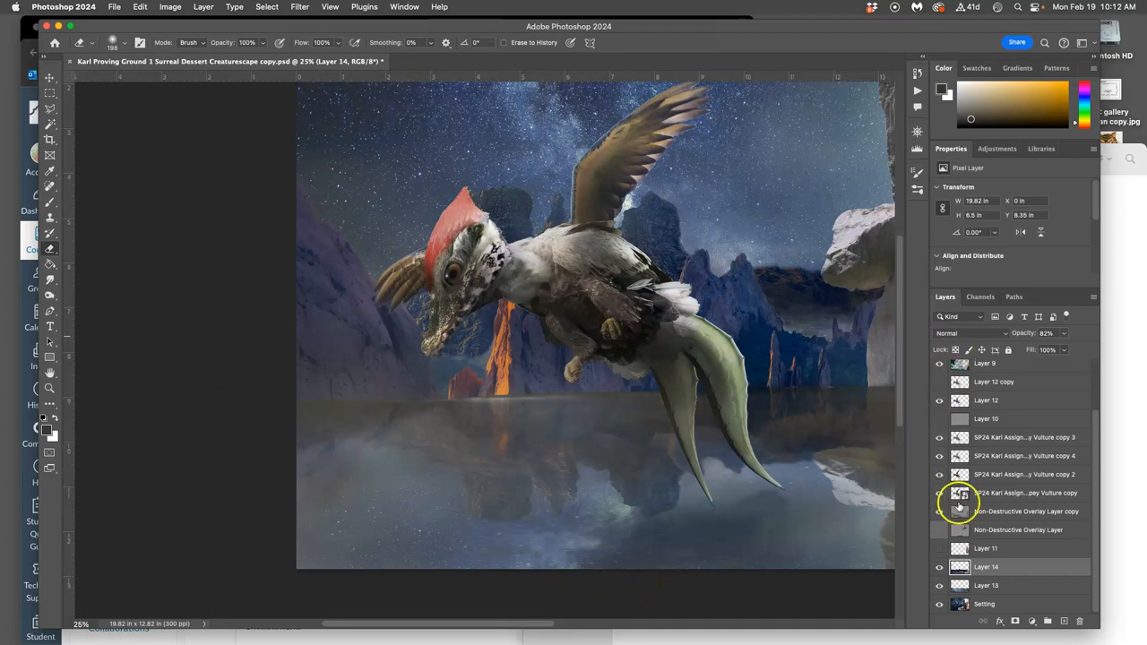
# Step: Dodge the water below the tail on the overlay copy, using Midtones range at 14% exposure
pyautogui.click(1026, 510)
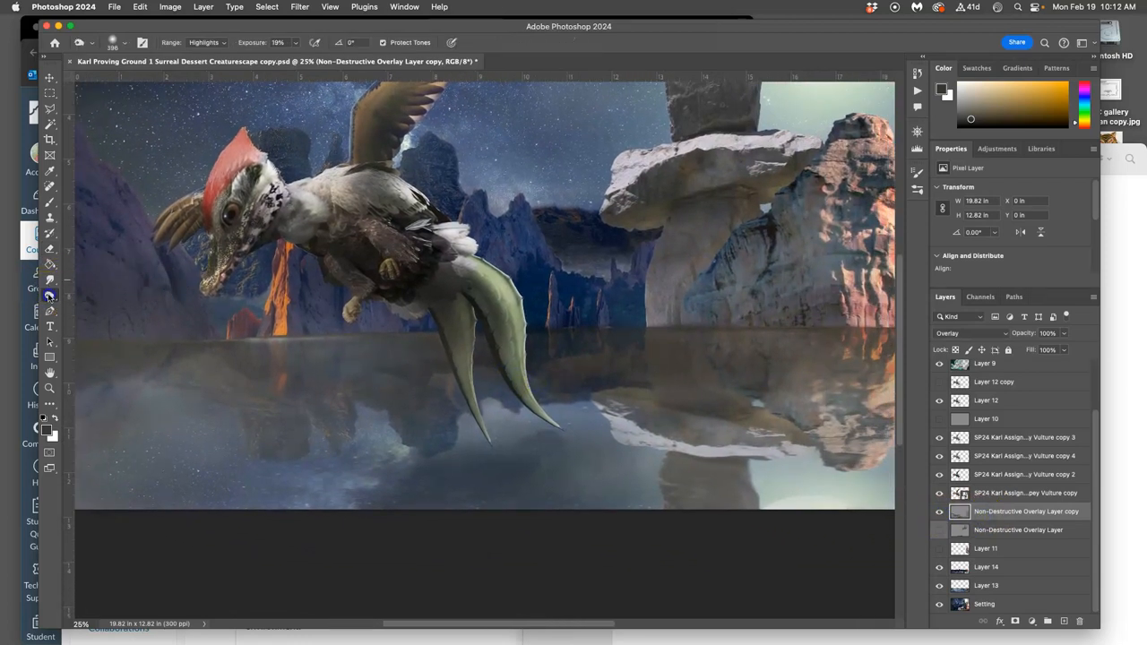
pyautogui.click(92, 42)
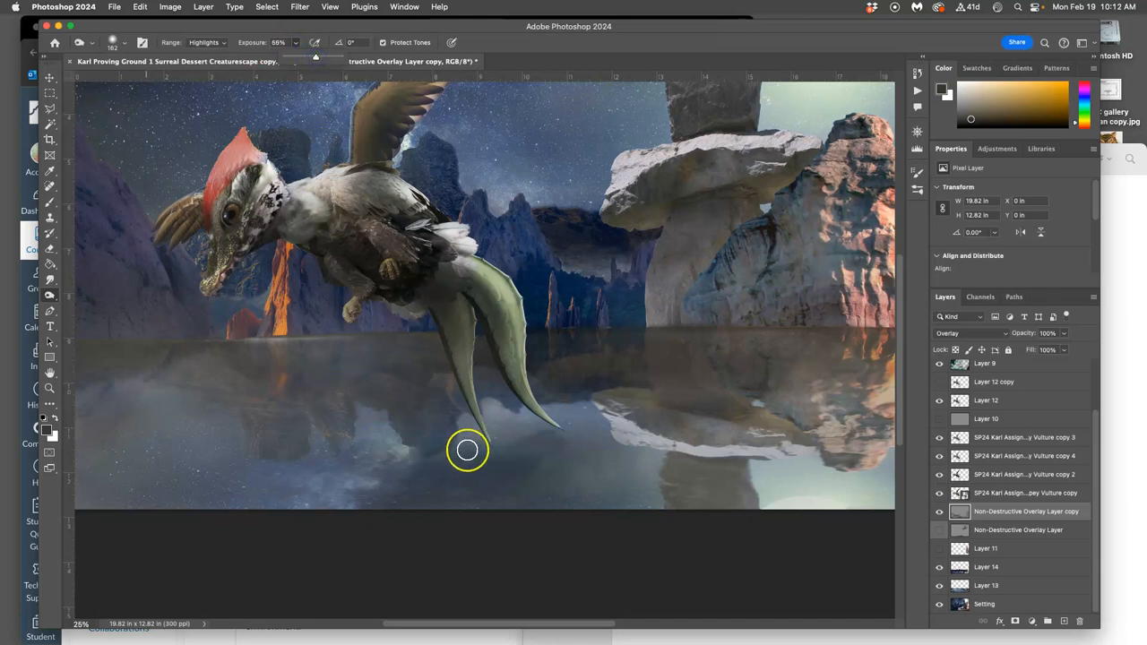
pyautogui.moveTo(483, 446)
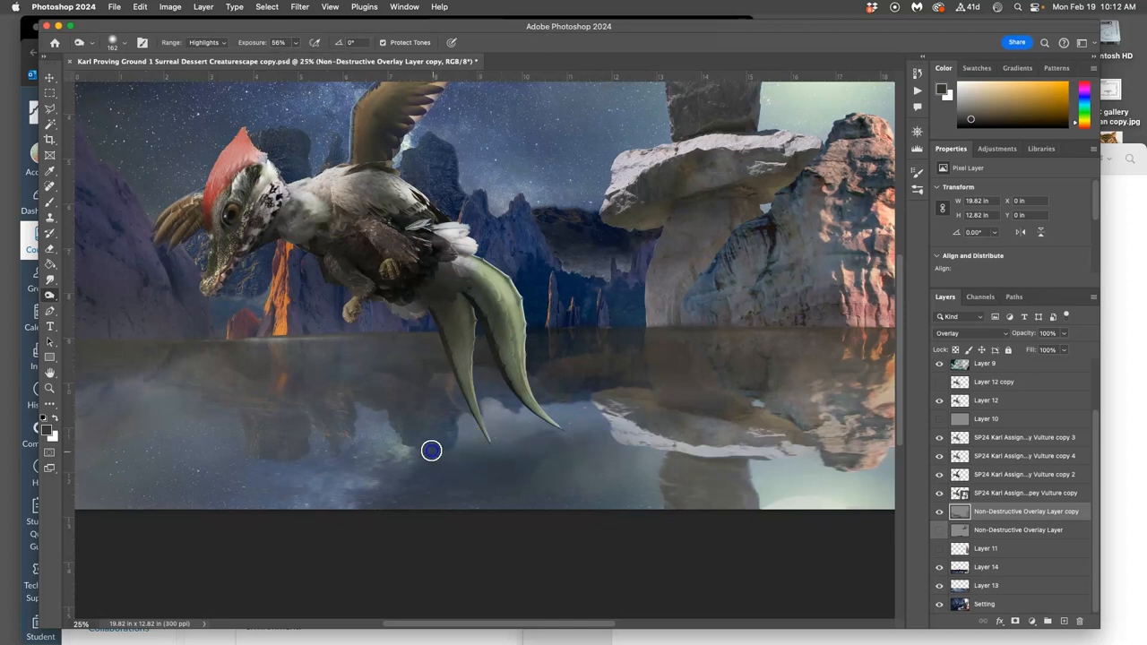
pyautogui.moveTo(431, 450); pyautogui.dragTo(605, 446)
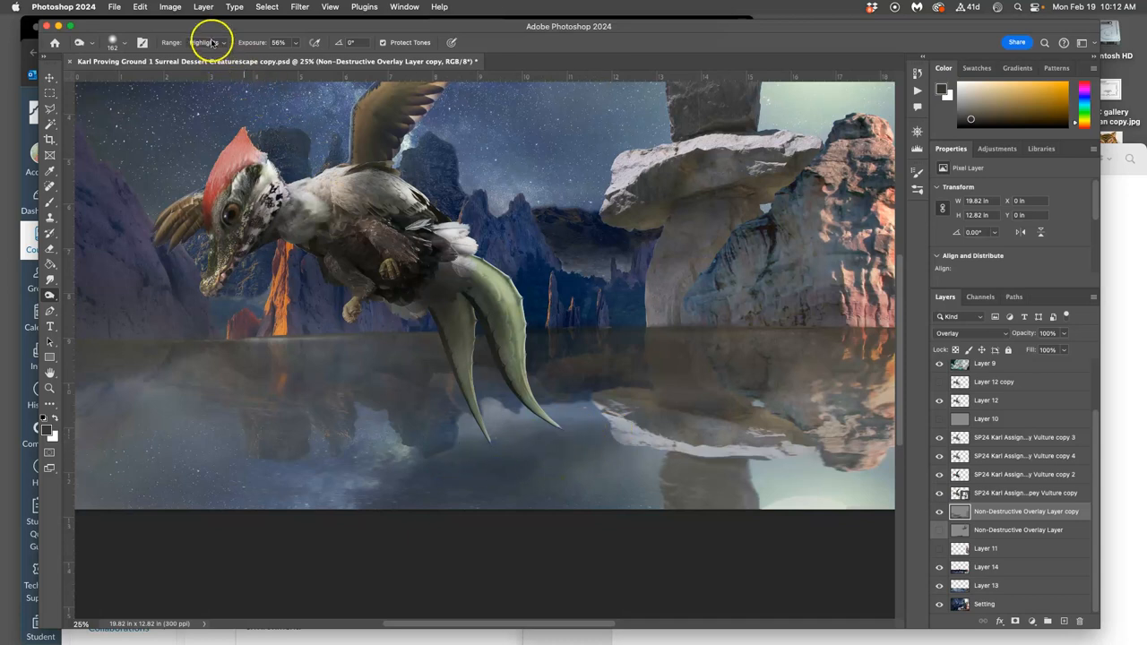
pyautogui.click(204, 42)
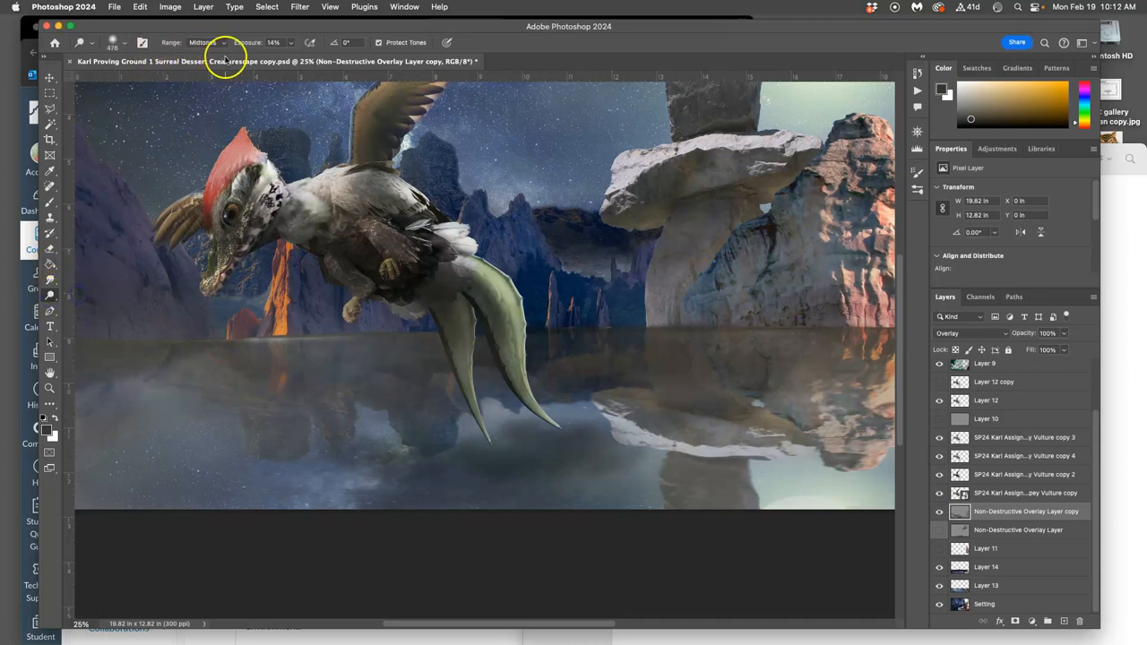
pyautogui.moveTo(535, 458)
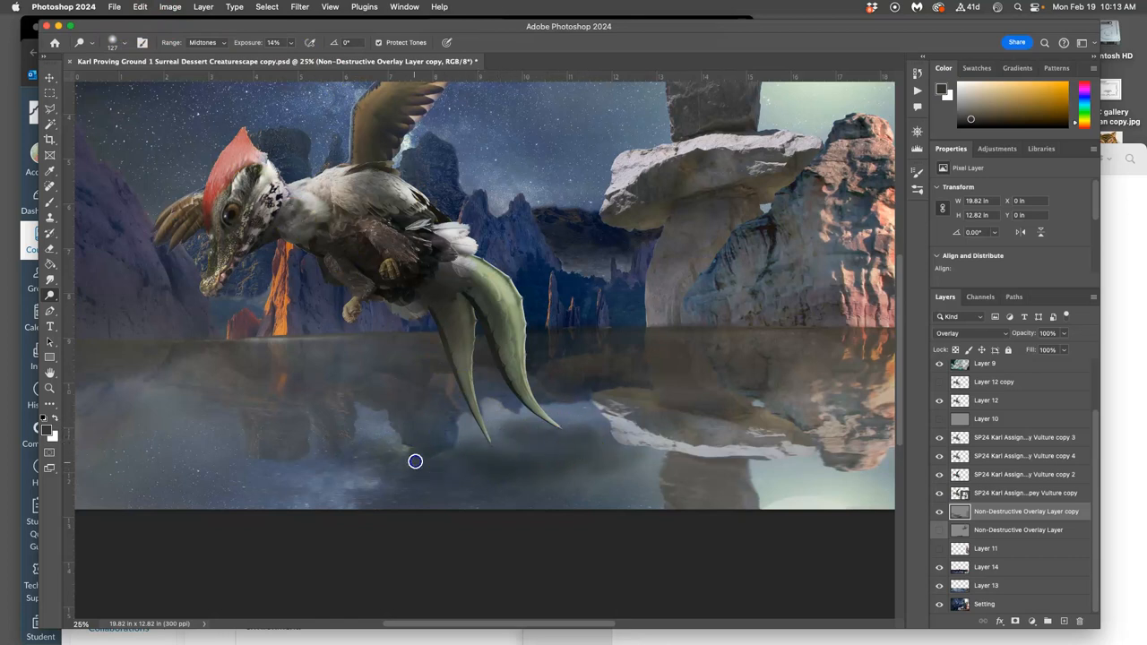
pyautogui.moveTo(594, 453)
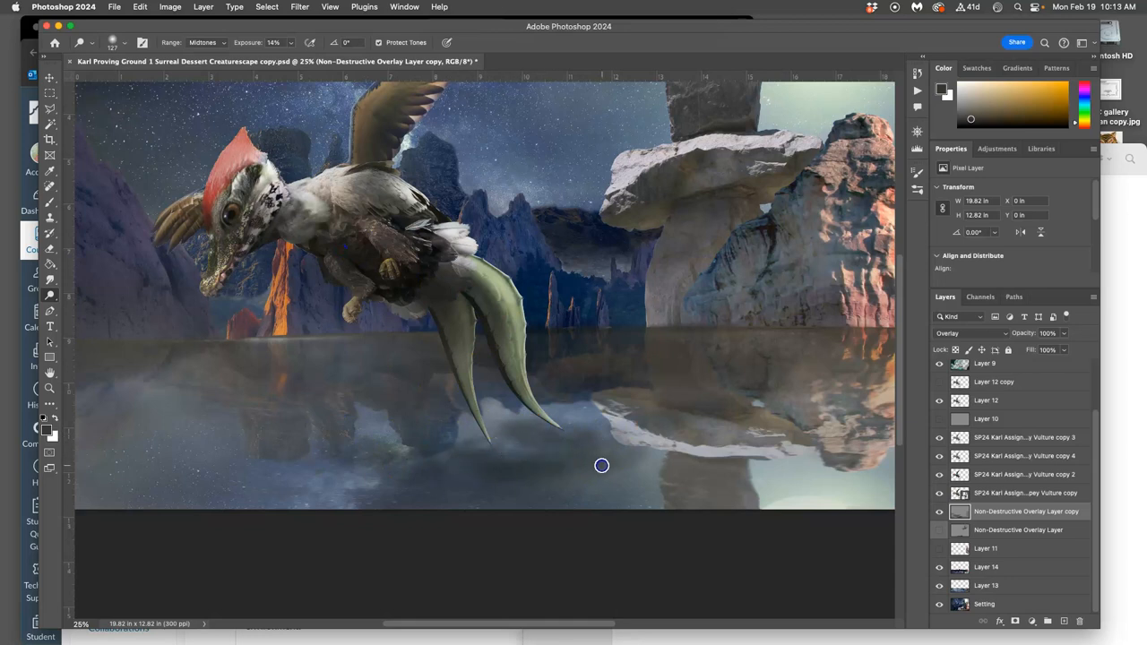
pyautogui.moveTo(485, 449)
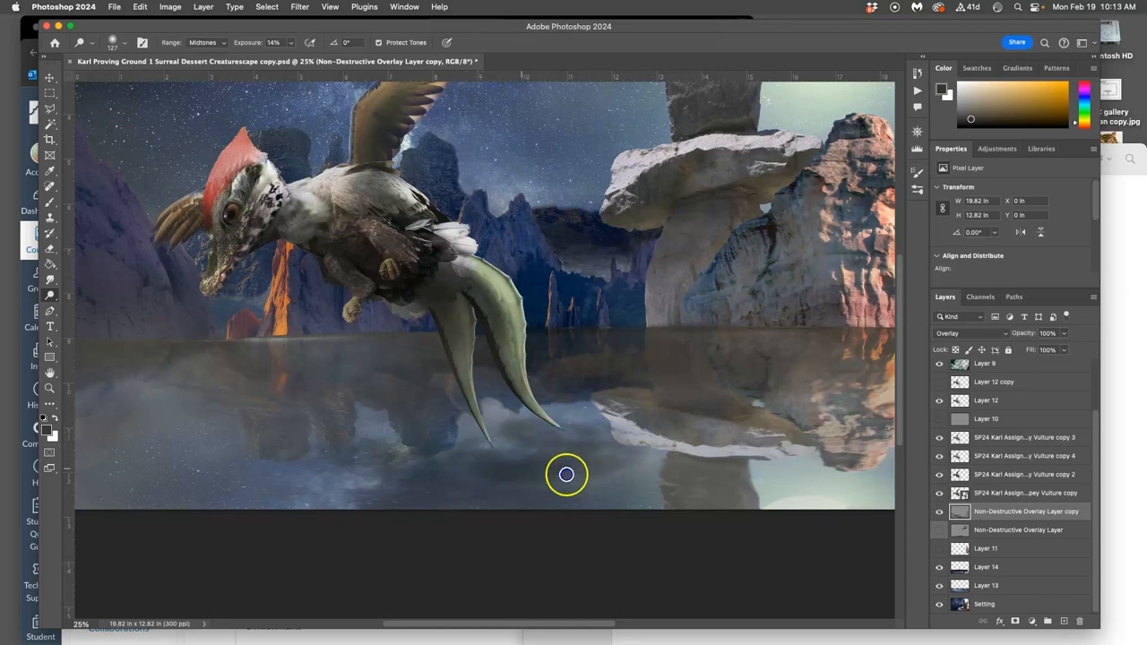
pyautogui.moveTo(667, 478)
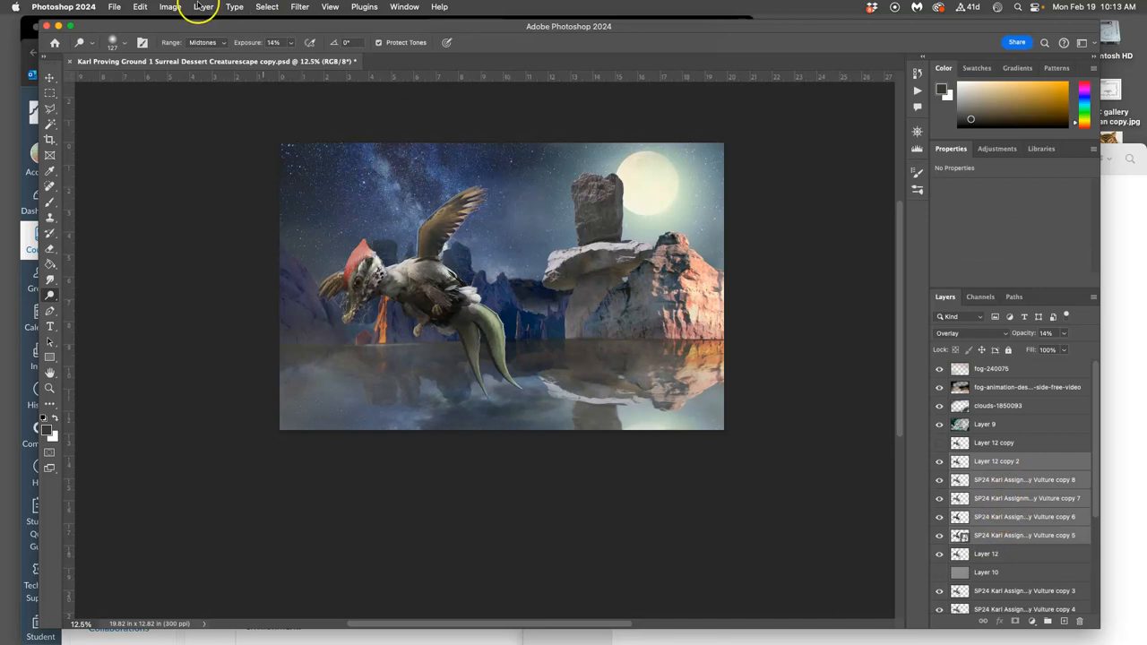
# Step: Merge the creature layers, flip the result vertically and move it below the waterline
pyautogui.click(203, 7)
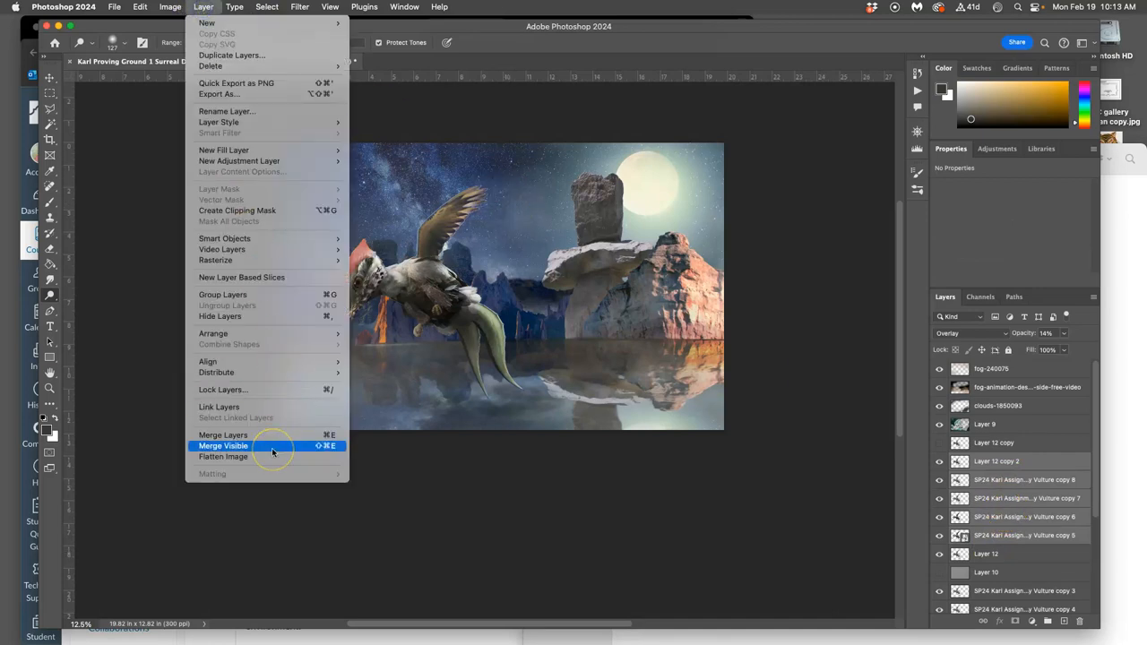
pyautogui.click(223, 446)
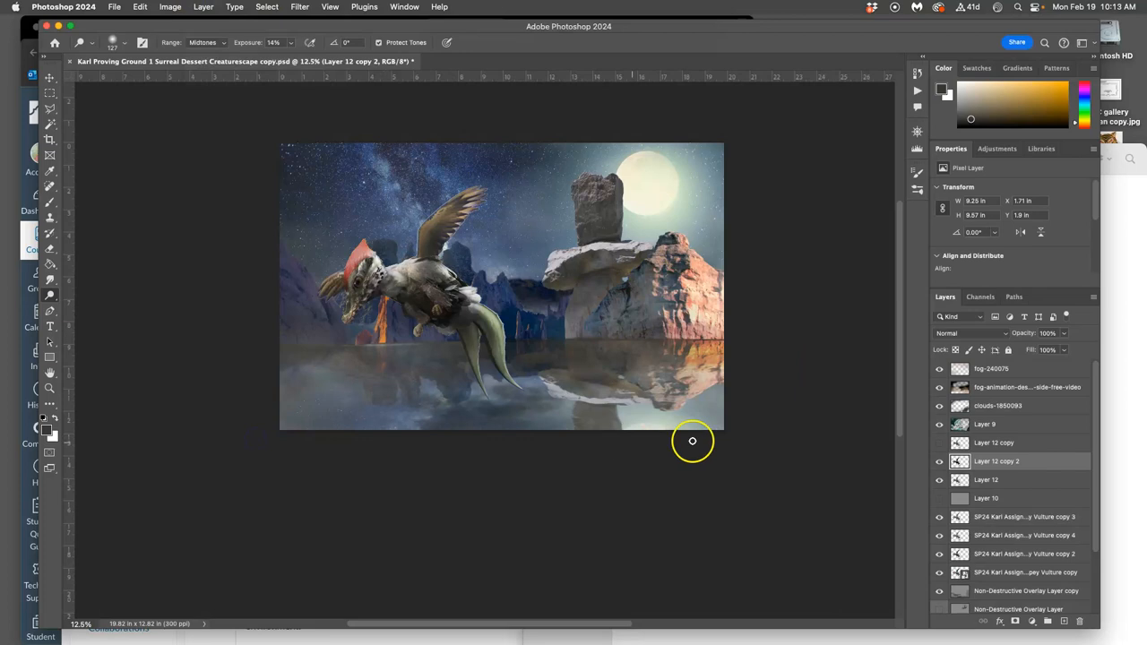
pyautogui.click(939, 461)
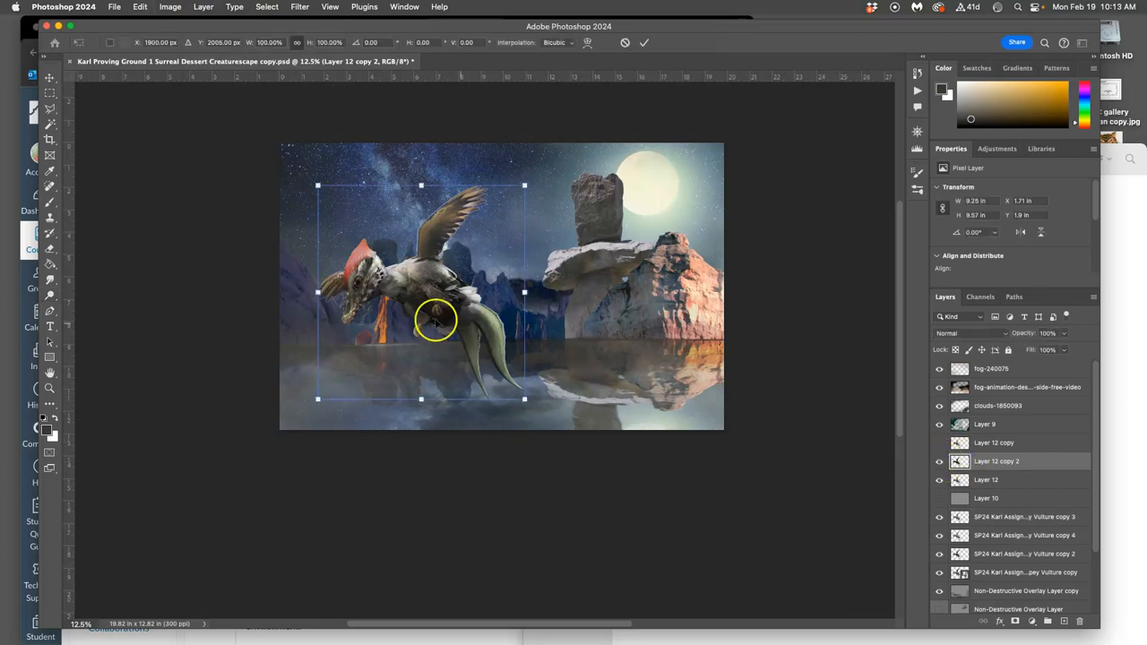
pyautogui.rightClick(436, 320)
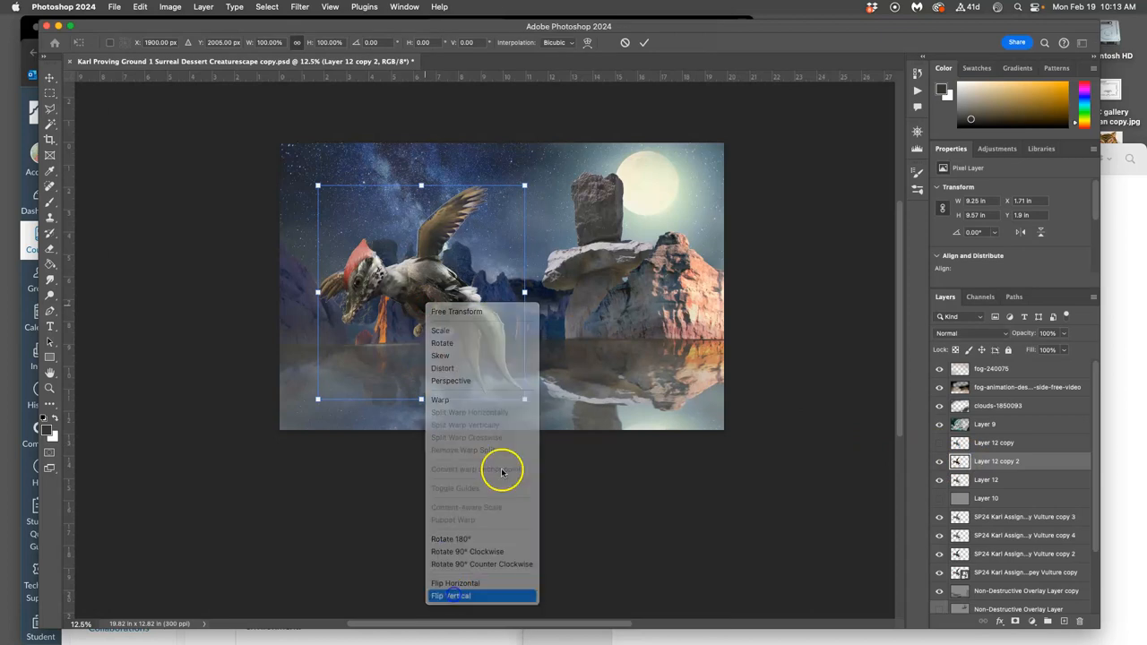
pyautogui.click(450, 595)
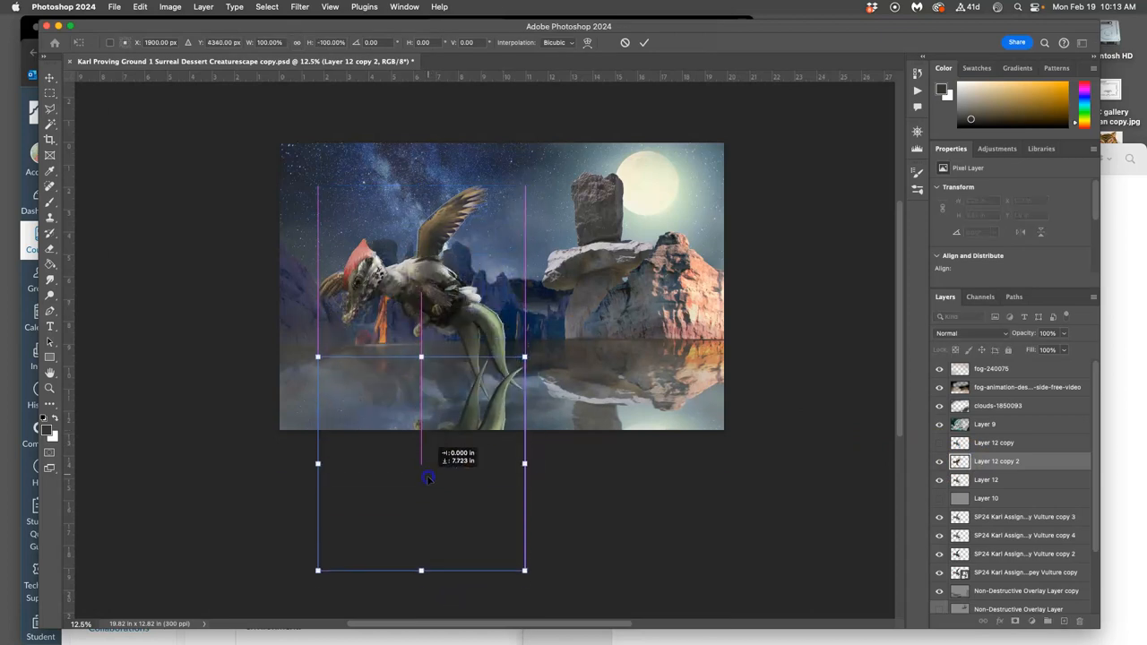
pyautogui.moveTo(429, 463); pyautogui.dragTo(428, 506)
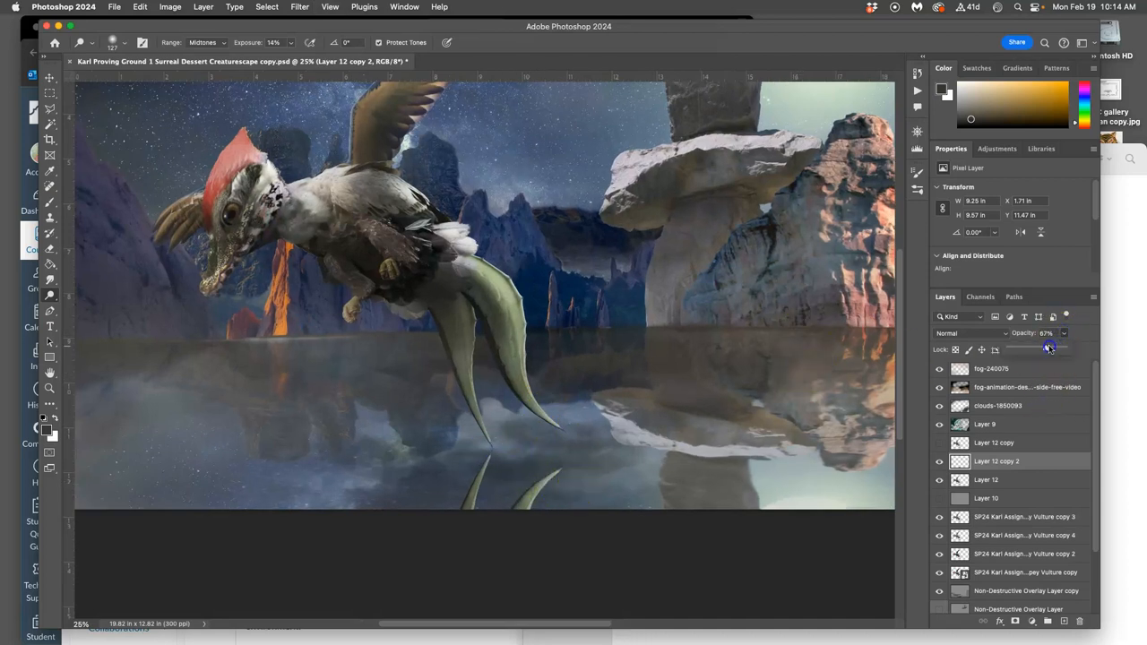
# Step: Lower Layer 12 copy 2 to 34% opacity and soften its tail tips
pyautogui.moveTo(1051, 348); pyautogui.dragTo(1028, 348)
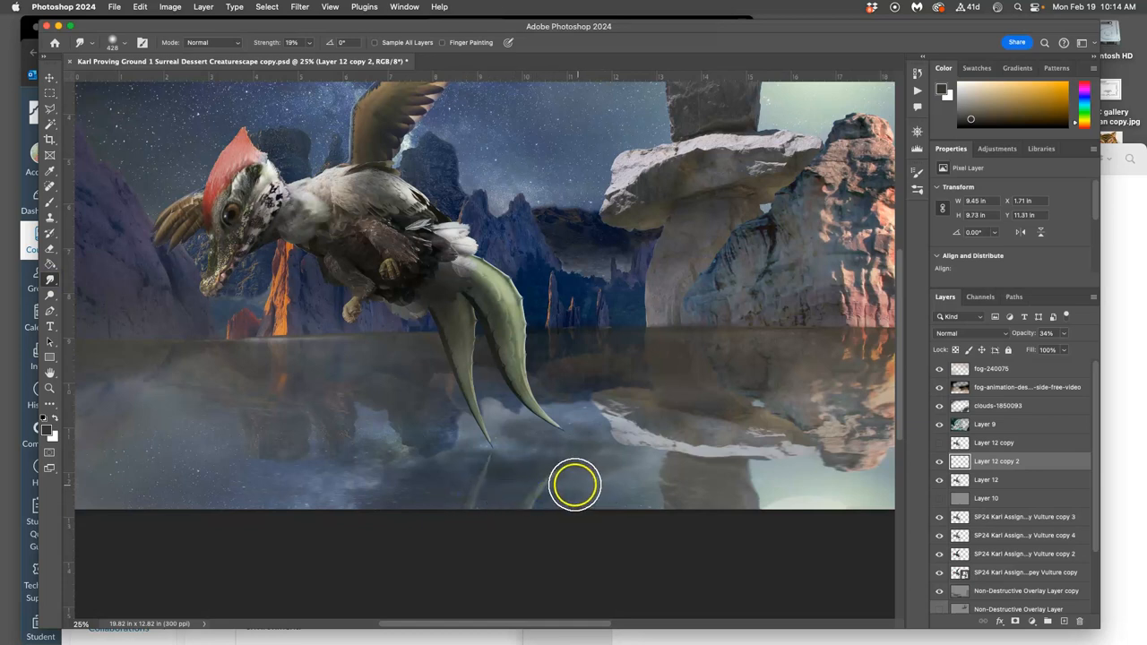
pyautogui.moveTo(560, 452)
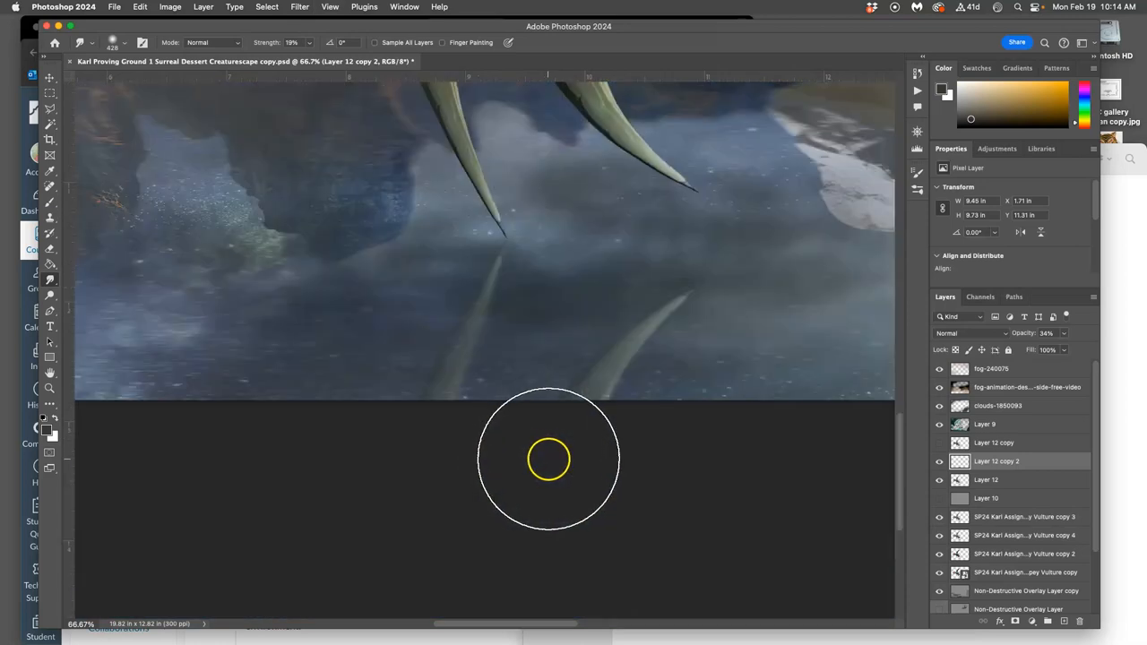
pyautogui.moveTo(177, 157)
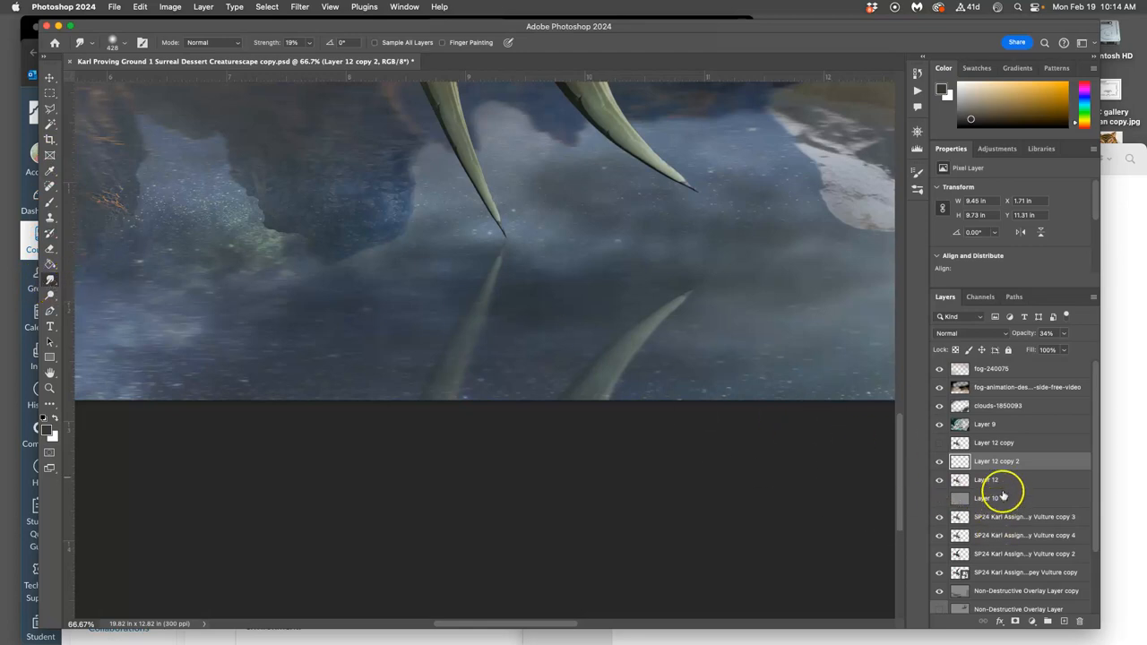
pyautogui.moveTo(990, 483)
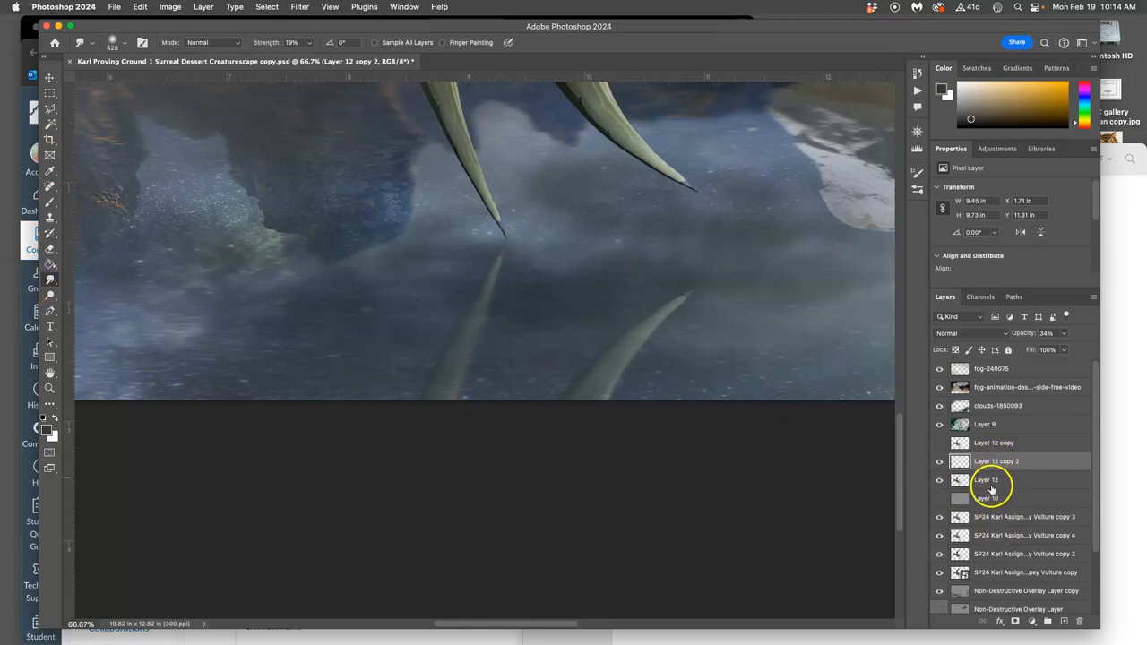
pyautogui.click(996, 461)
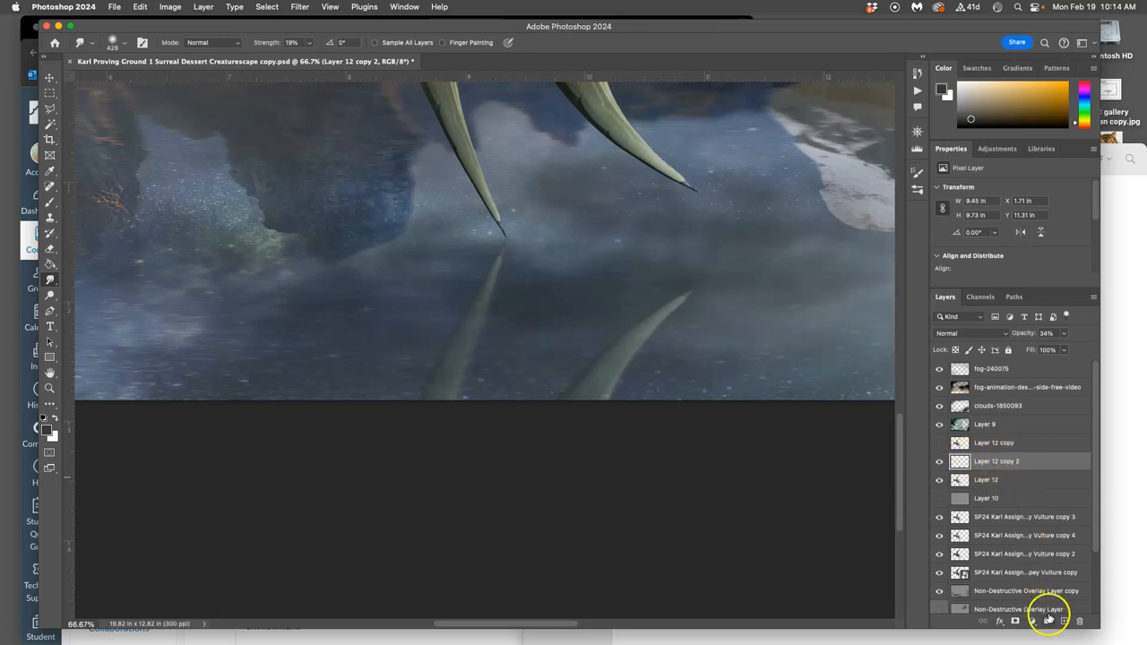
# Step: Add a new layer filled with 50% gray and set it to Overlay blending
pyautogui.click(1048, 620)
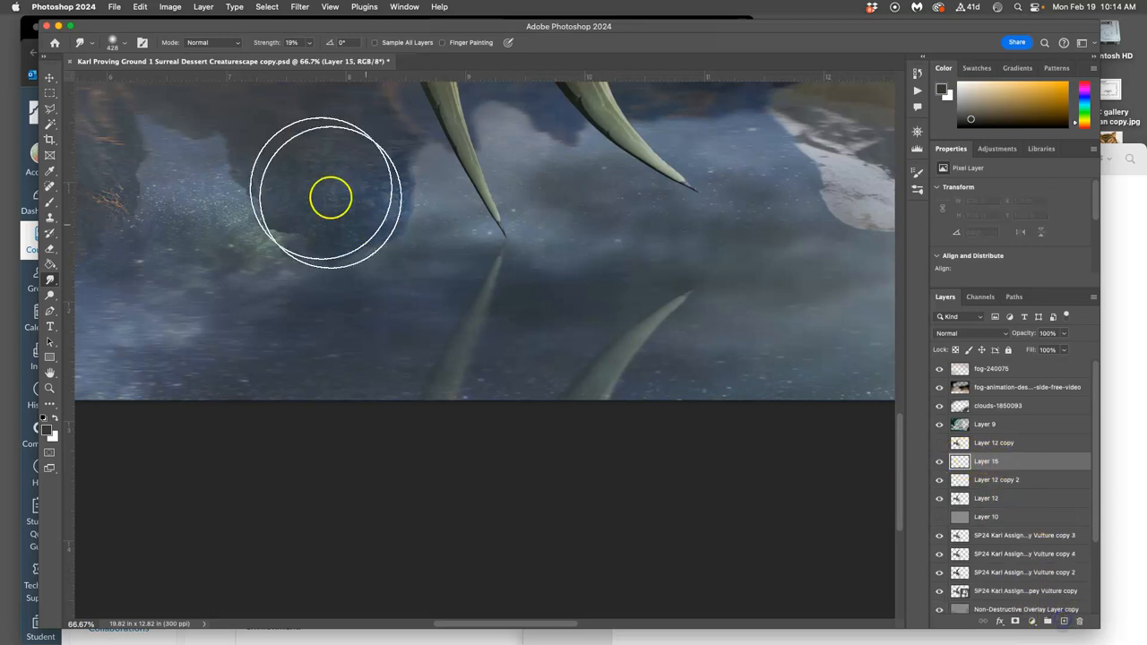
pyautogui.click(140, 7)
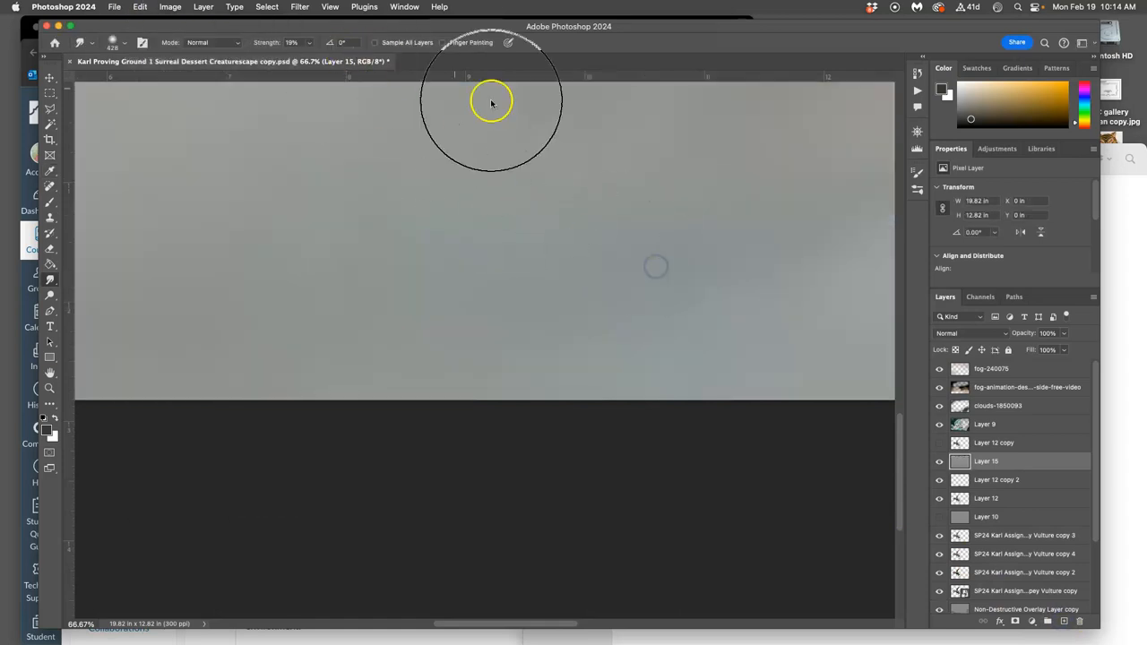
pyautogui.click(972, 333)
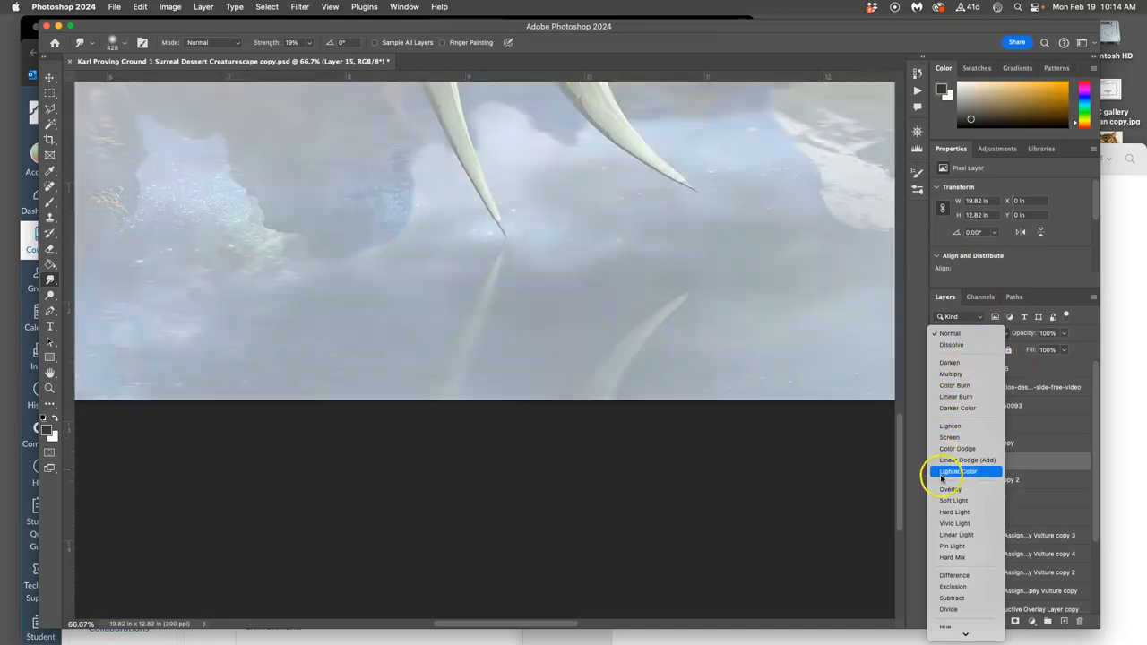
pyautogui.click(950, 488)
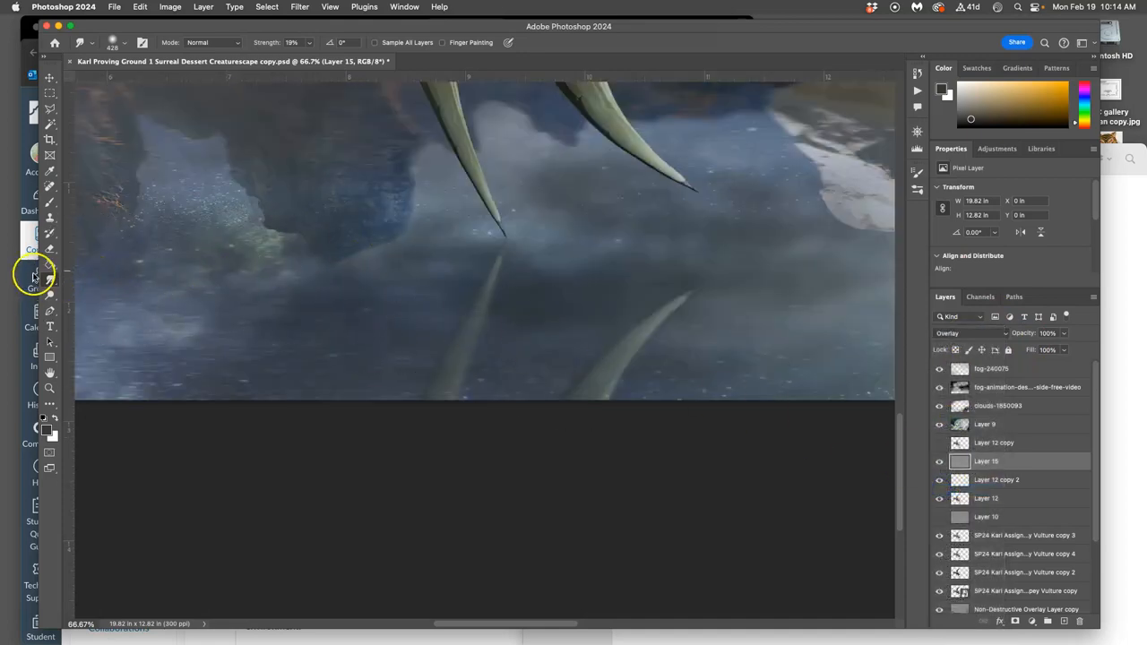
# Step: Set up the Dodge tool at Midtones, 73% exposure, for painting ripples around the tail tips
pyautogui.click(49, 273)
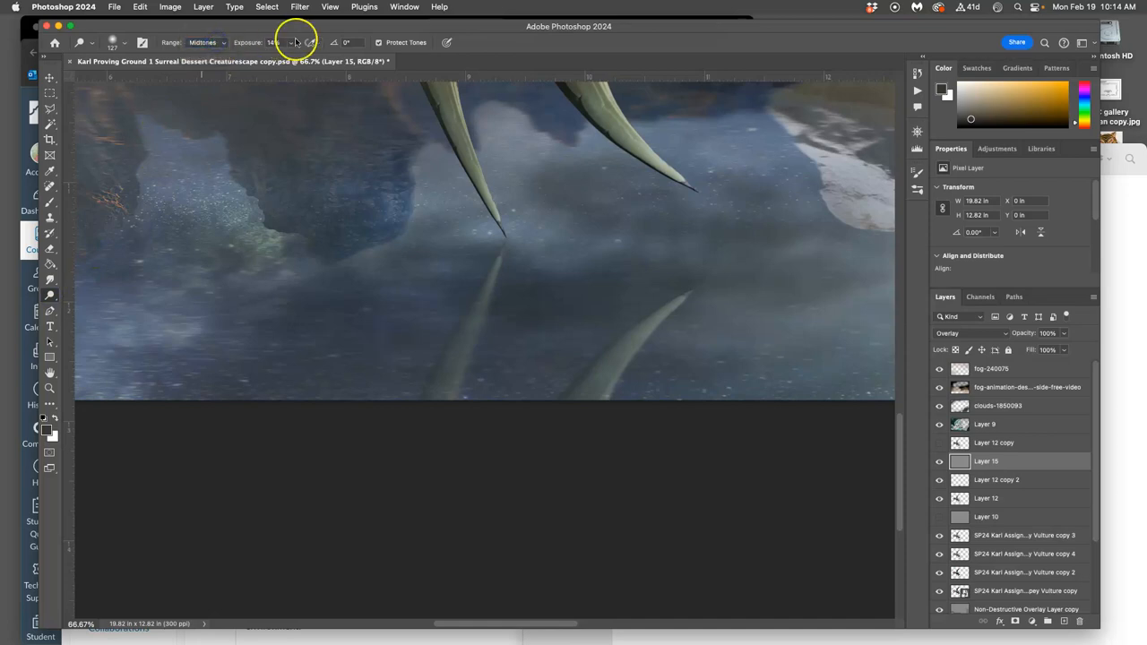
pyautogui.click(123, 42)
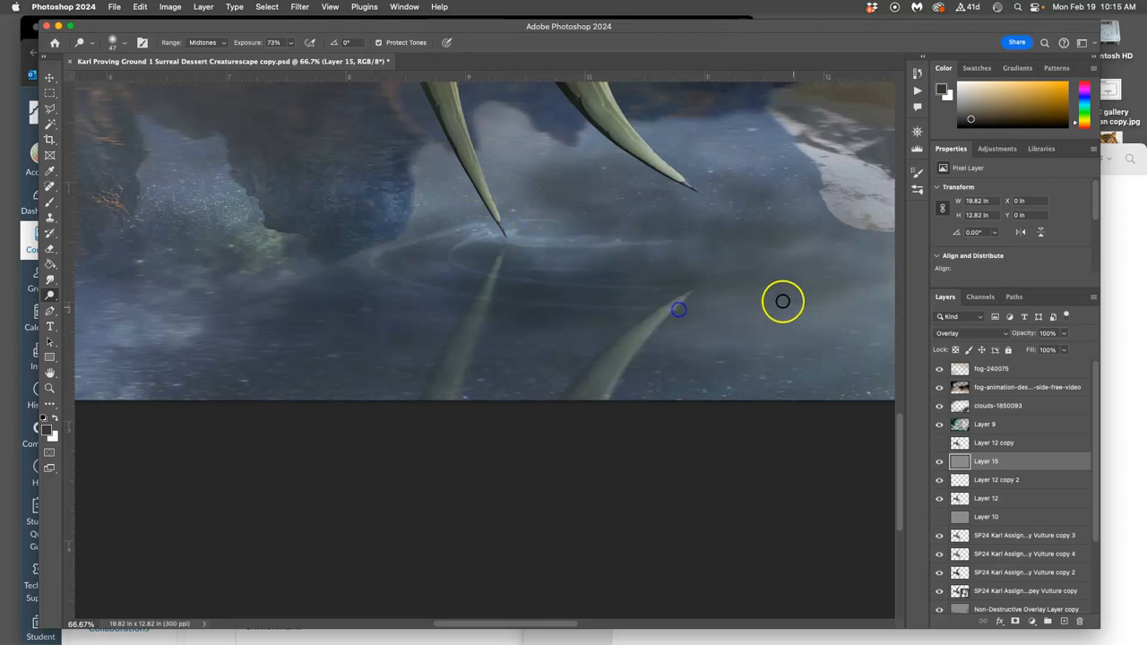
pyautogui.click(132, 42)
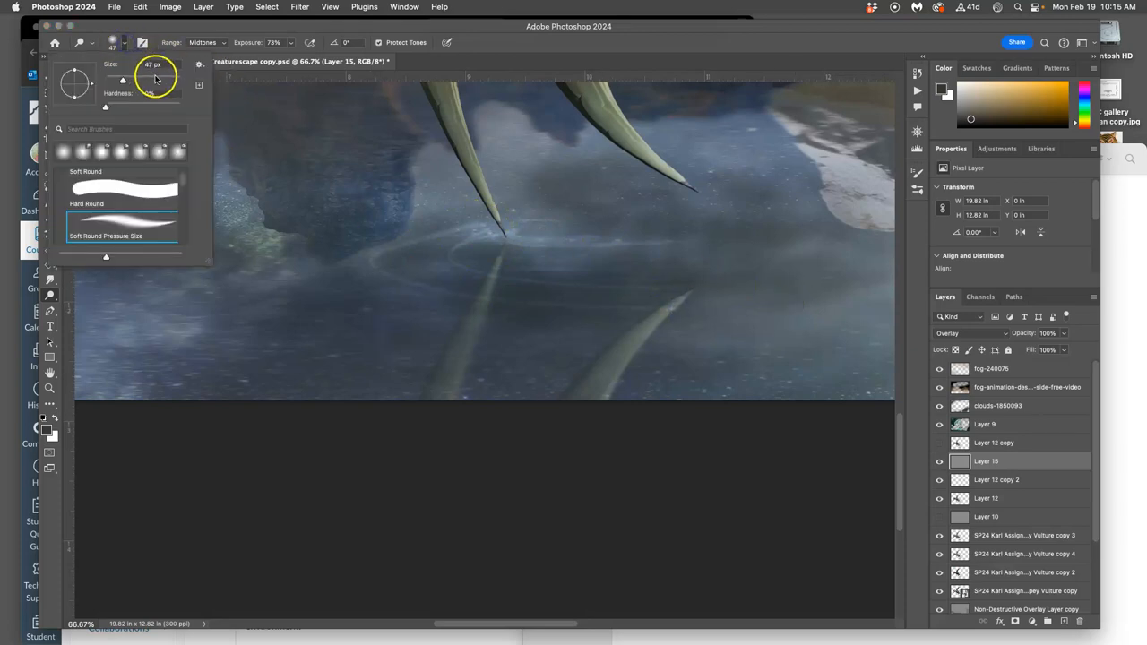